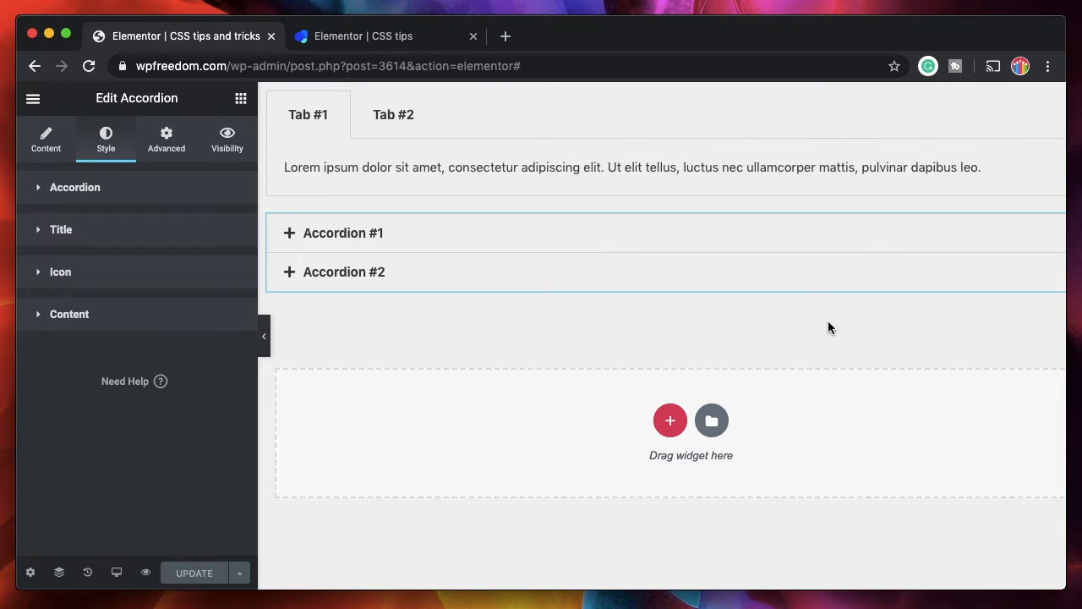
mouse_move(482, 315)
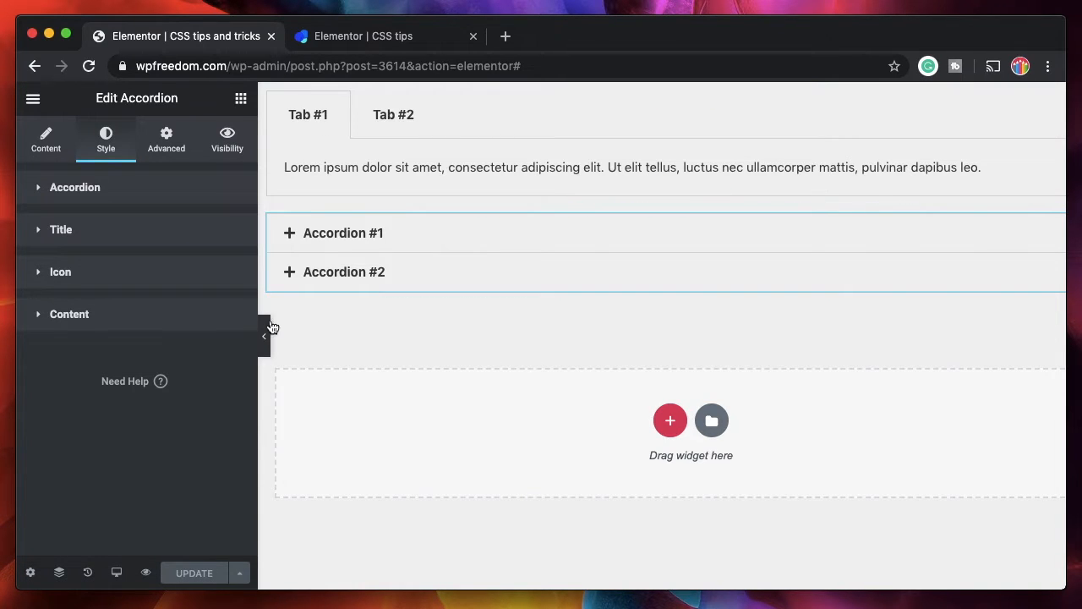
Preview the page and inspect the Tab #1 title markup in DevTools.
click(309, 114)
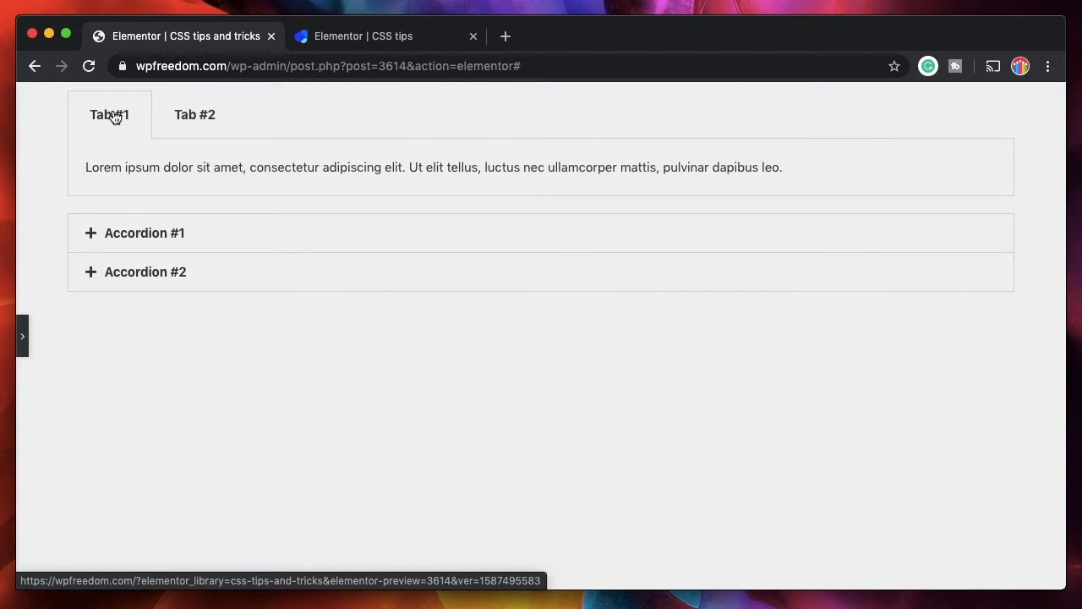
right_click(109, 115)
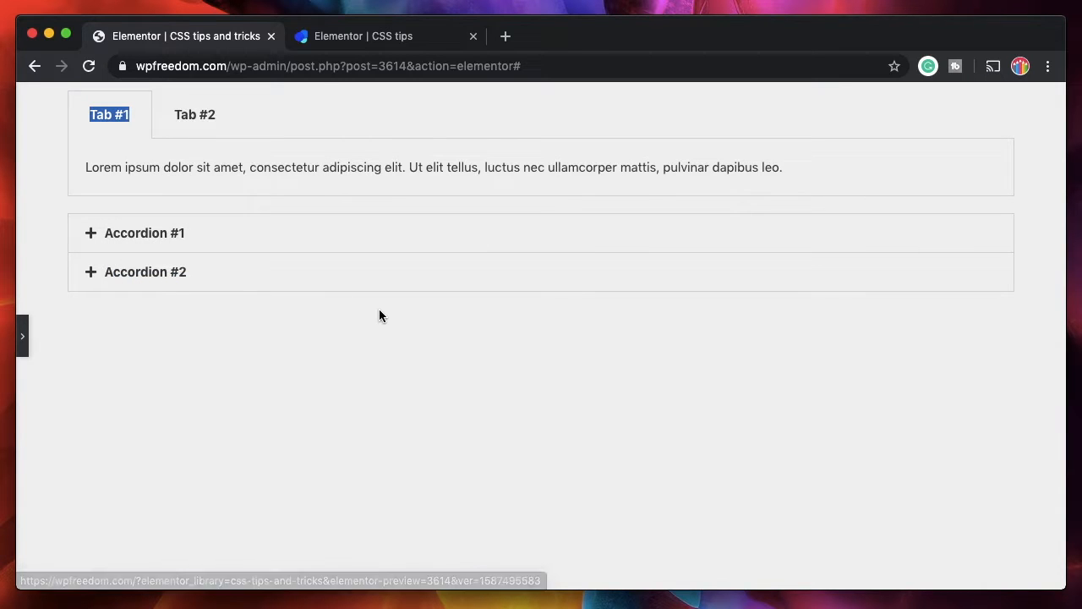
key(F12)
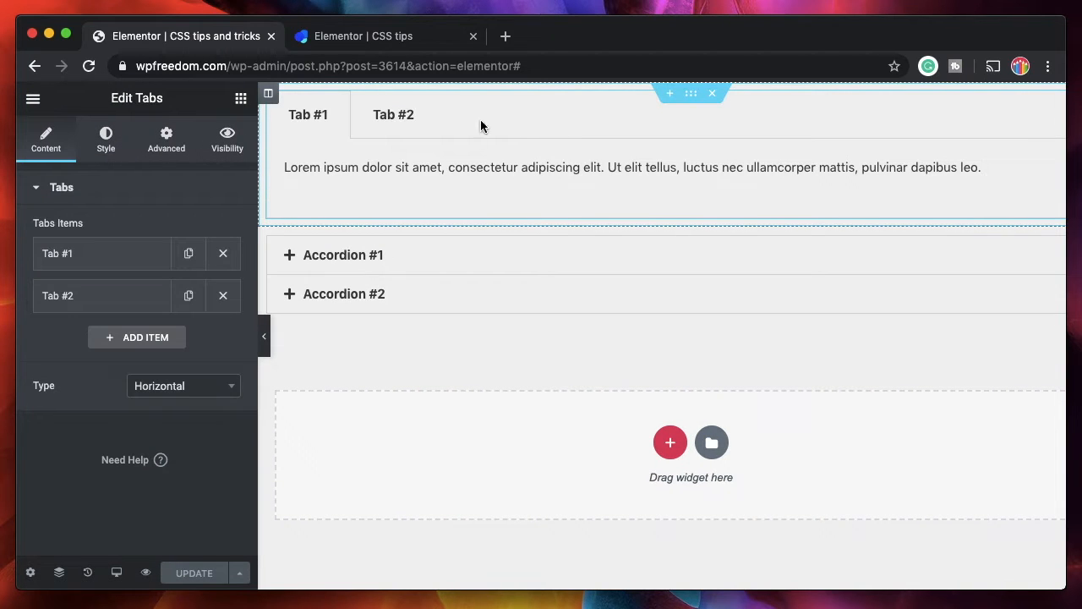
Add widget CSS selector .elementor-tab-title { color: blue; background: pink; } so both tab titles turn blue on pink.
click(166, 137)
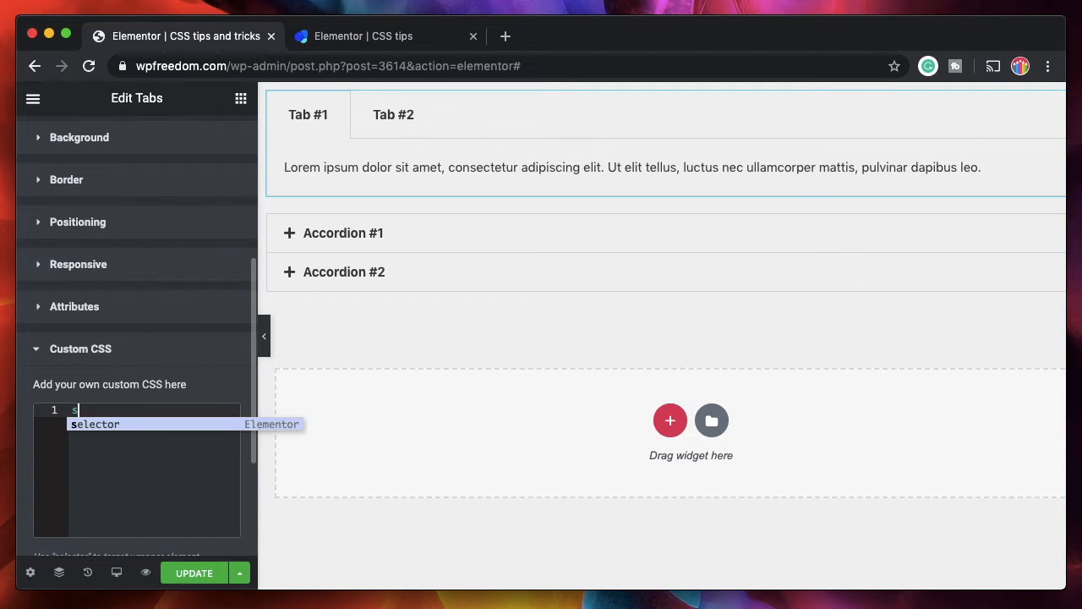
text(selector elementor-tab-title elementor-tab-desktop-title)
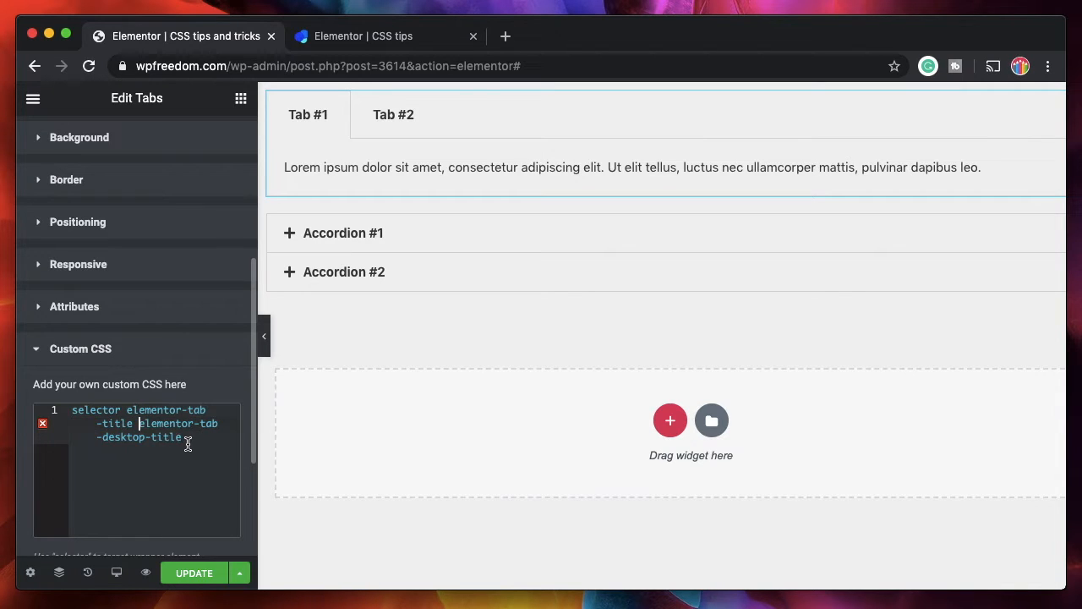
key(Backspace)
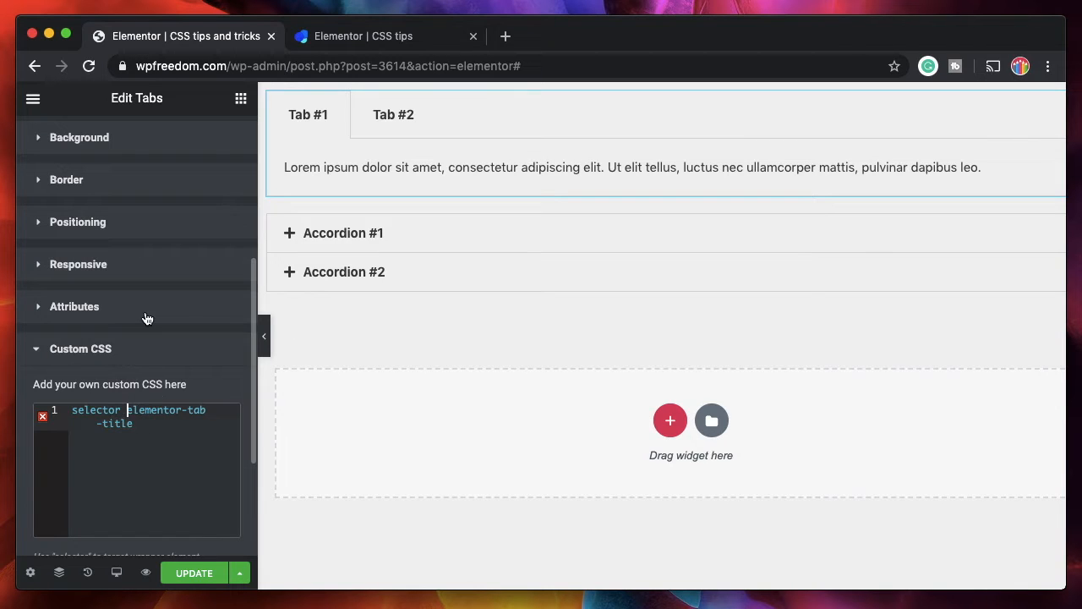
text(.)
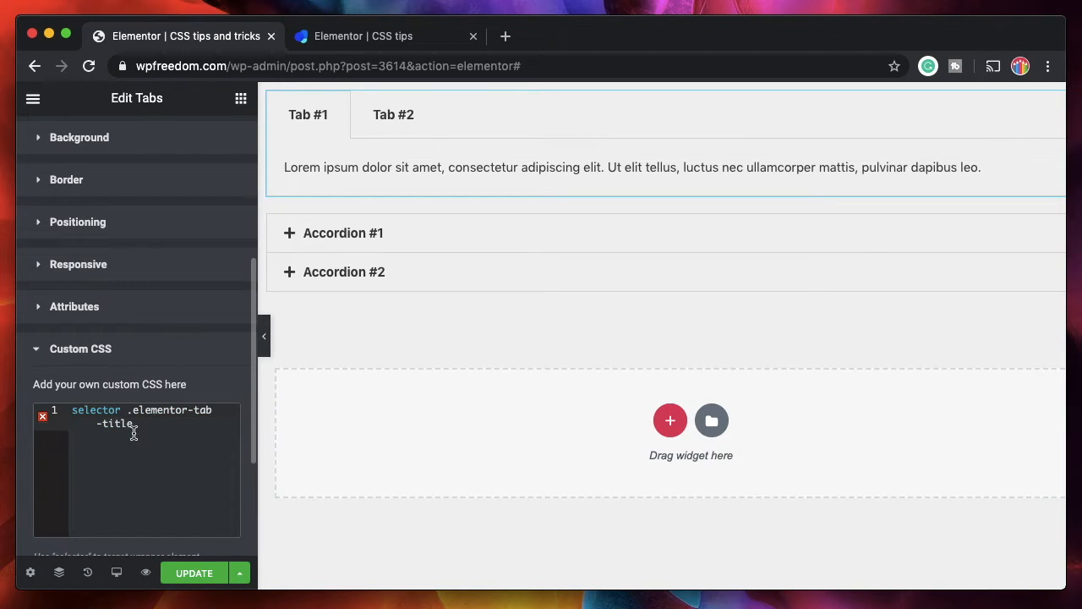
text({)
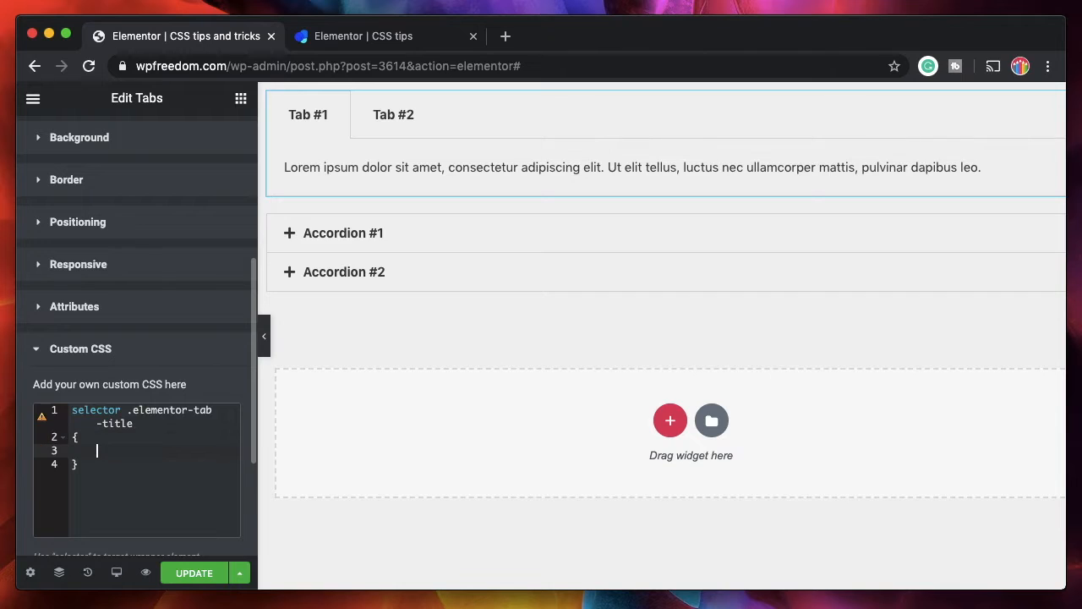
text(color: blue)
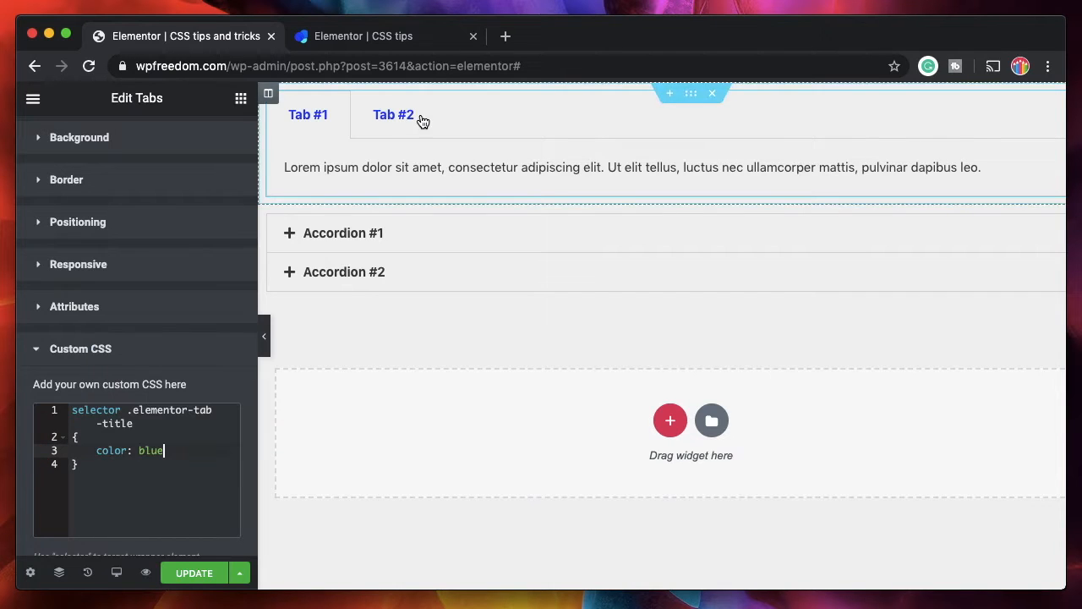
text(background: pink)
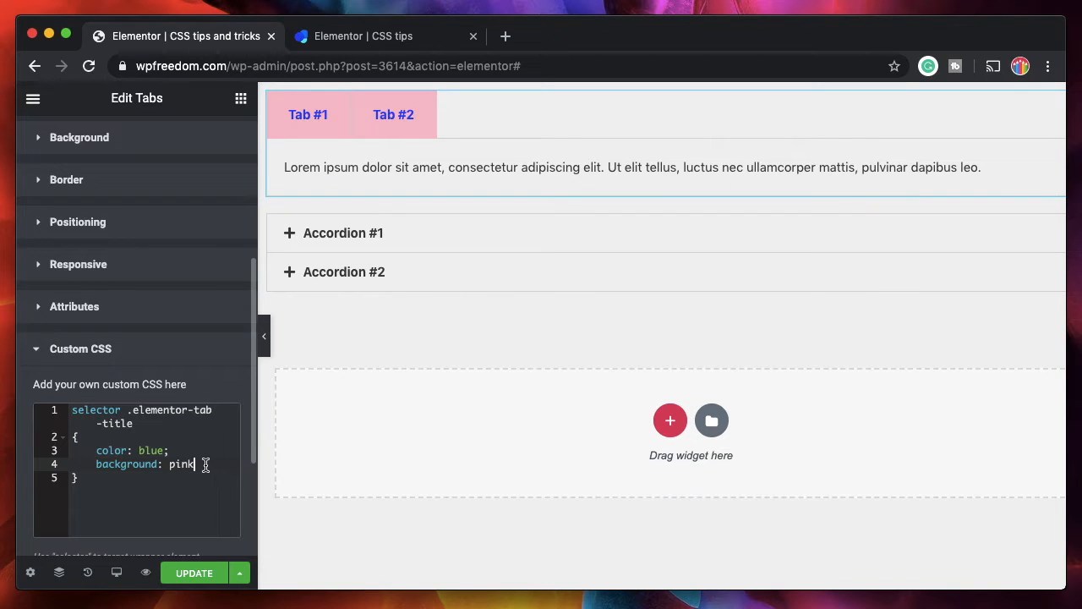
text(;)
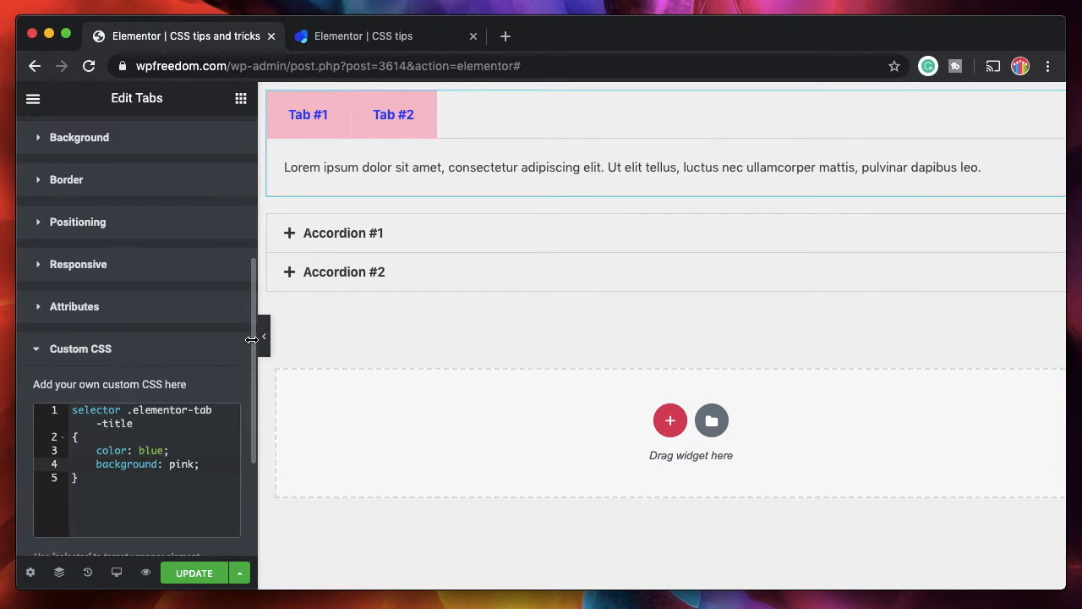
mouse_move(131, 350)
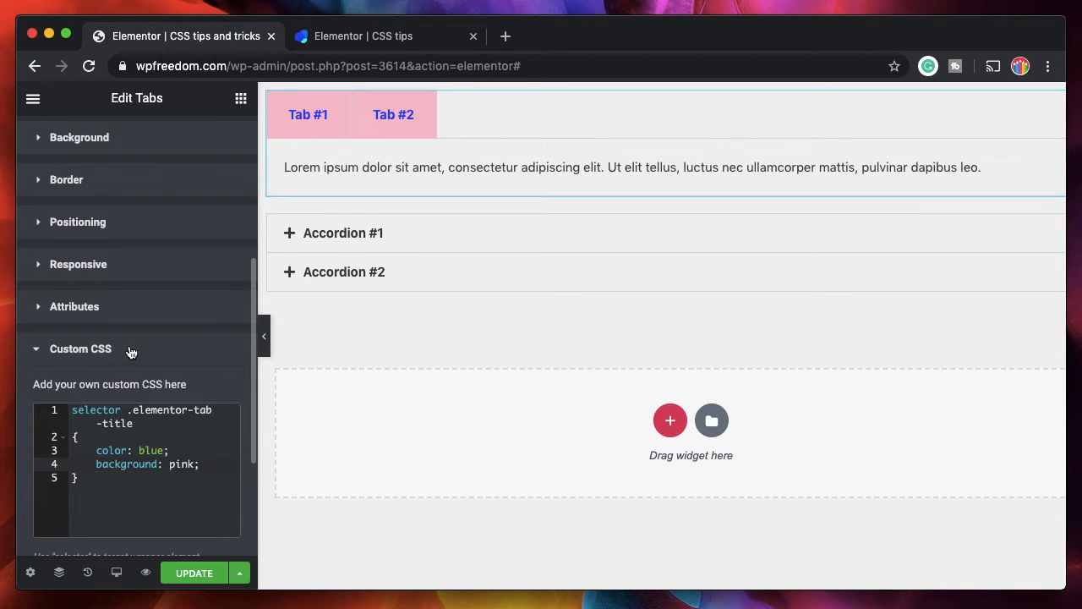
Inspect Tab #1 to find the elementor-active class and target only the active tab title.
click(263, 336)
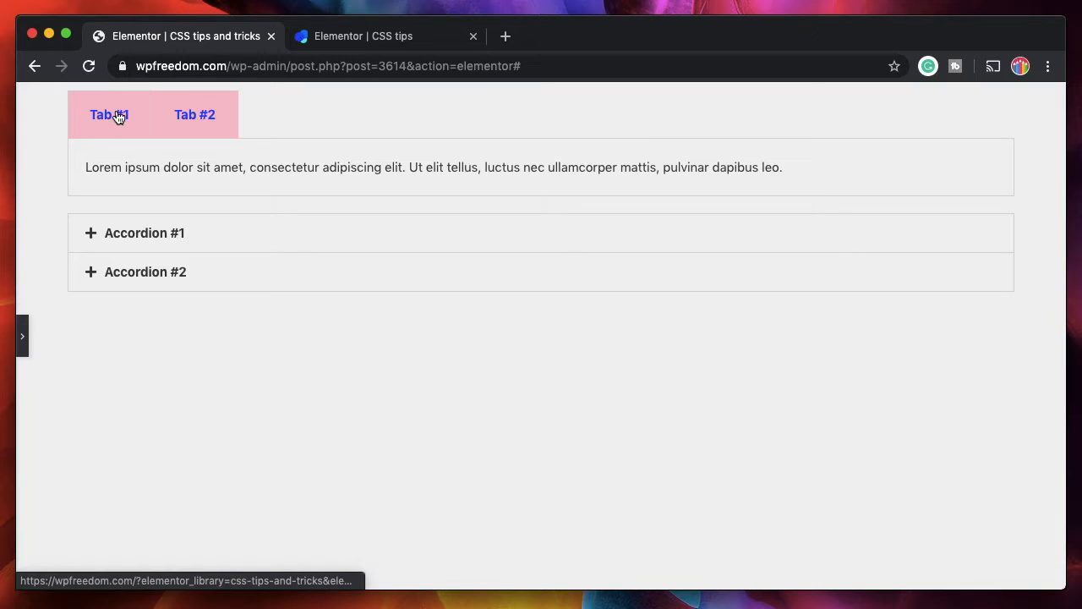
right_click(108, 114)
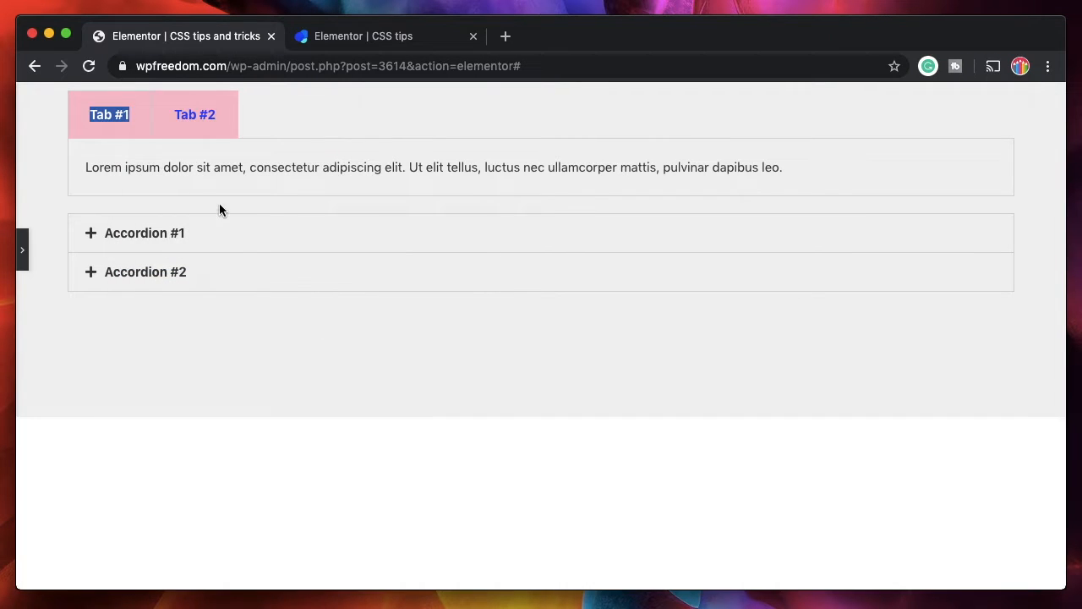
key(F12)
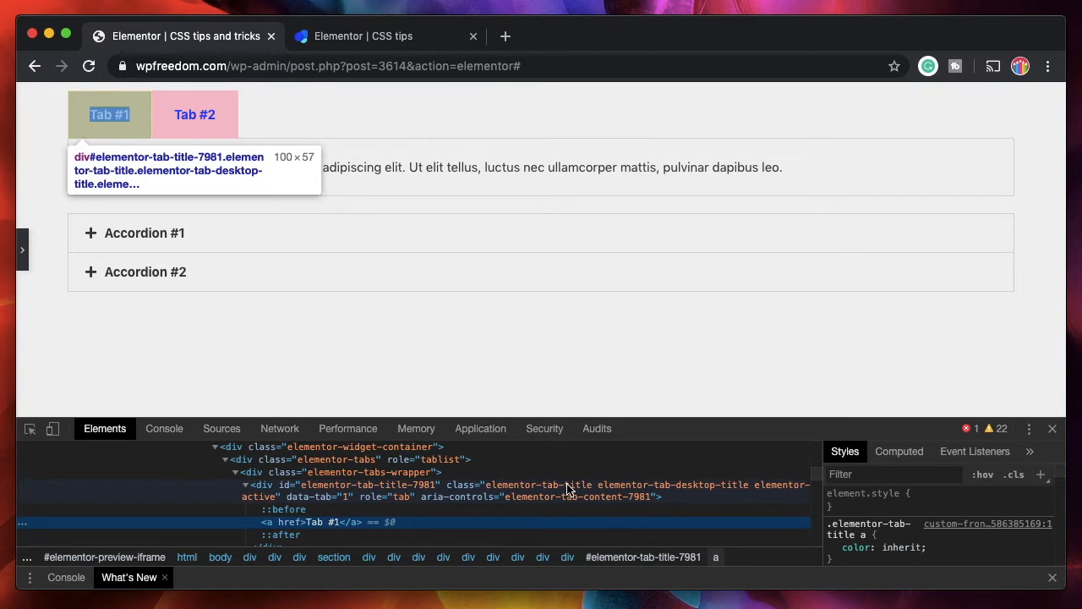
mouse_move(777, 492)
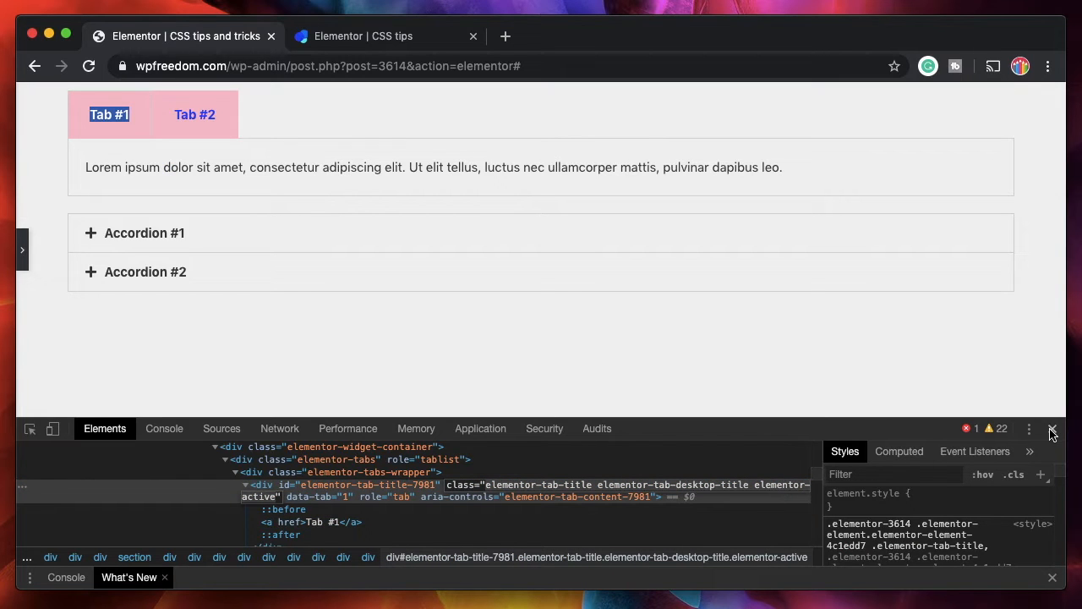
click(1052, 429)
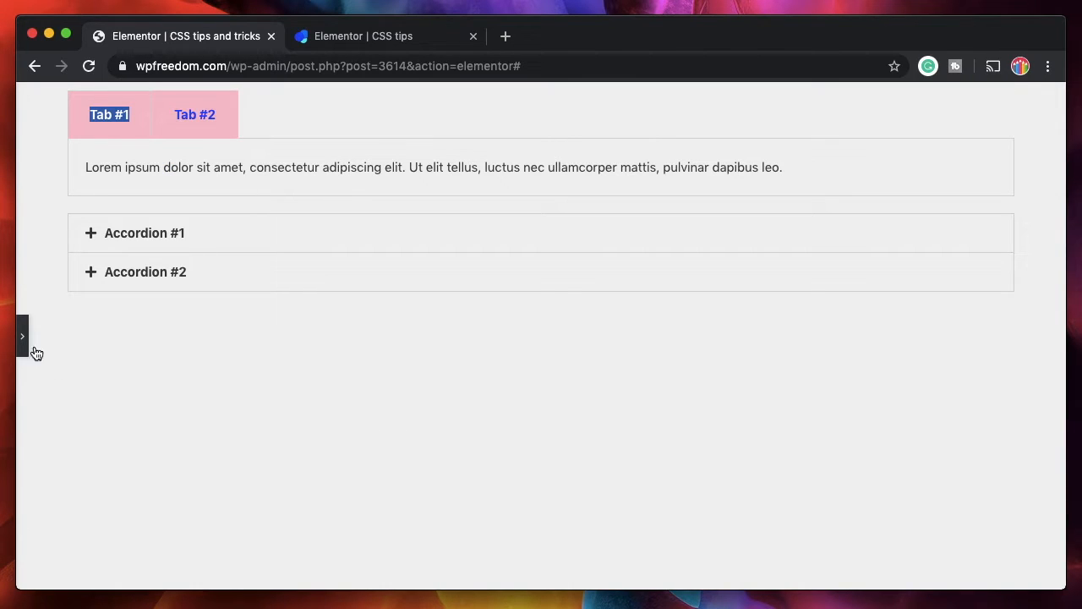
click(22, 336)
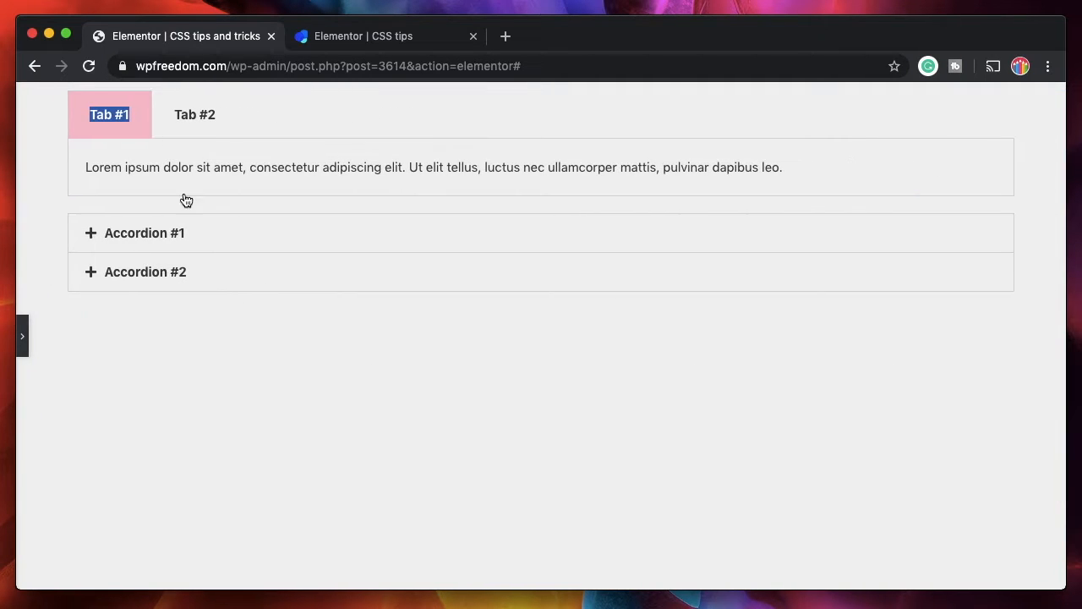
Give the Accordion widget the same active-title CSS and expand Accordion #2 to show it blue on pink.
click(194, 114)
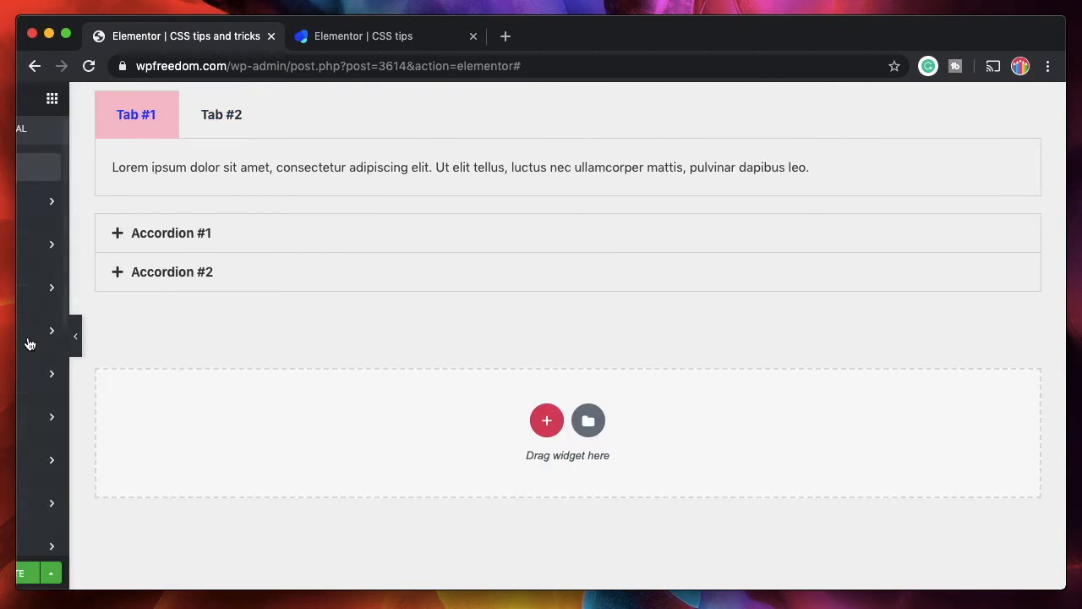
click(76, 335)
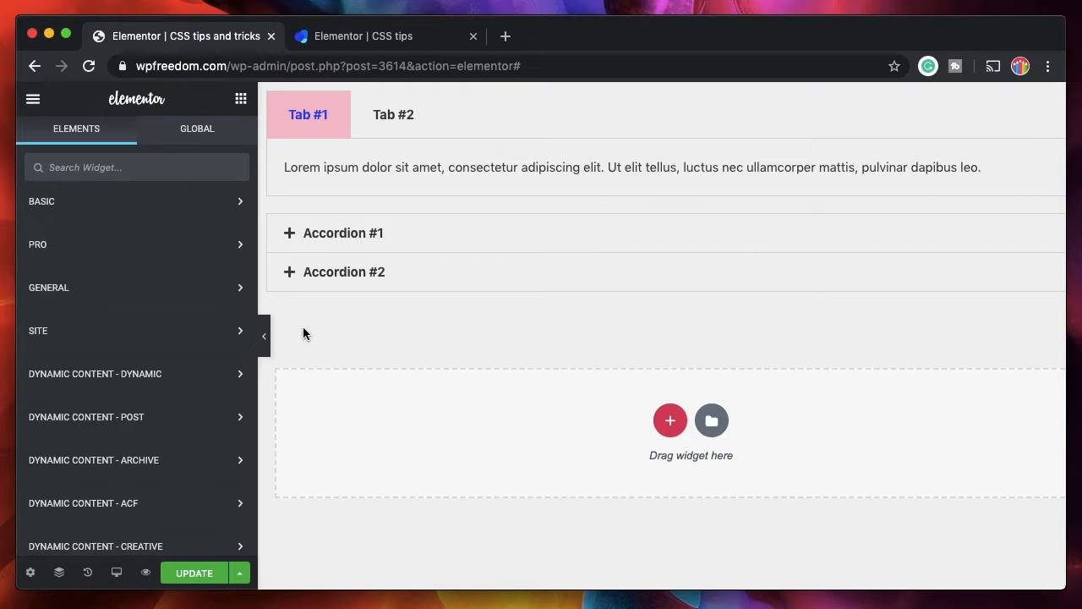
click(342, 233)
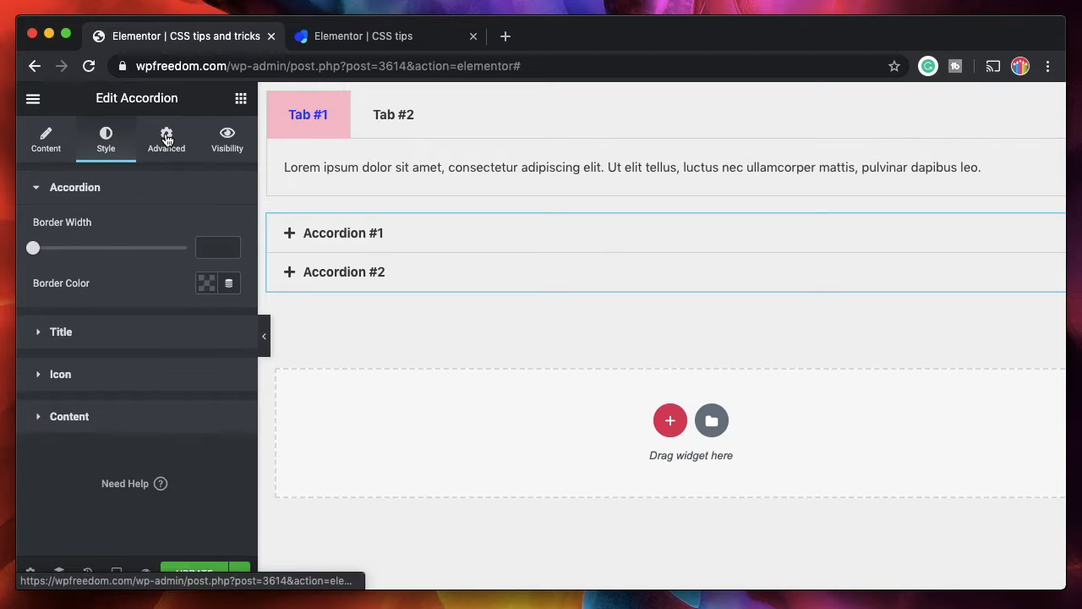
click(165, 136)
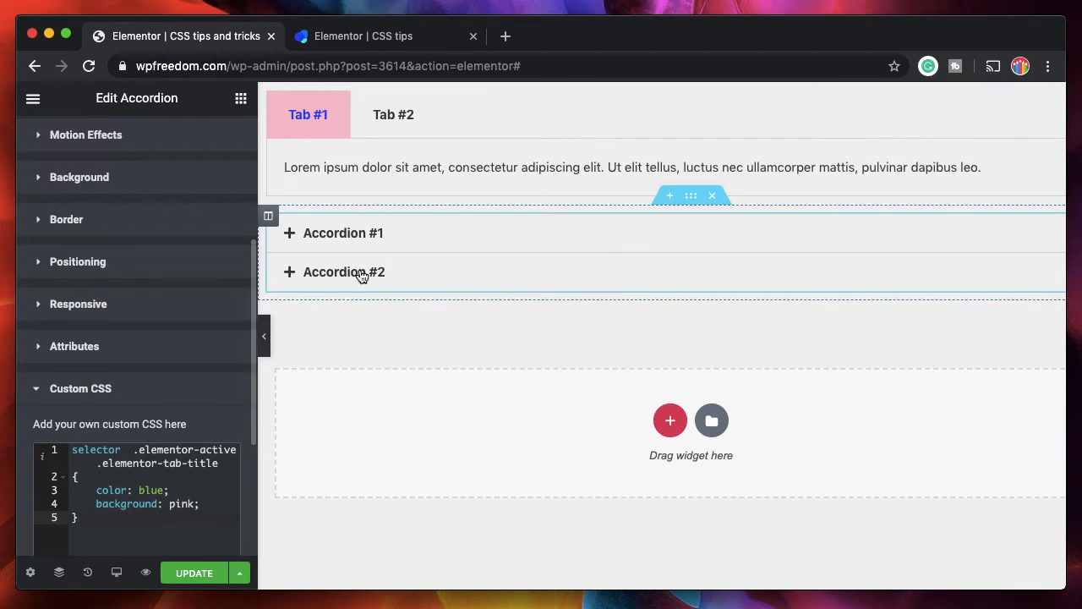
click(342, 232)
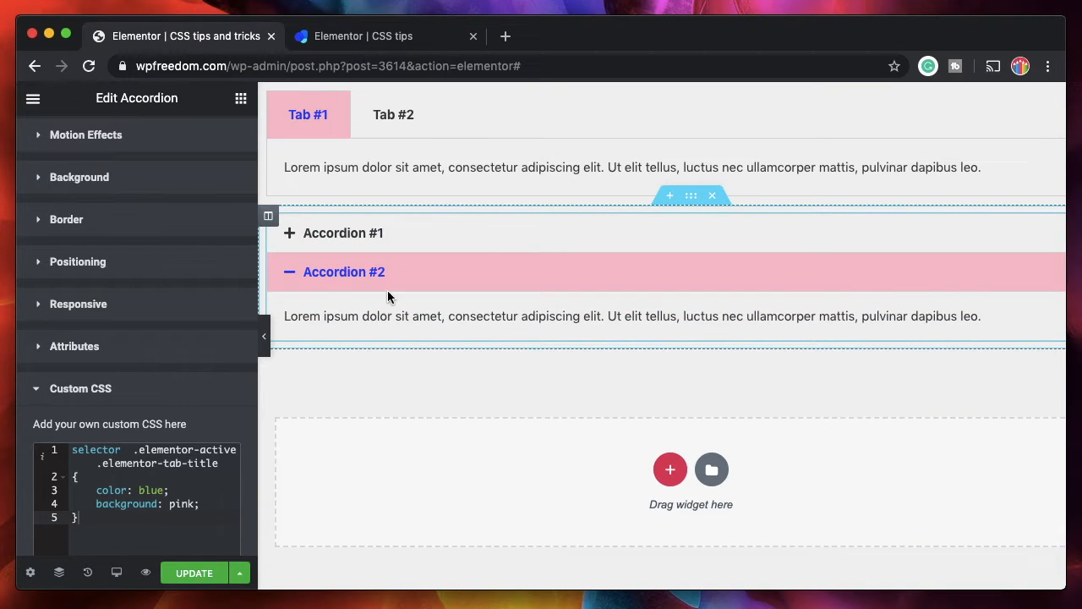
click(211, 507)
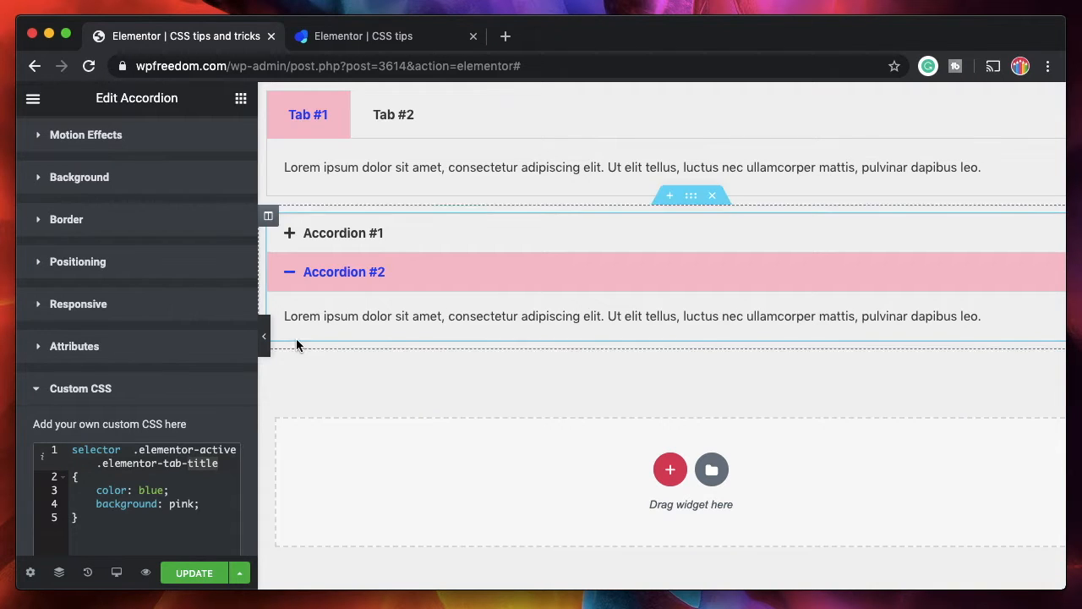
Switch to the wpexperimentor site and exit Elementor to the WordPress page editor.
click(265, 336)
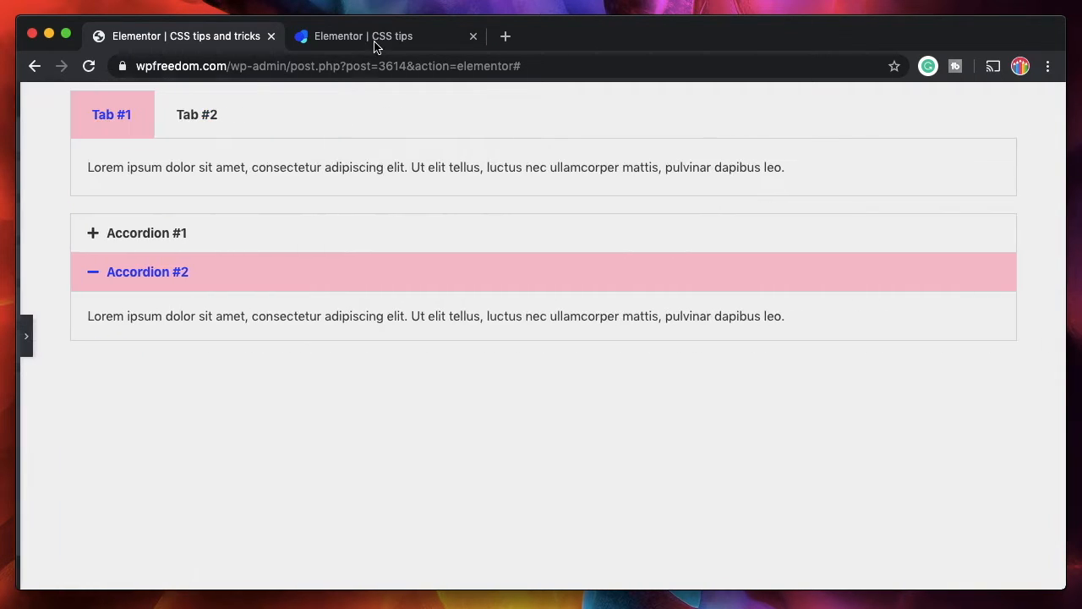
click(363, 35)
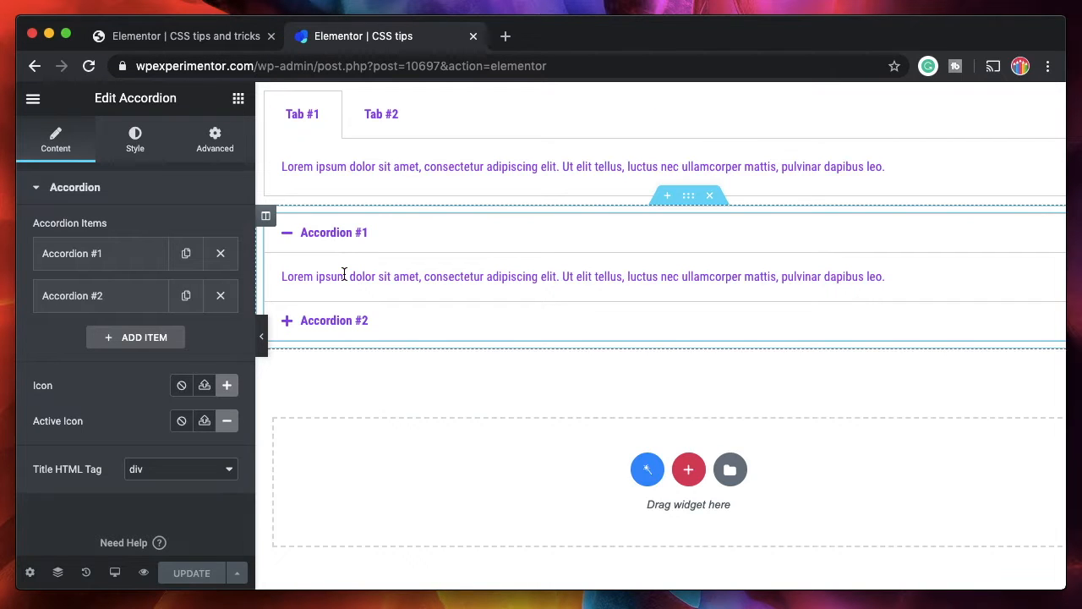
click(33, 98)
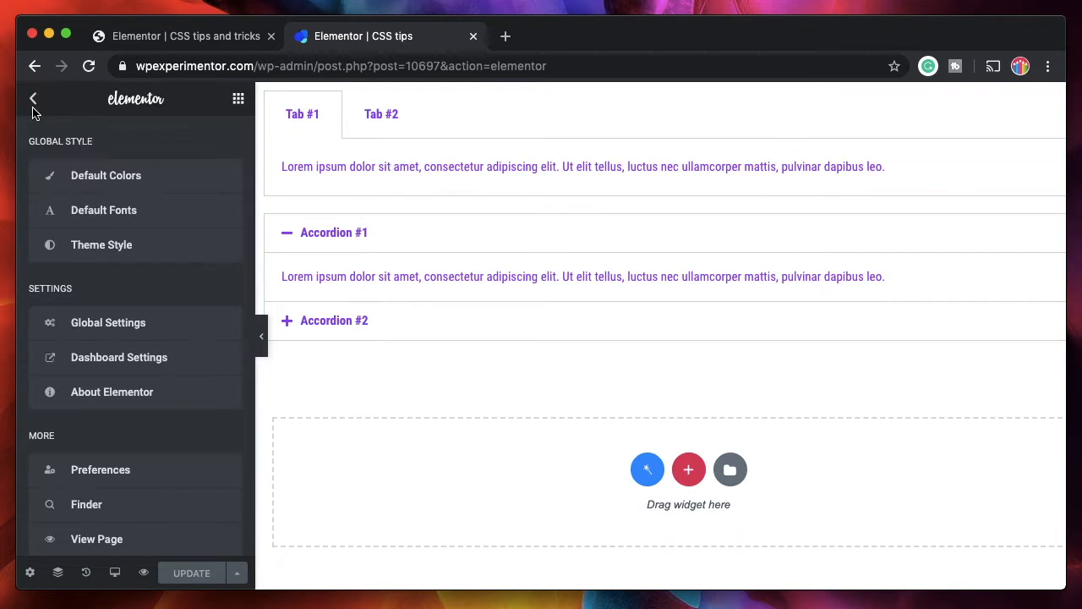
click(126, 495)
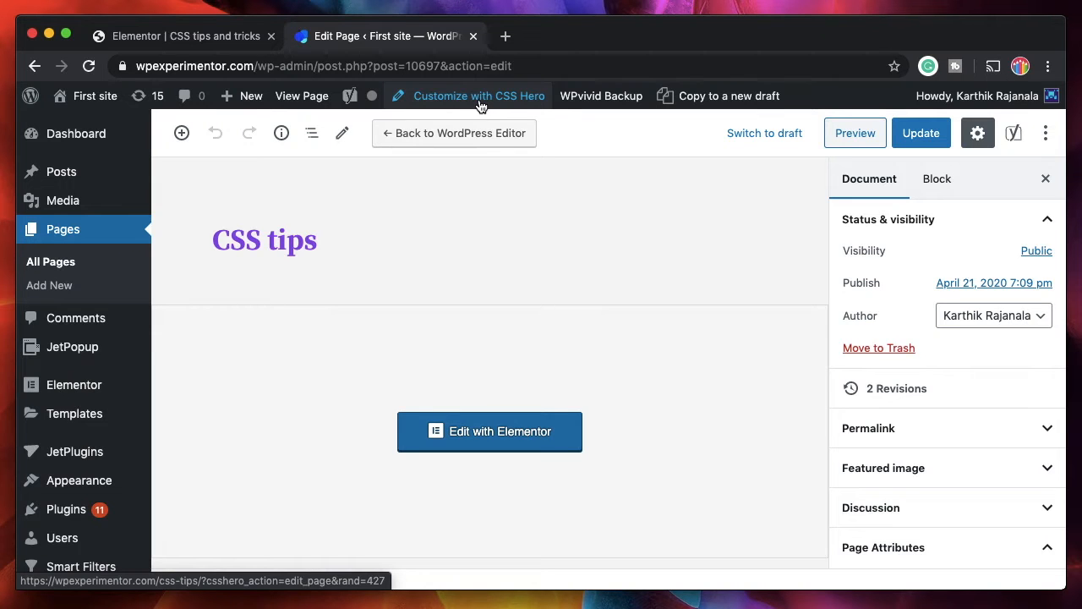
Launch Customize with CSS Hero for that page and return to the styled preview tab.
click(182, 36)
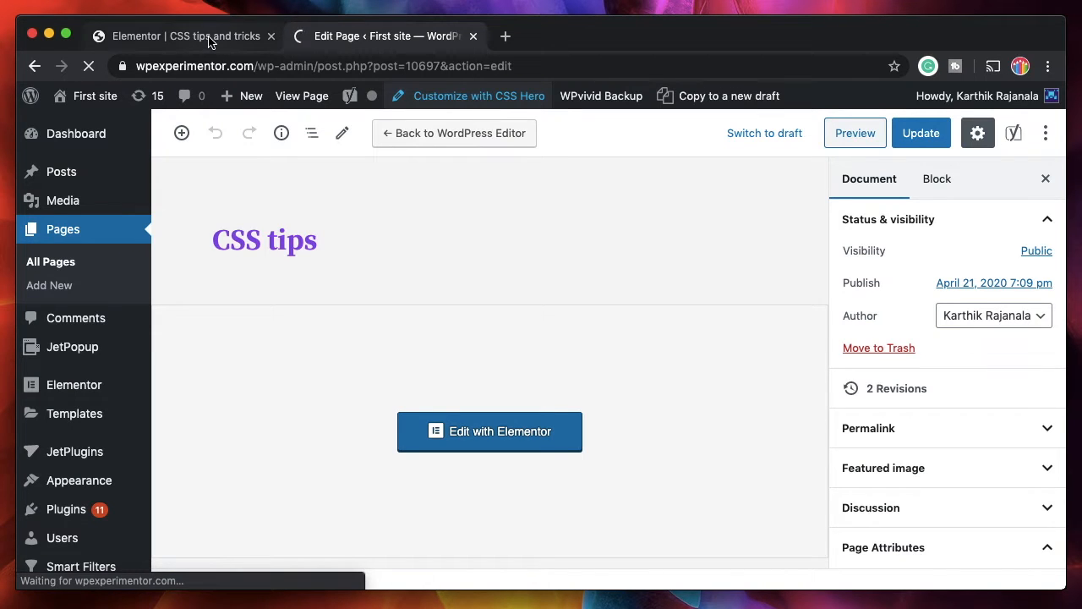
click(181, 36)
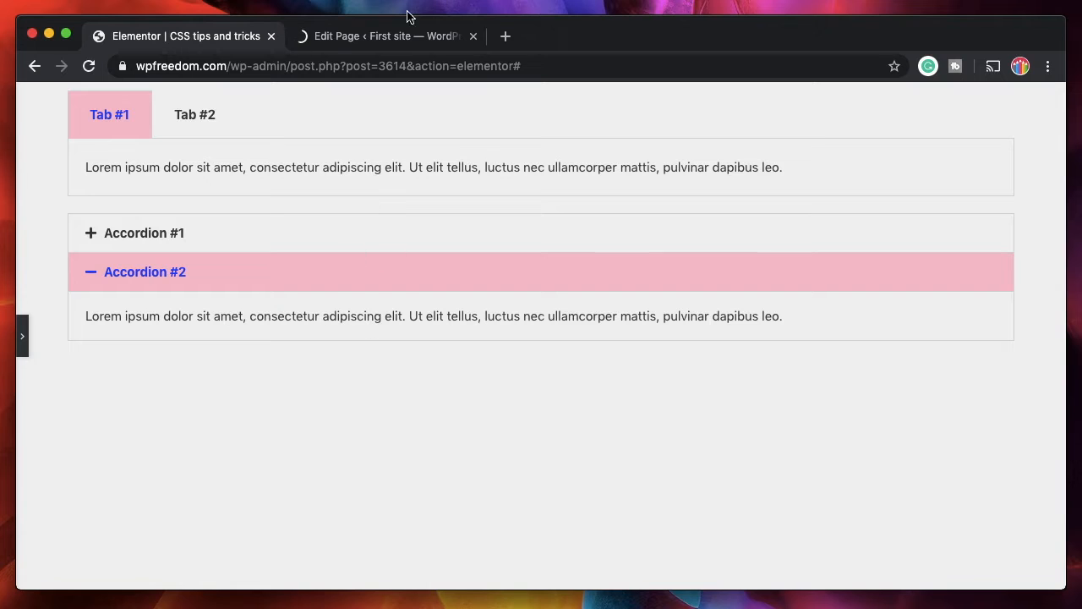
click(385, 36)
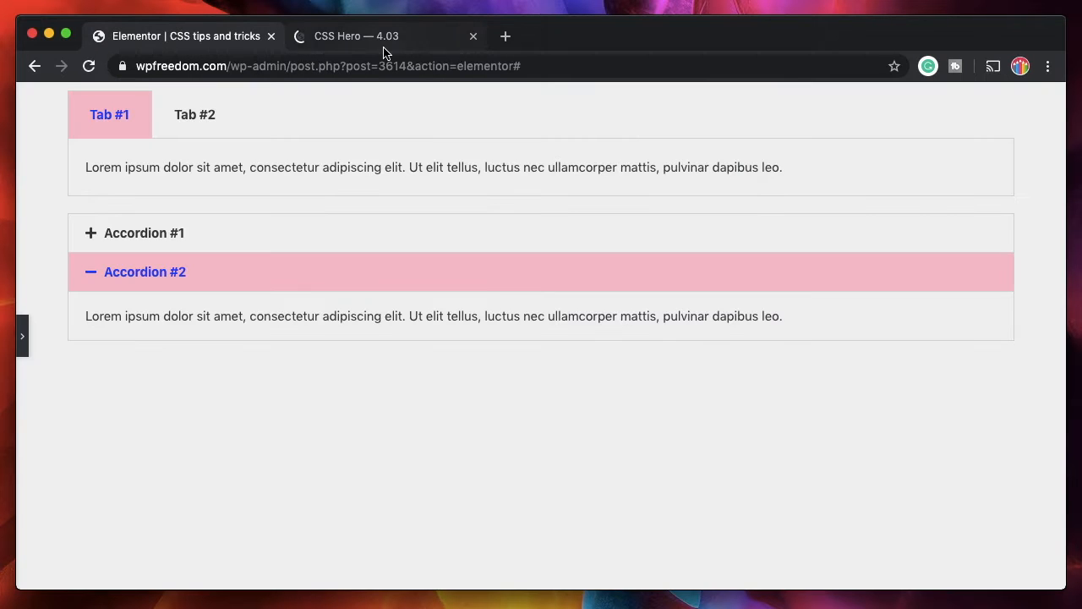
In CSS Hero's Code Editor, pick the Accordion #1 title to get its active-title selector.
click(356, 36)
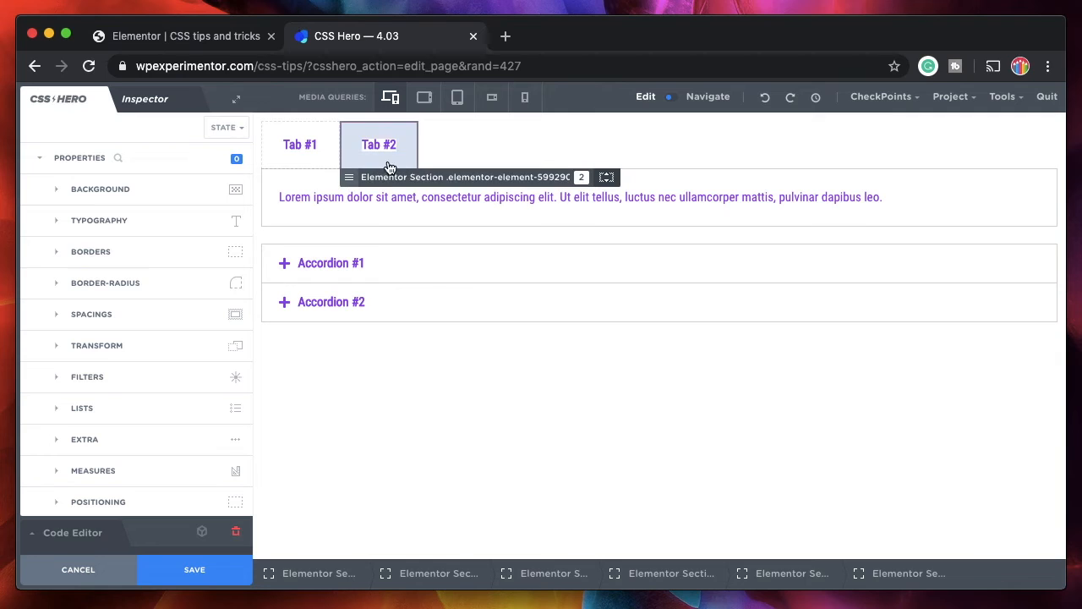
mouse_move(403, 134)
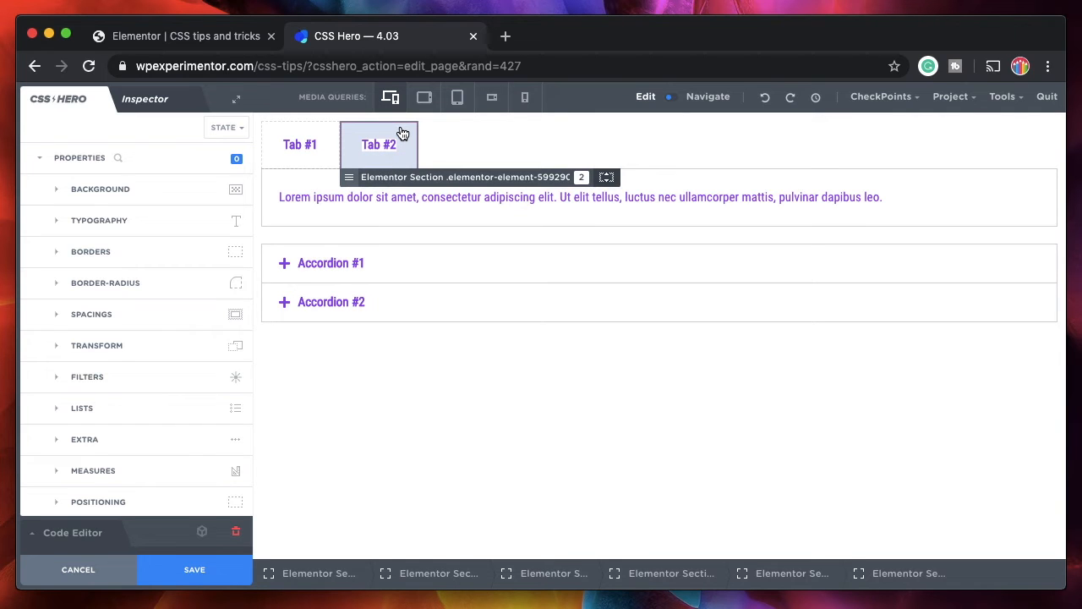
click(145, 99)
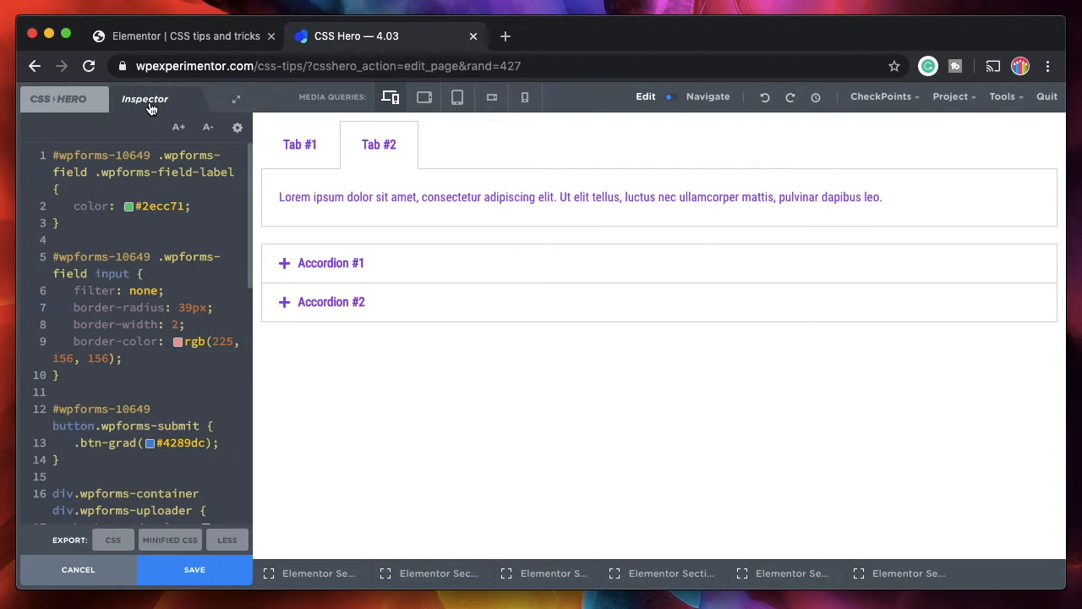
click(331, 262)
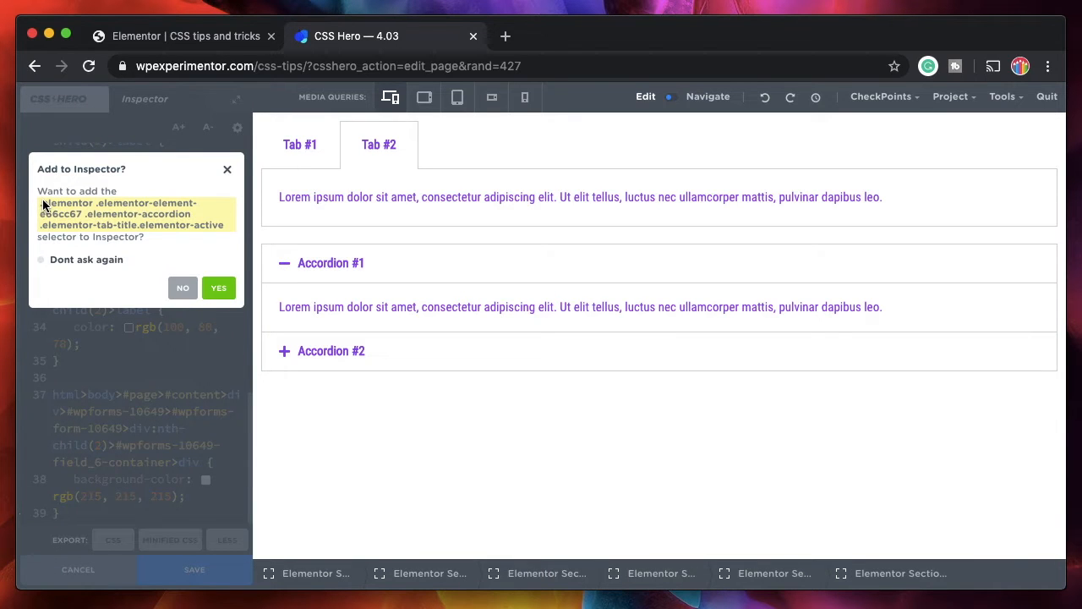
mouse_move(141, 224)
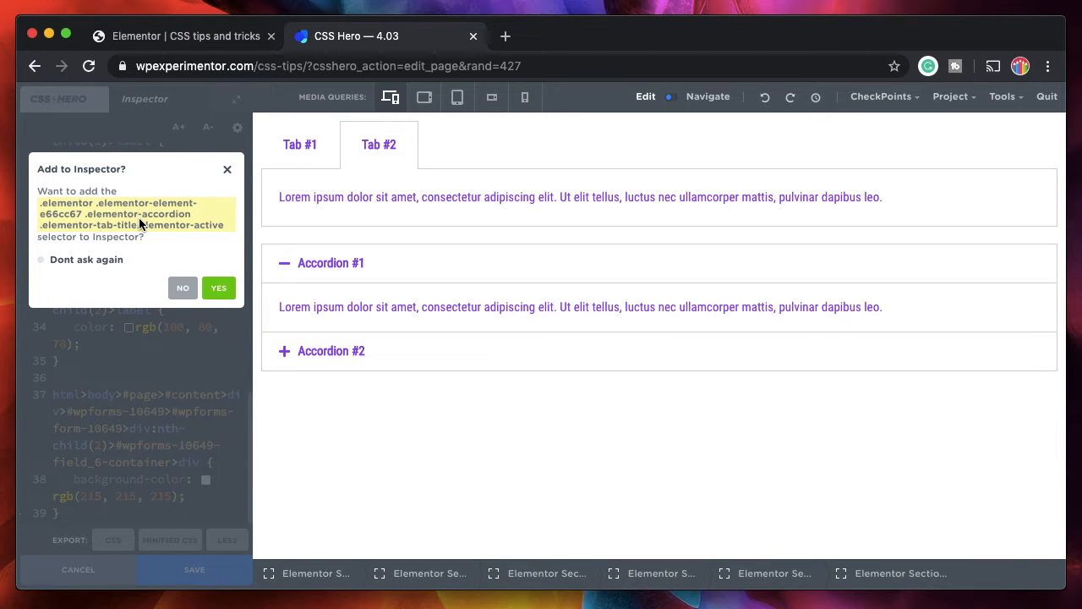
click(218, 288)
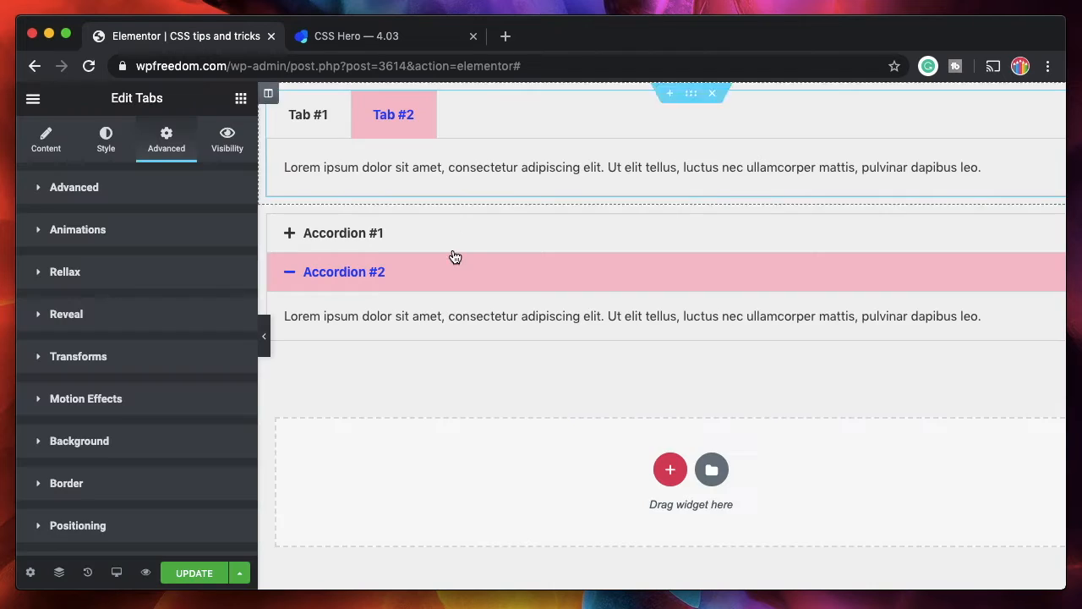
mouse_move(701, 106)
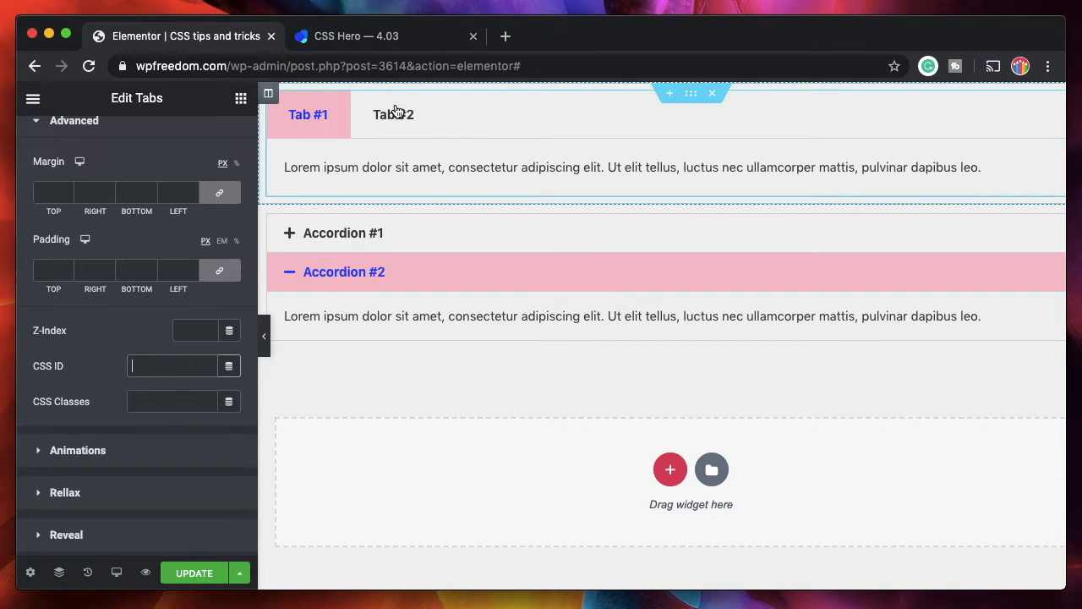
mouse_move(161, 365)
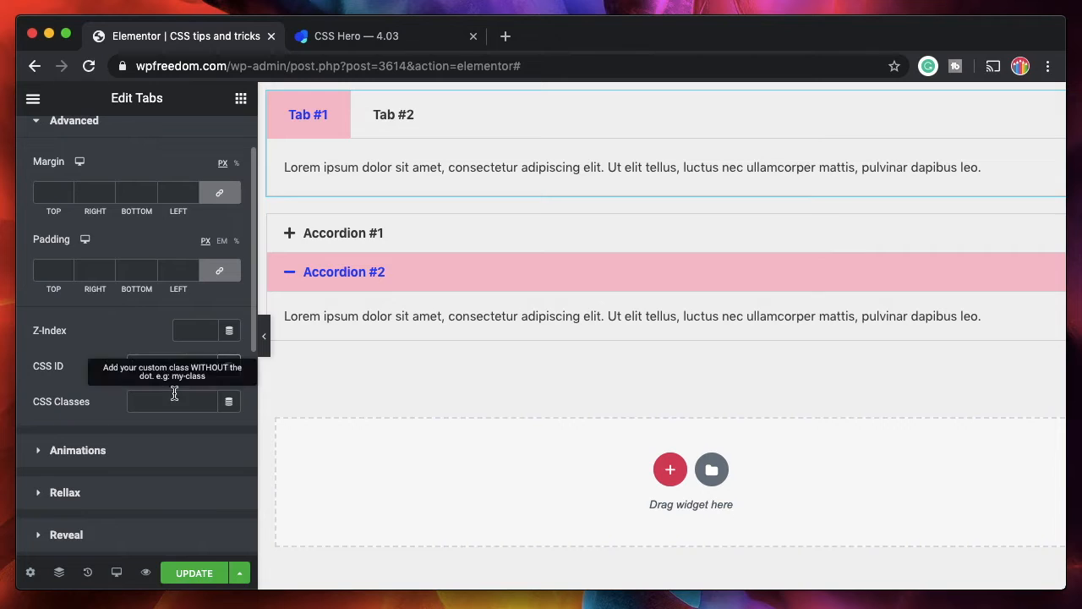
mouse_move(423, 141)
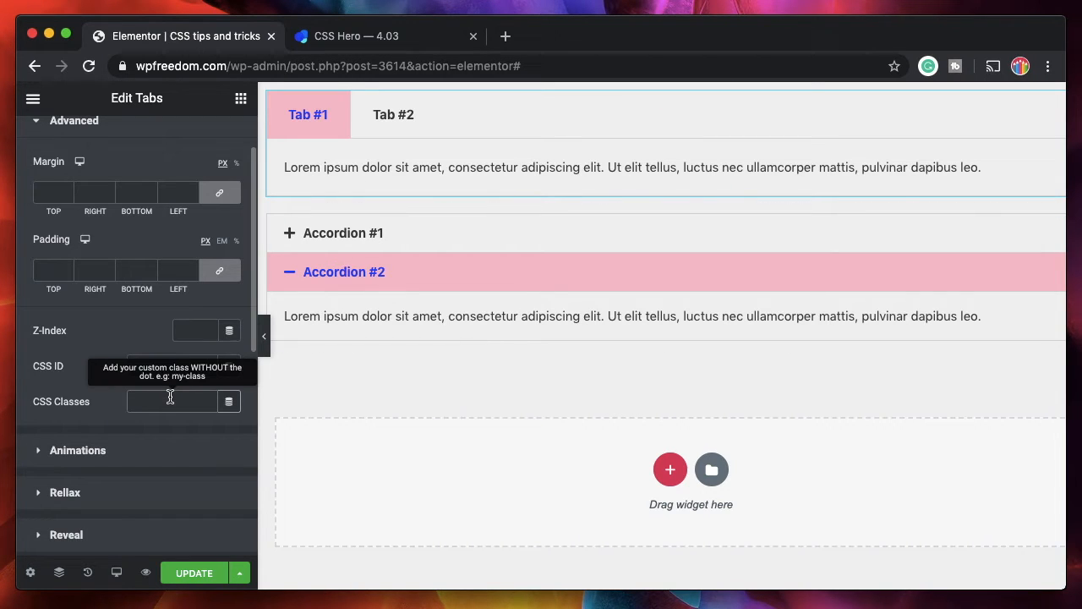
Add a .blue-bg rule to the Tabs widget CSS: background-color blue, color white, border none.
text(blu)
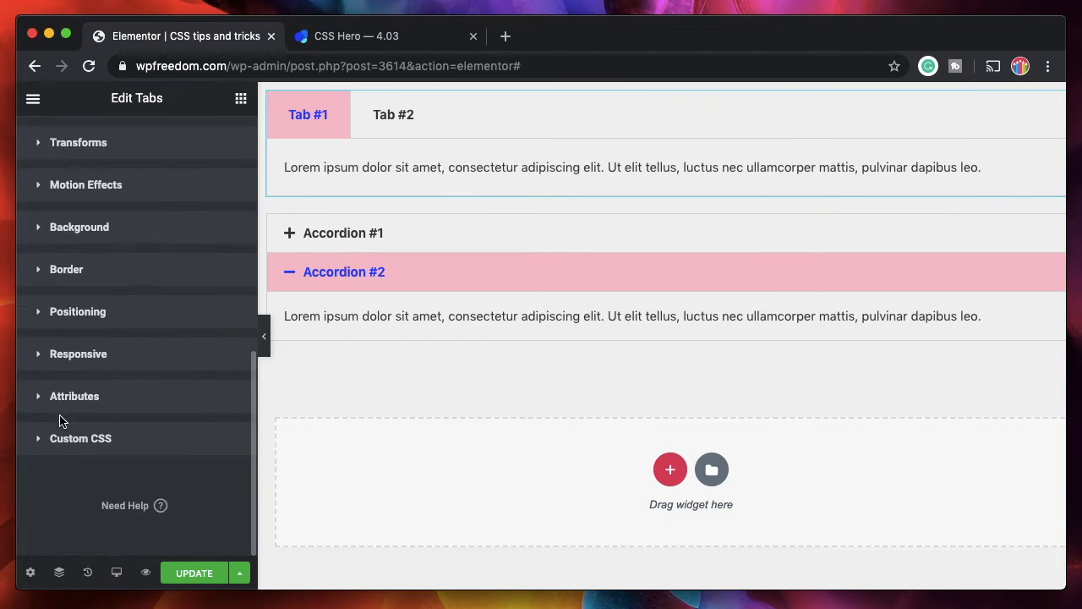
click(80, 438)
text(.)
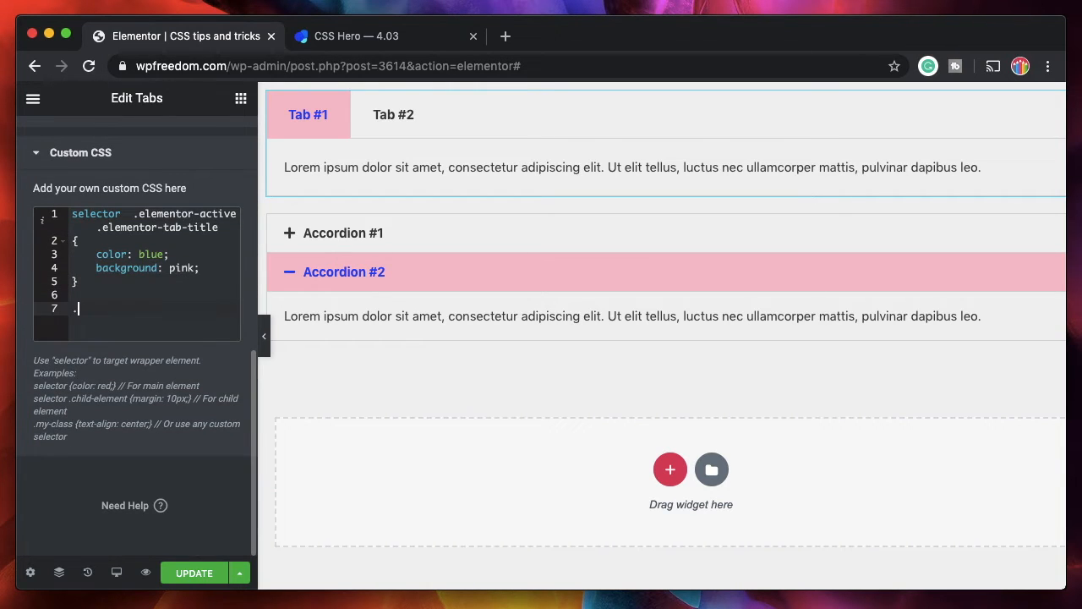
text(blue-bg{)
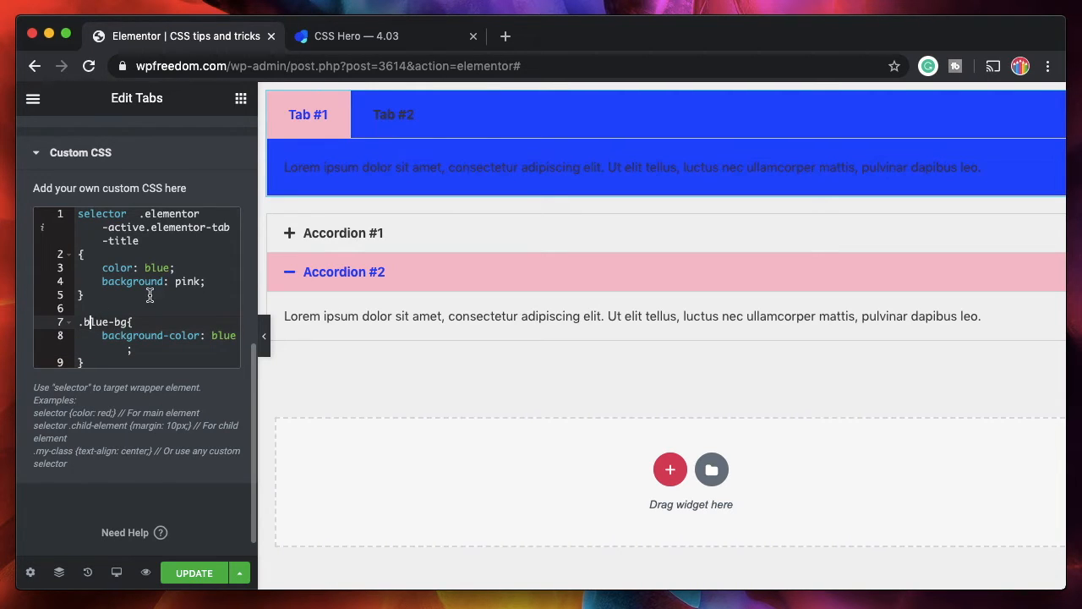
text(color: w)
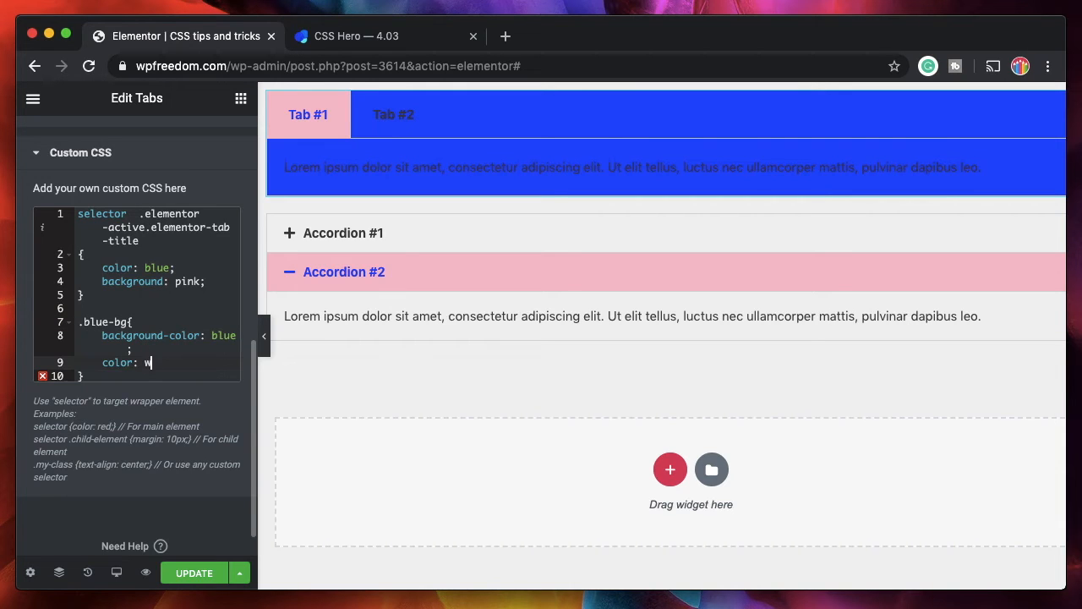
text(hite;)
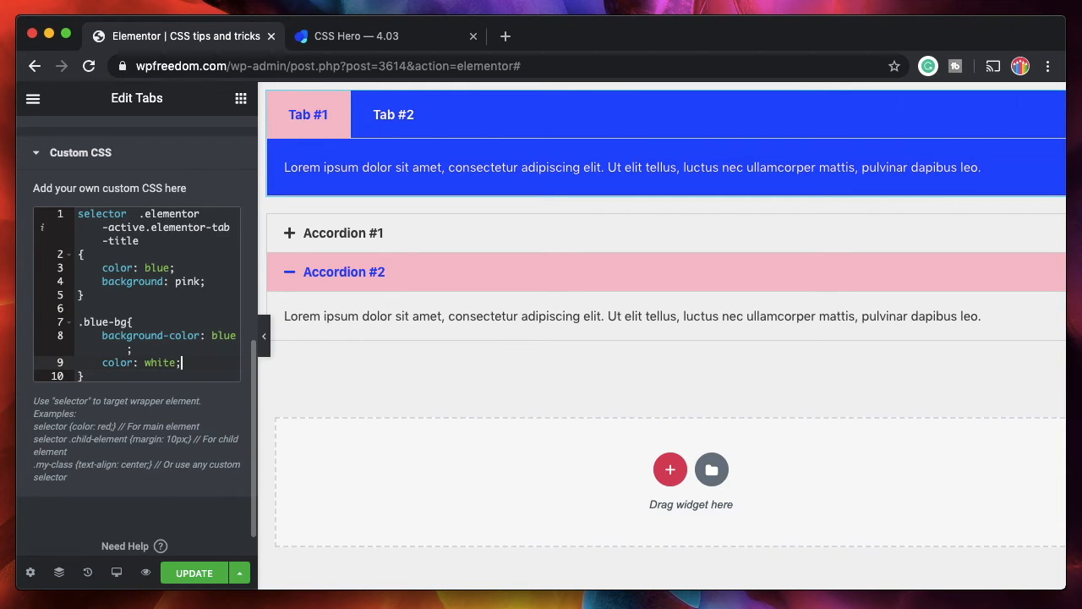
text(border: none)
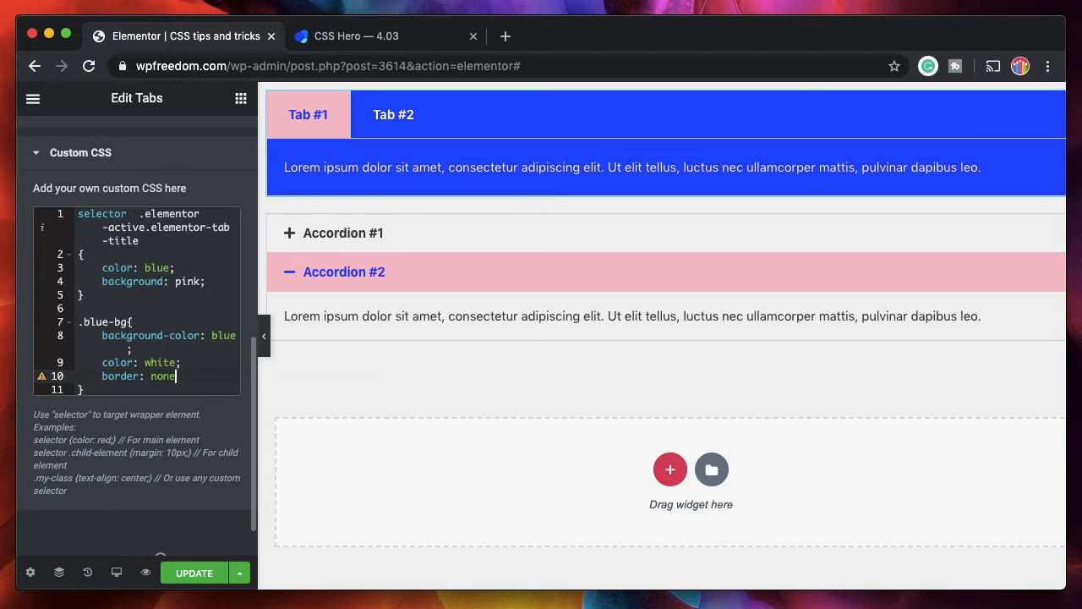
text(;)
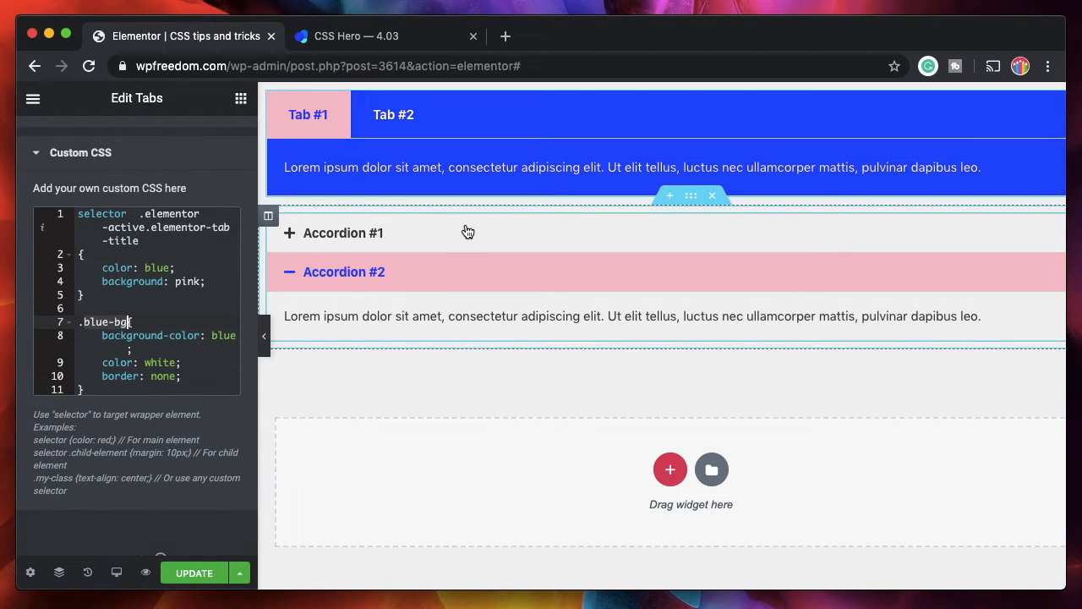
Select the Accordion widget and enter 'blue' in its CSS Classes field.
click(344, 233)
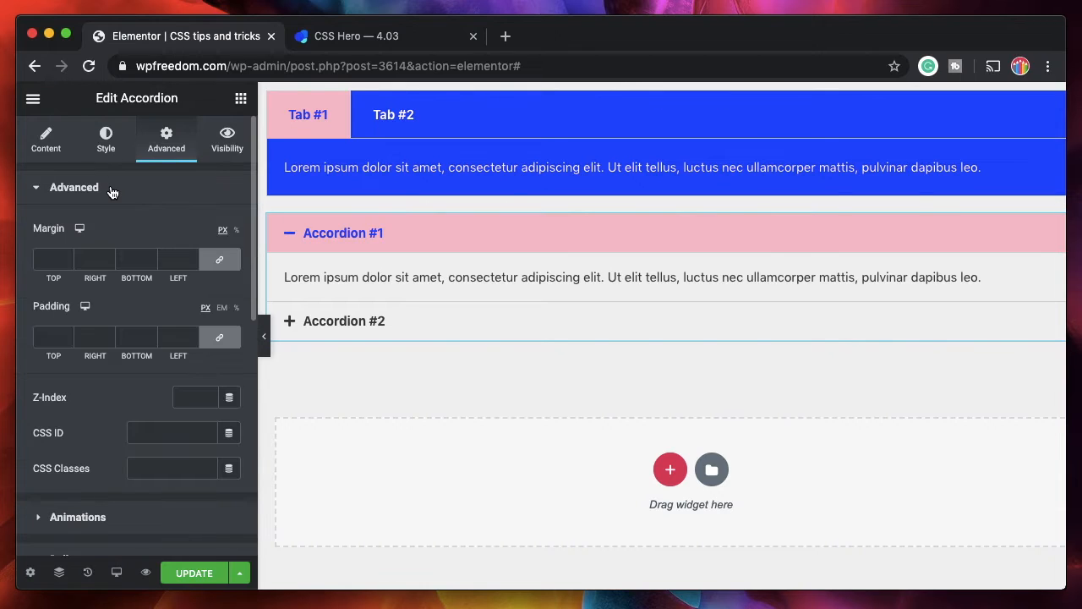
click(173, 382)
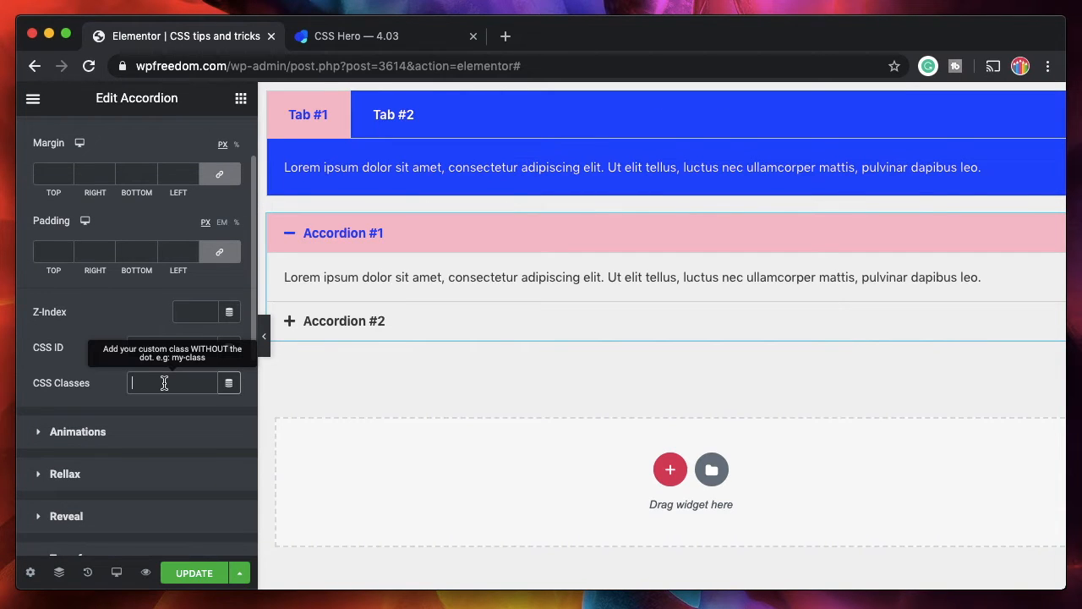
text(blue)
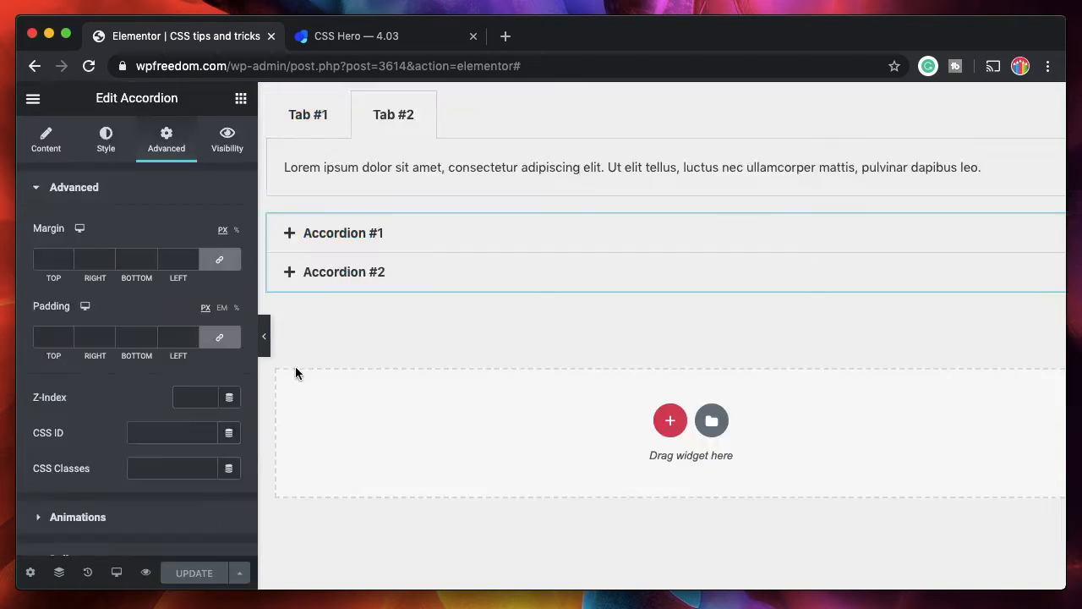
Cut the active-title rule out of the Accordion widget's Custom CSS.
scroll(down, 3)
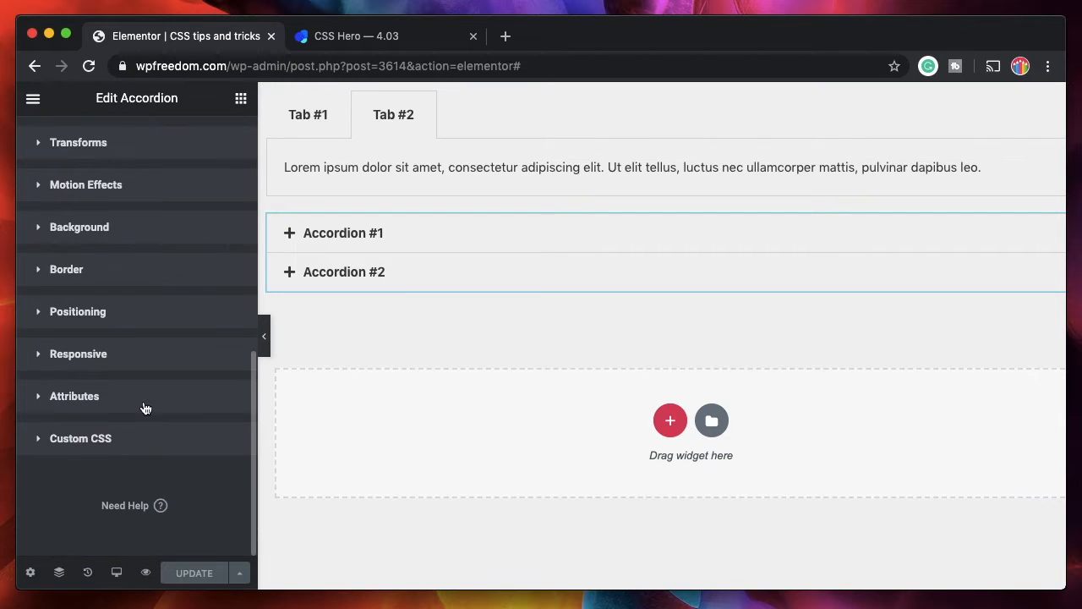
click(80, 438)
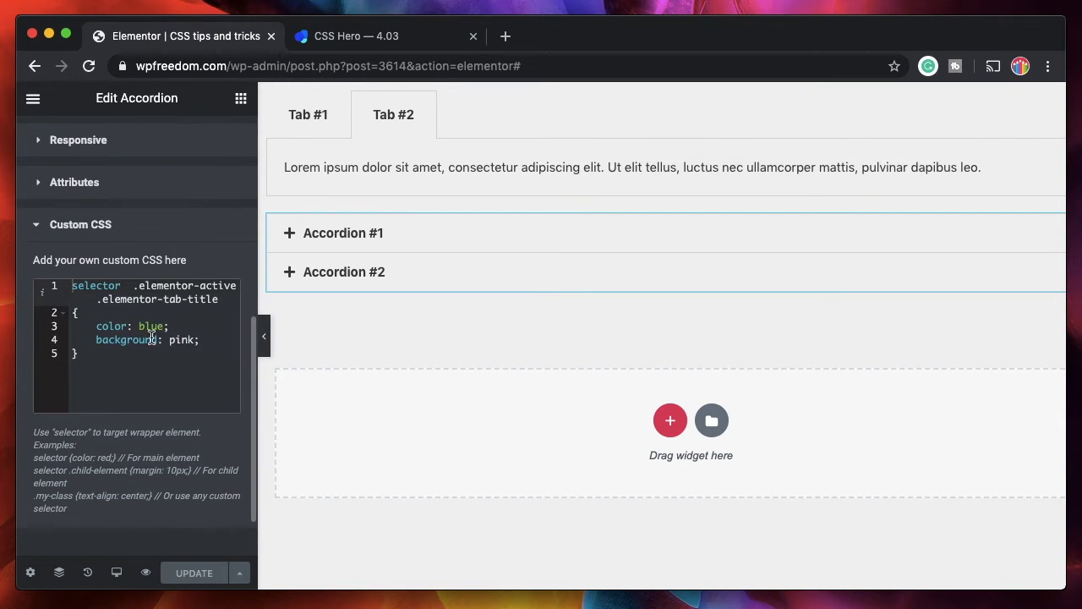
double_click(96, 285)
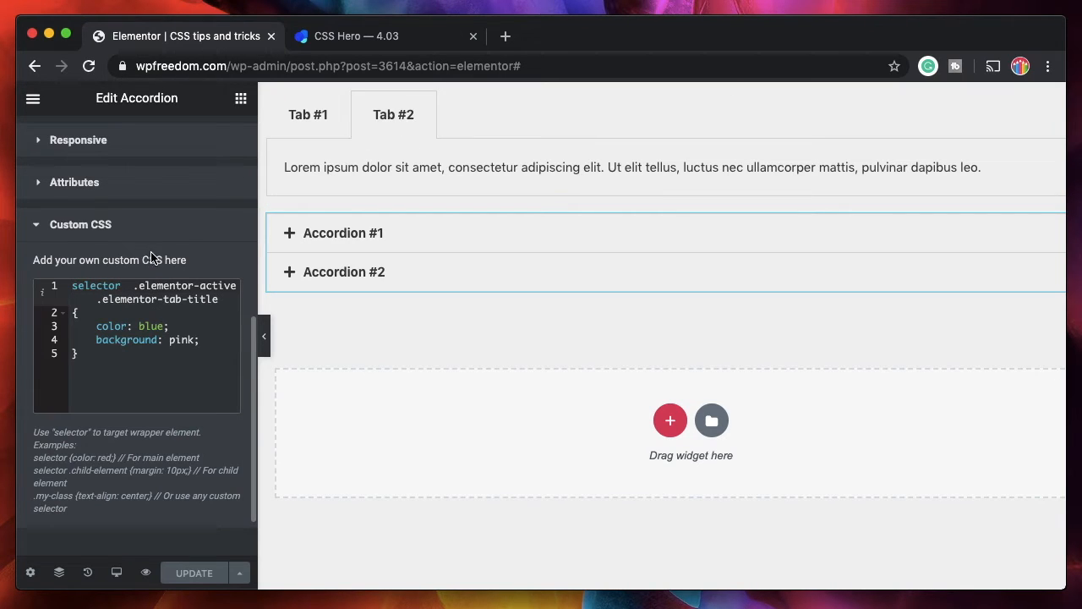
click(166, 139)
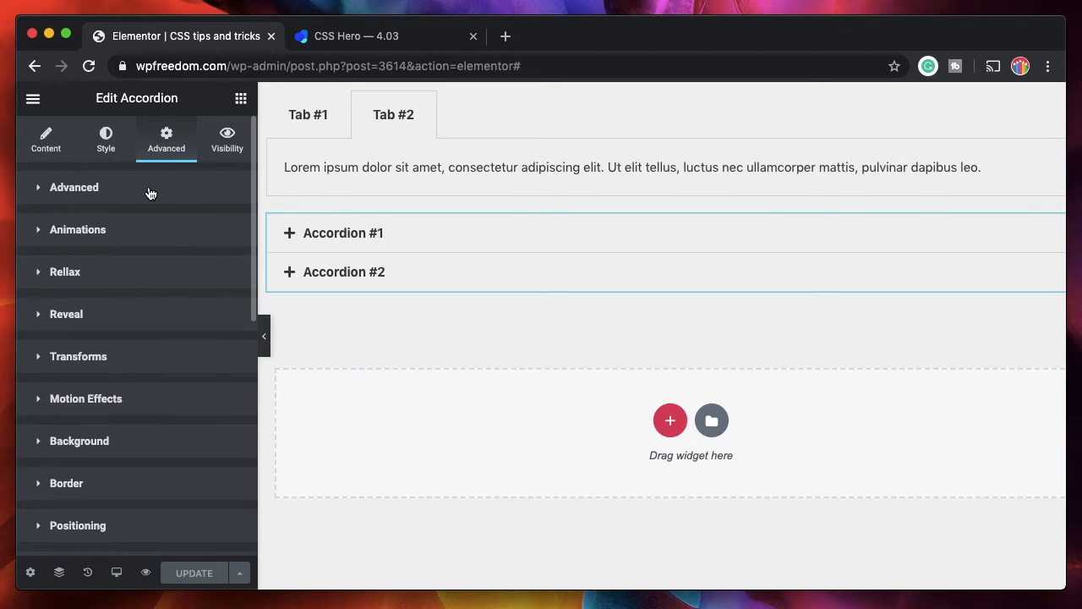
scroll(down, 3)
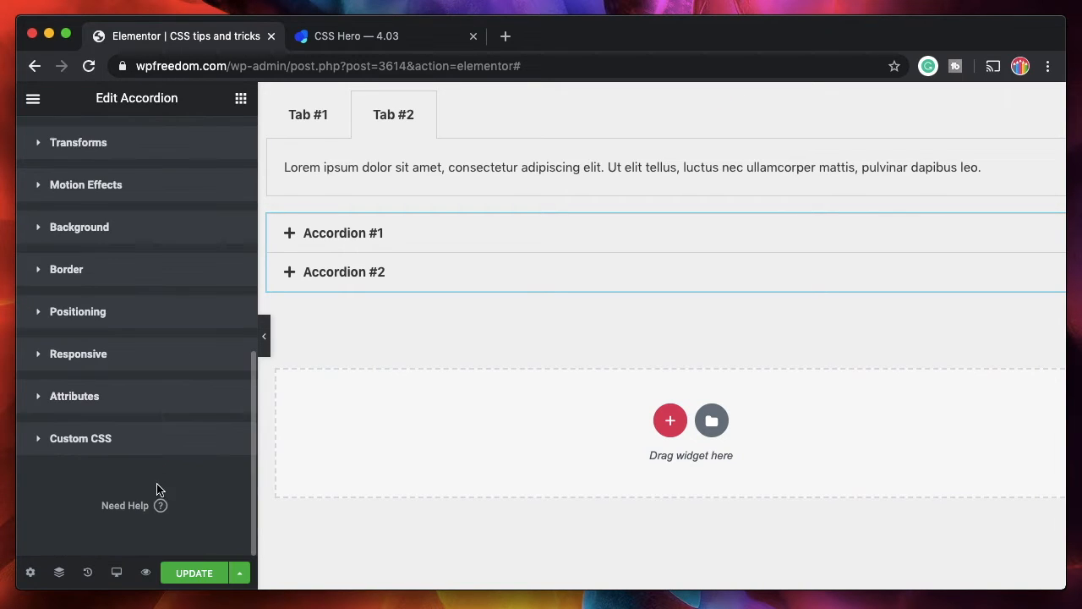
Start a .my-tab selector in the widget's Custom CSS, then leave the field empty.
click(81, 438)
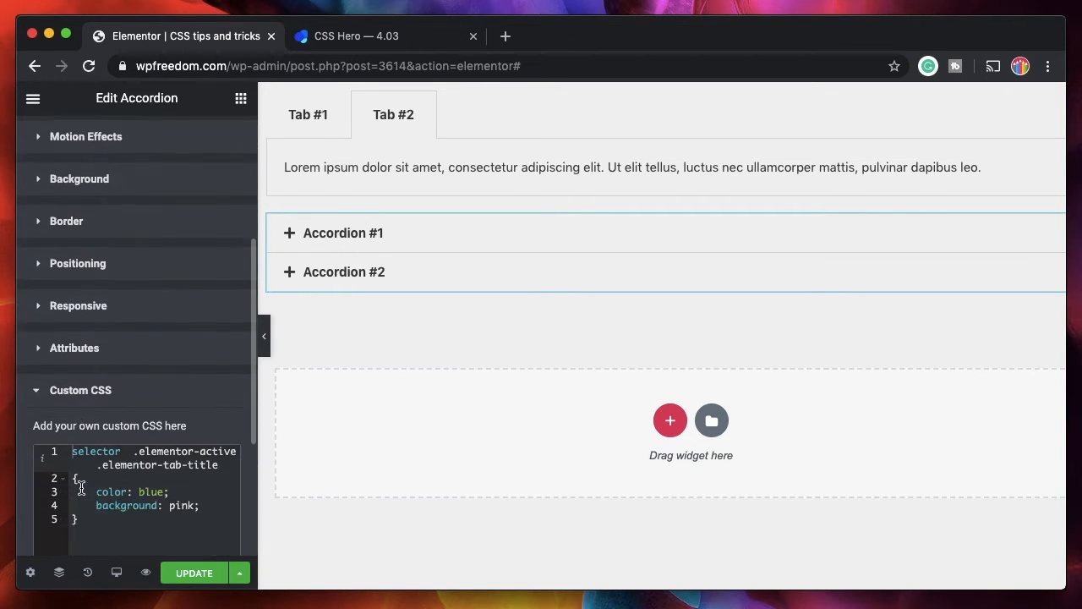
text(.my-tab)
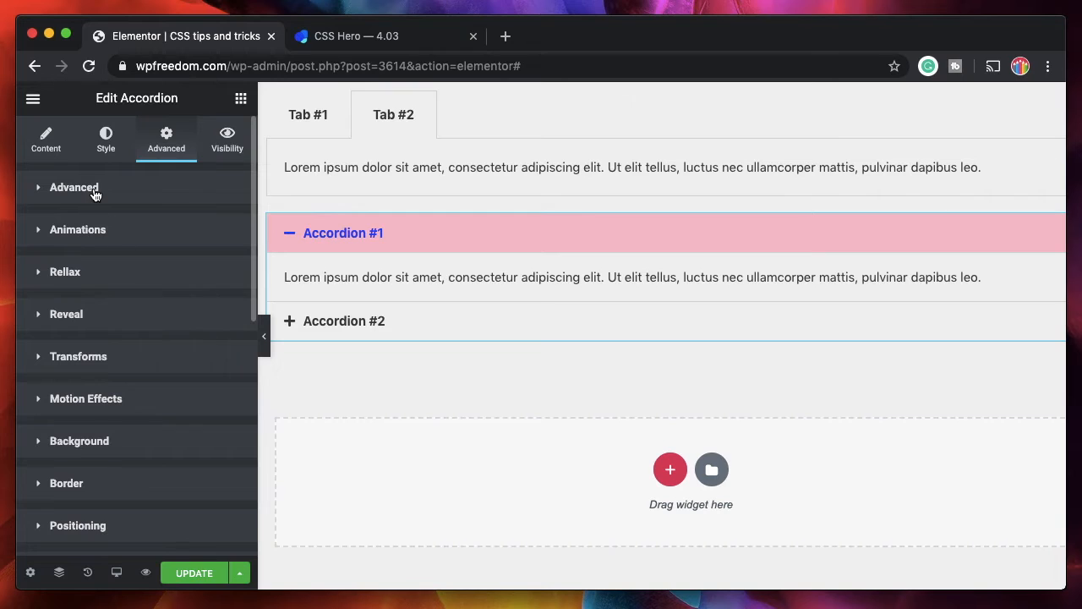
scroll(down, 3)
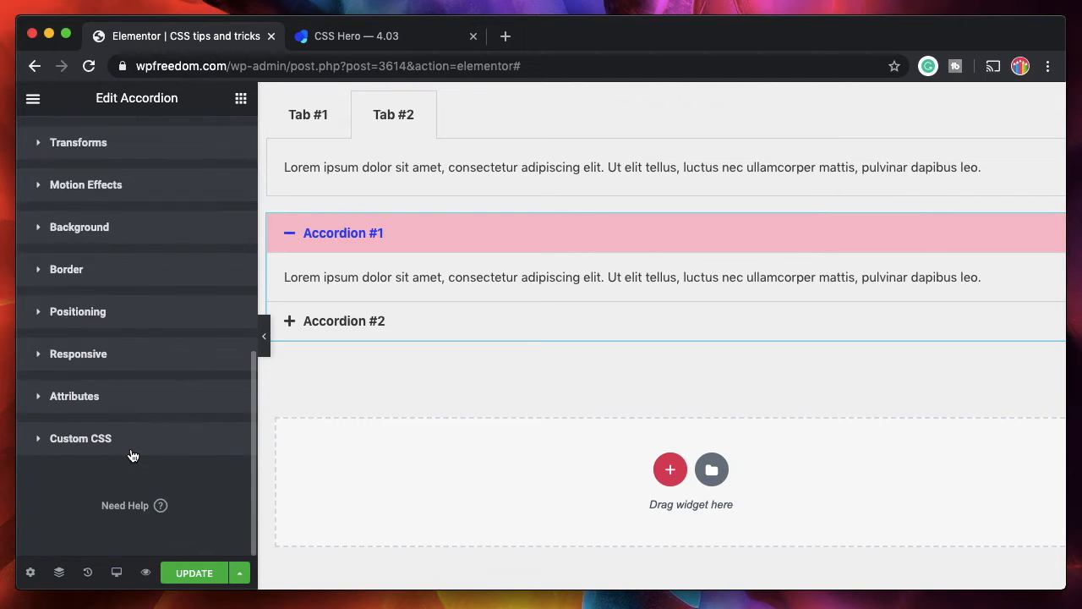
mouse_move(99, 434)
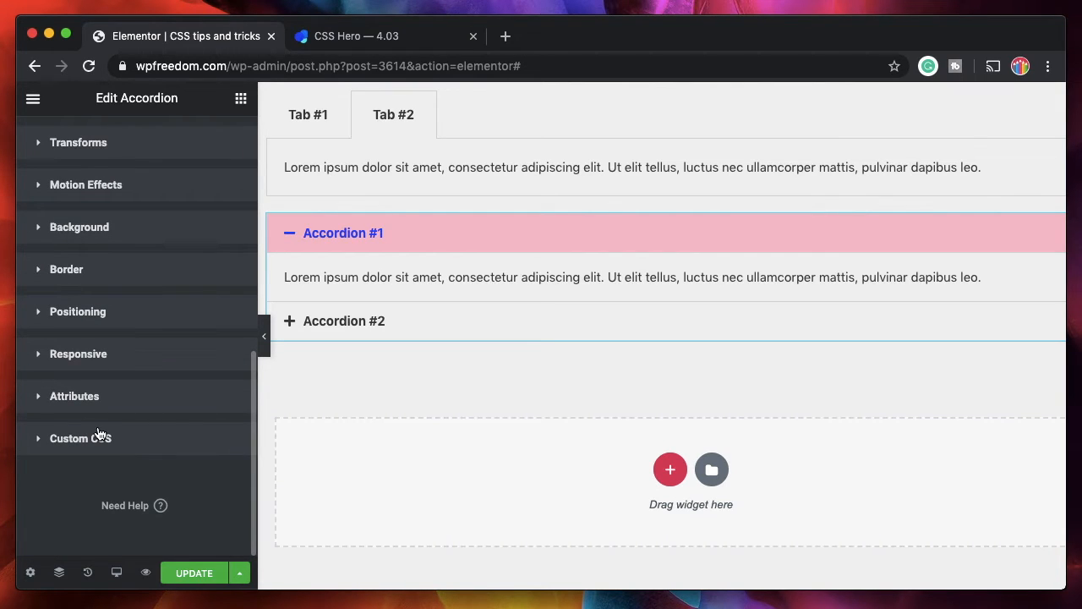
click(81, 437)
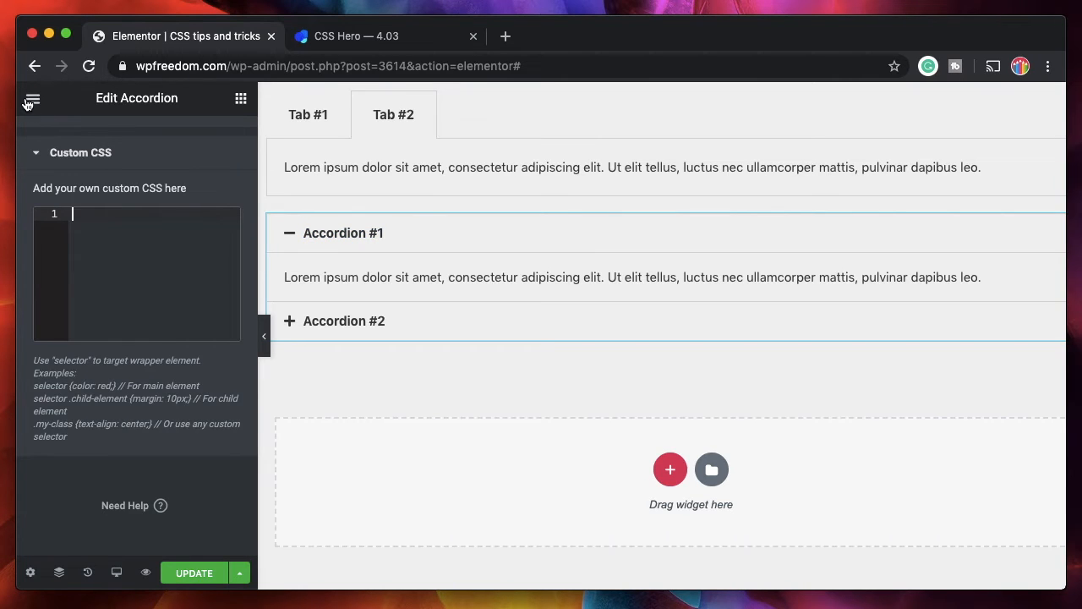
Paste the .my-tab active-title rule into the site-wide Theme Style Custom CSS.
click(32, 99)
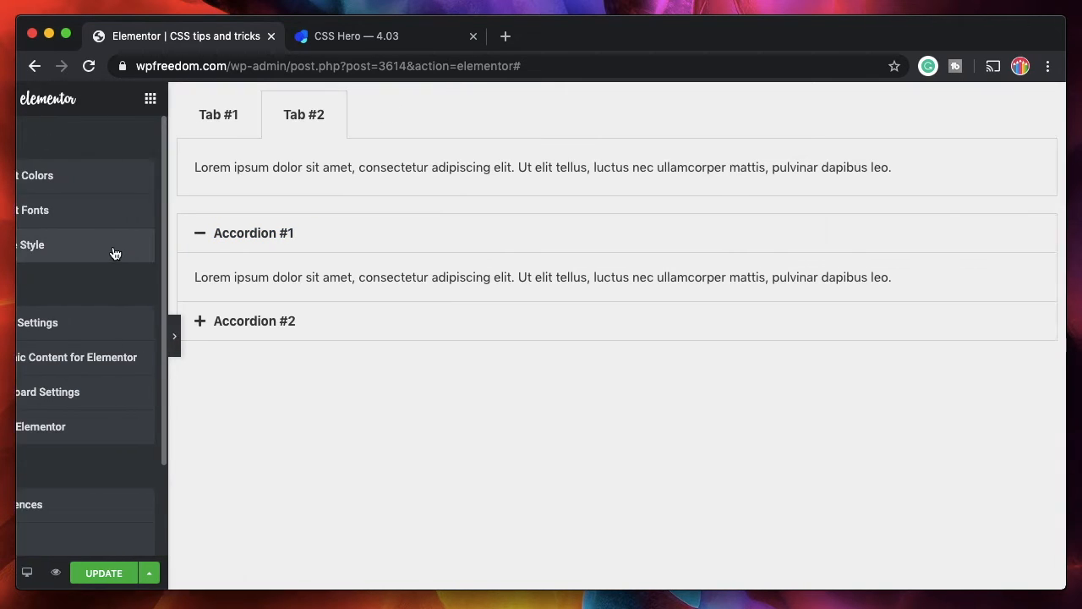
click(32, 244)
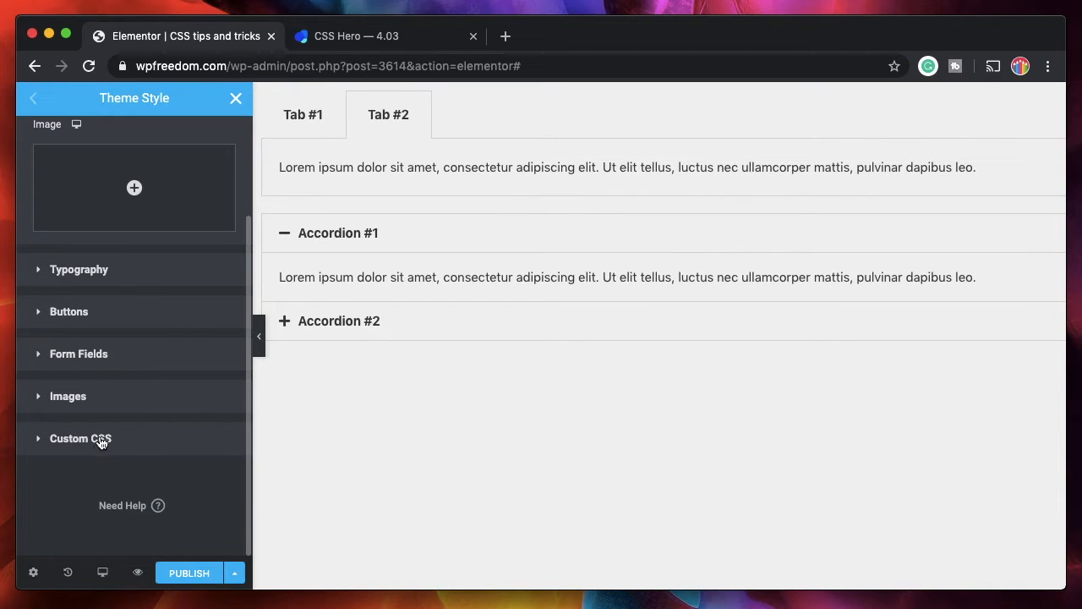
click(80, 438)
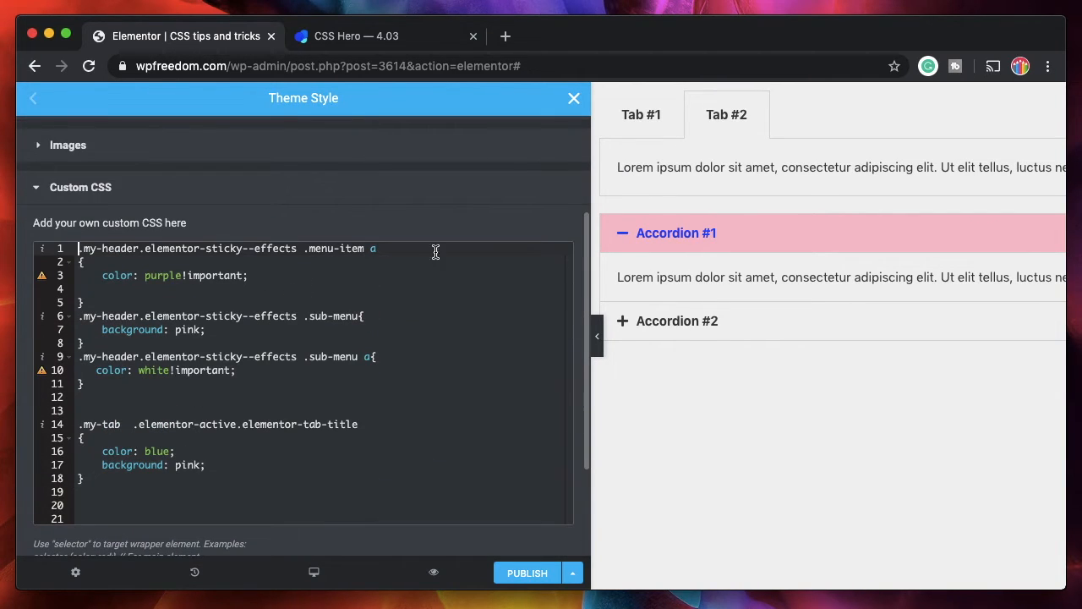
mouse_move(208, 394)
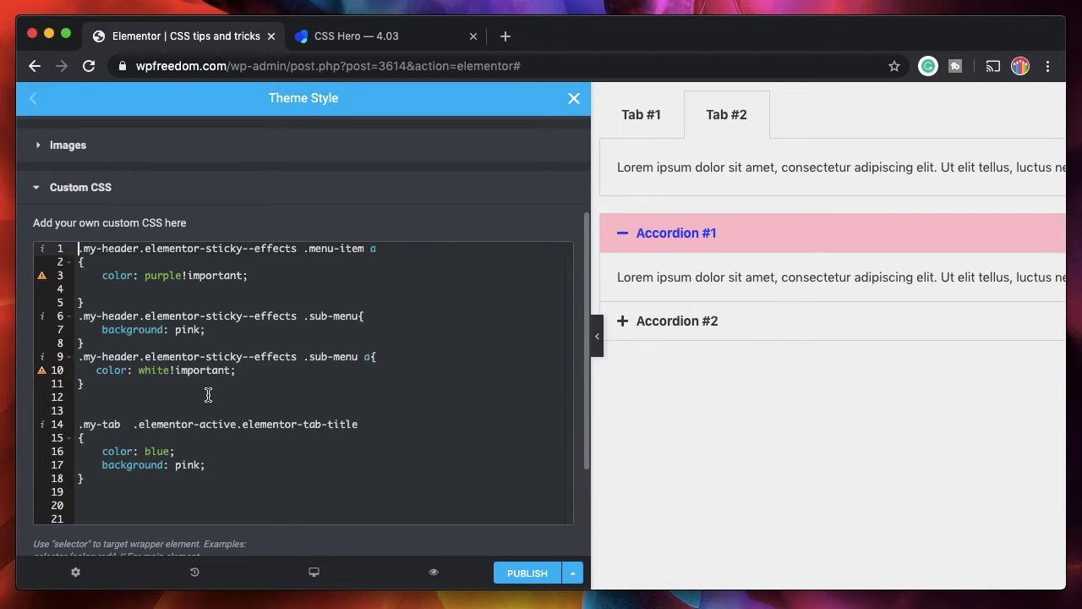
Try red, pink, black and white values, ending with Accordion #1 white text on pink.
click(192, 465)
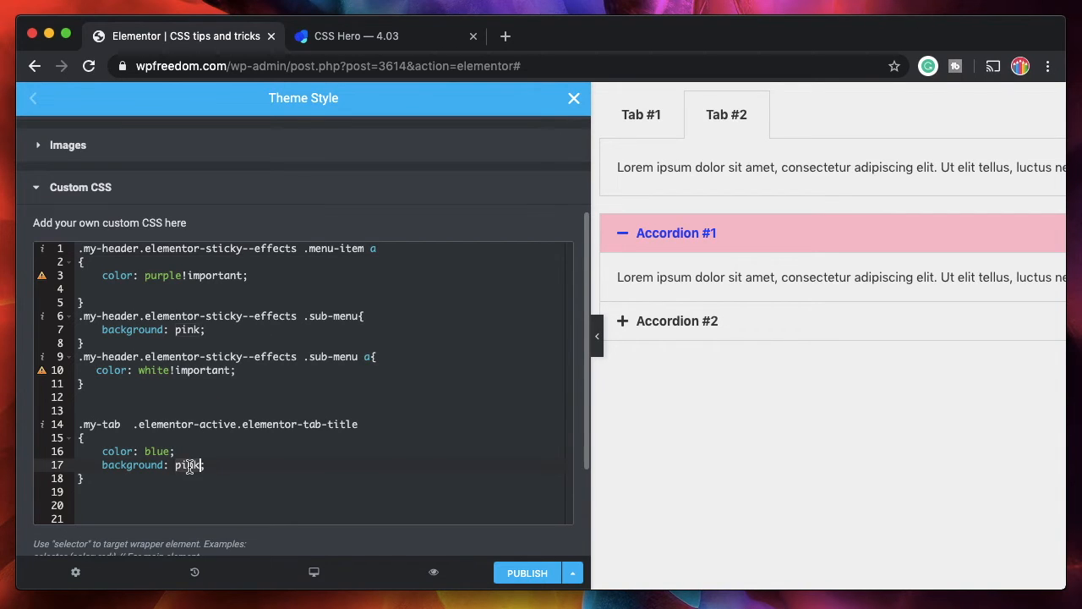
text(red)
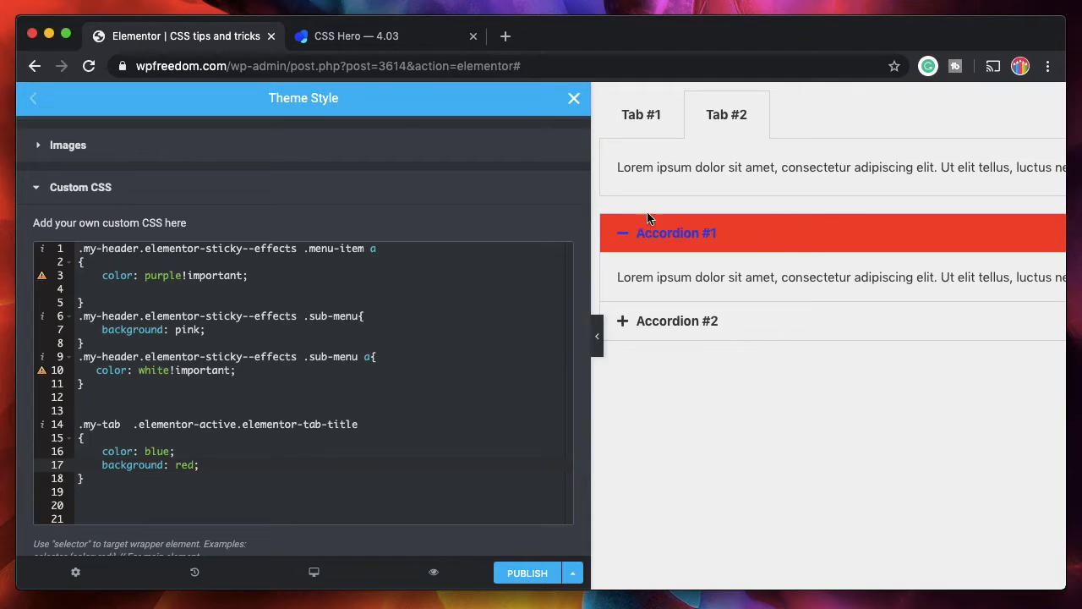
text(pink)
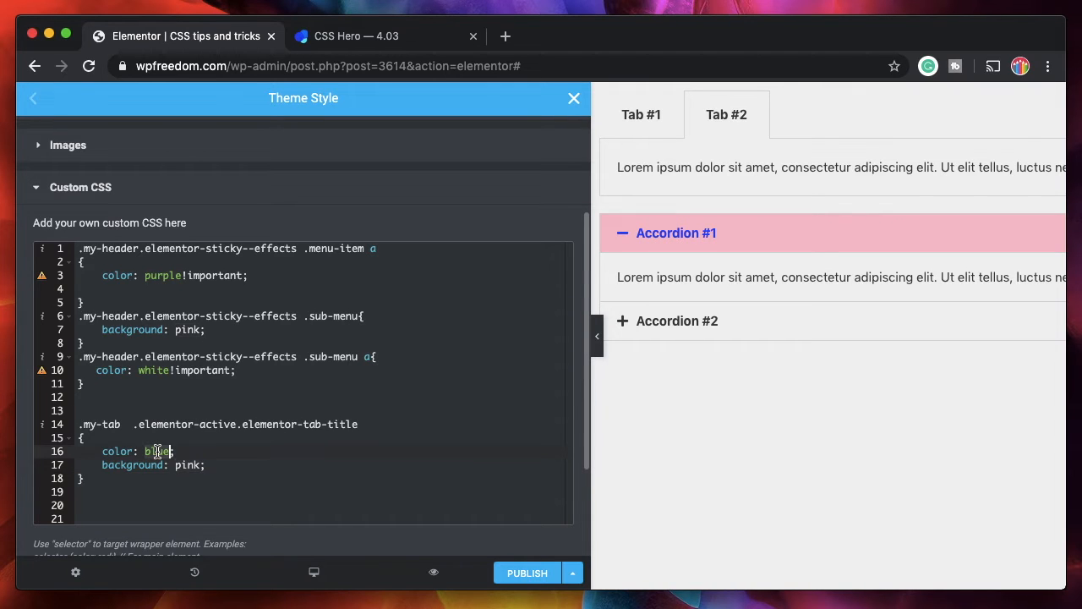
text(black)
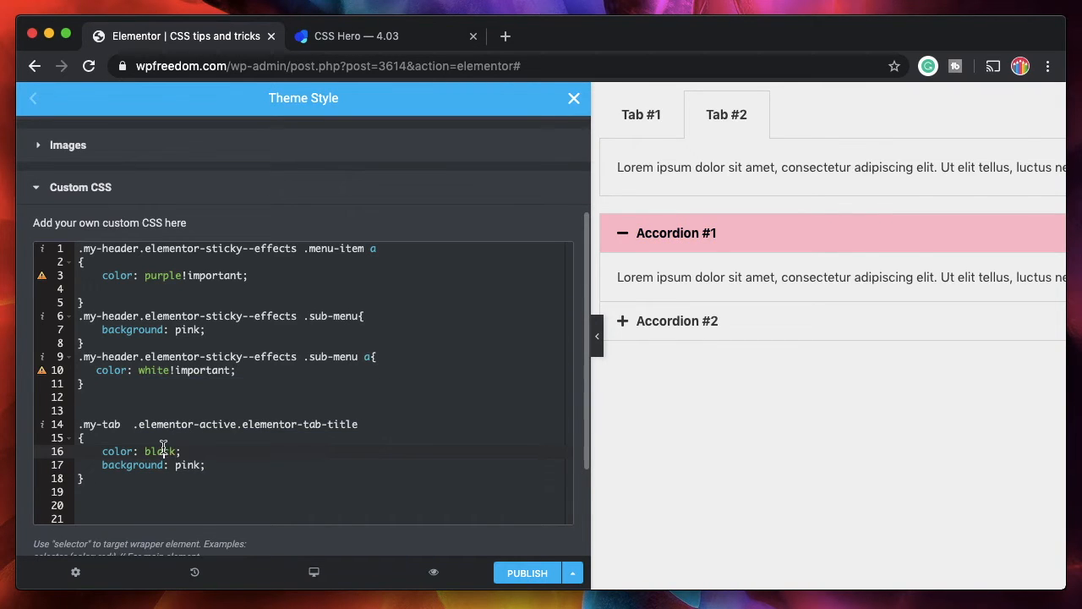
text(white)
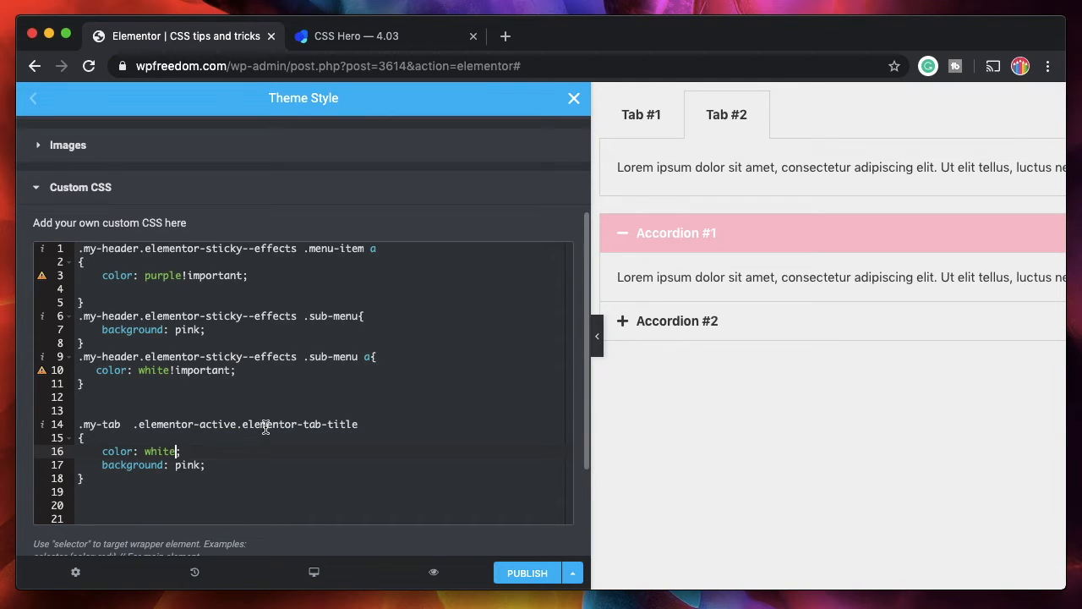
scroll(up, 3)
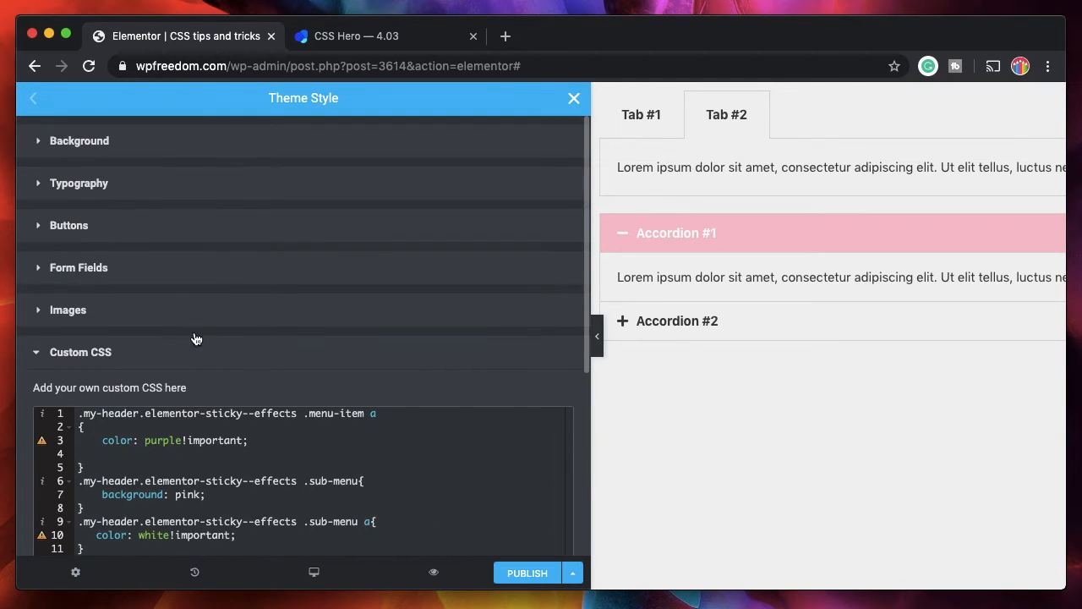
mouse_move(178, 355)
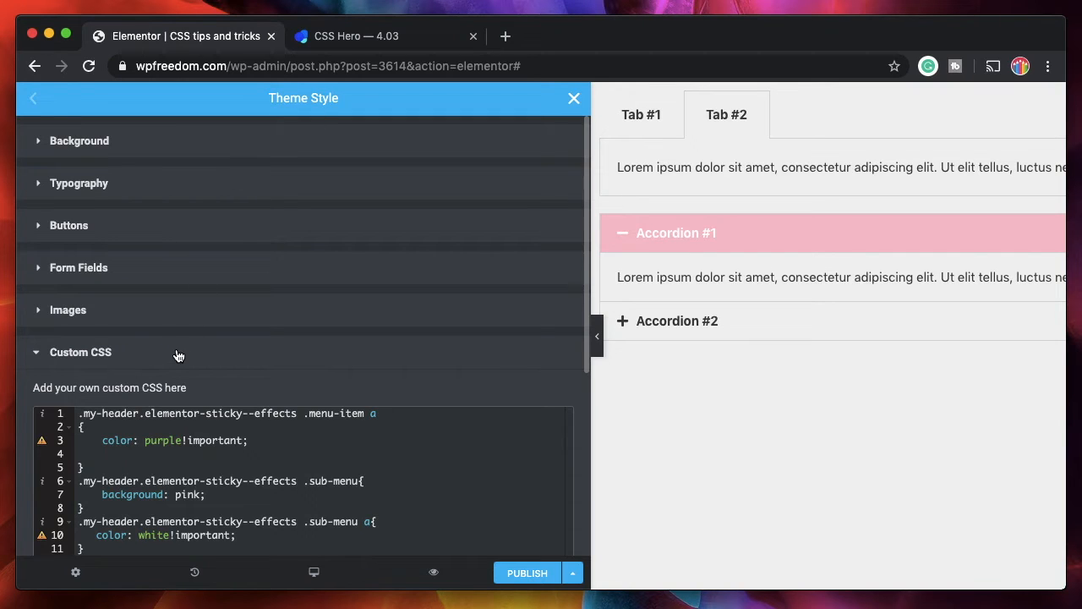
Leave the theme CSS rule with its empty url('') and switch to the WordPress Media Library tab.
click(80, 351)
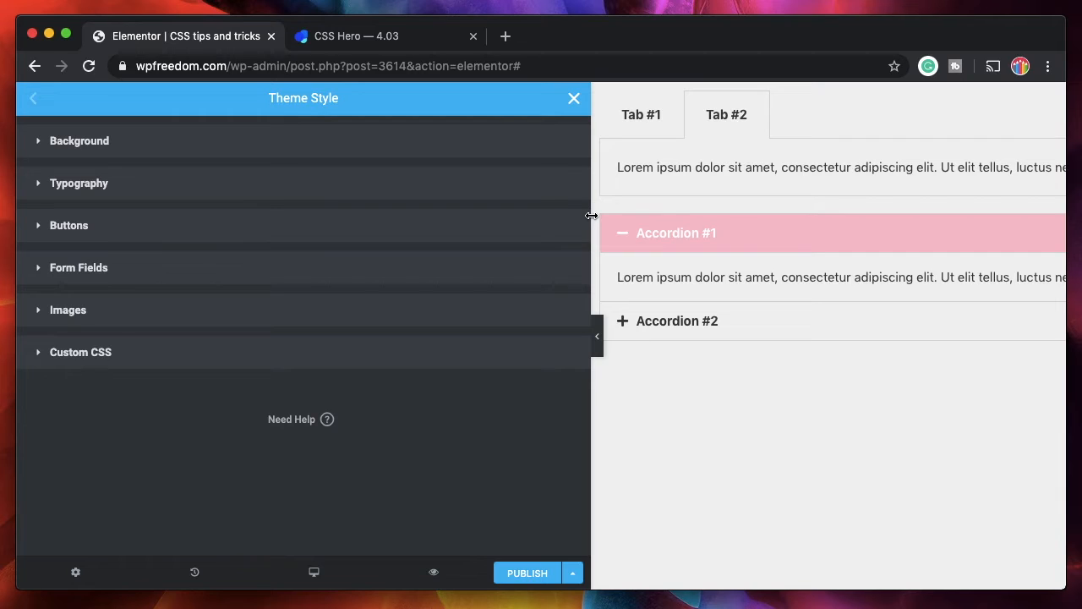
mouse_move(391, 392)
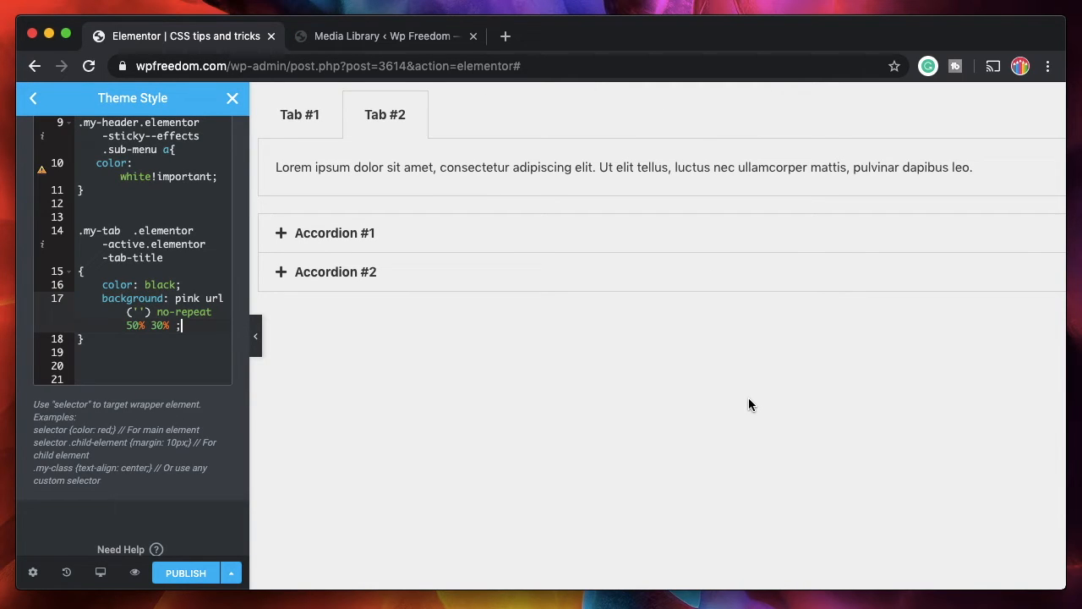
mouse_move(568, 320)
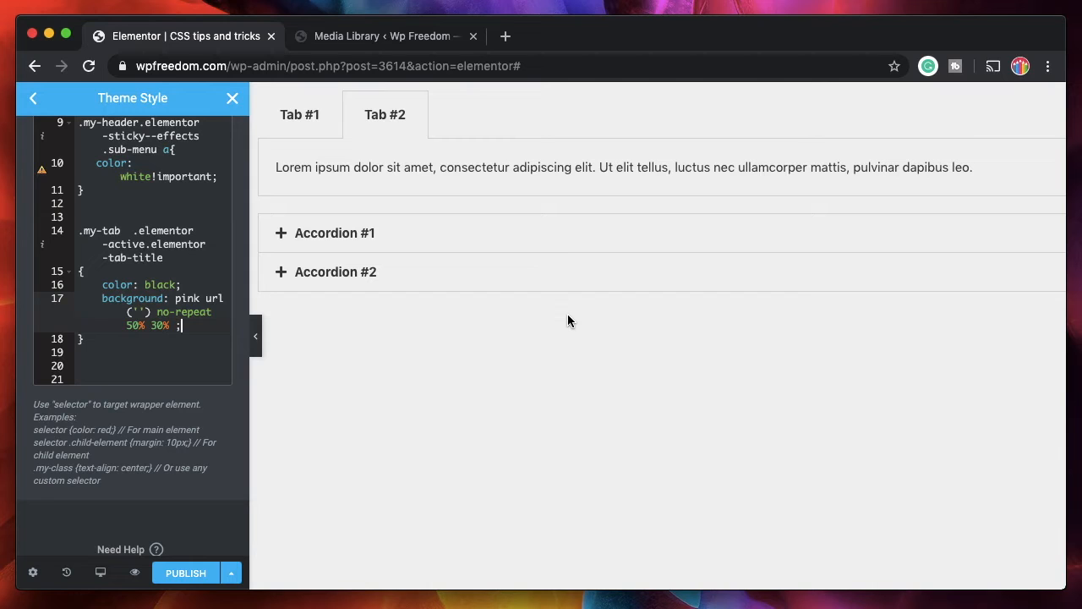
click(384, 35)
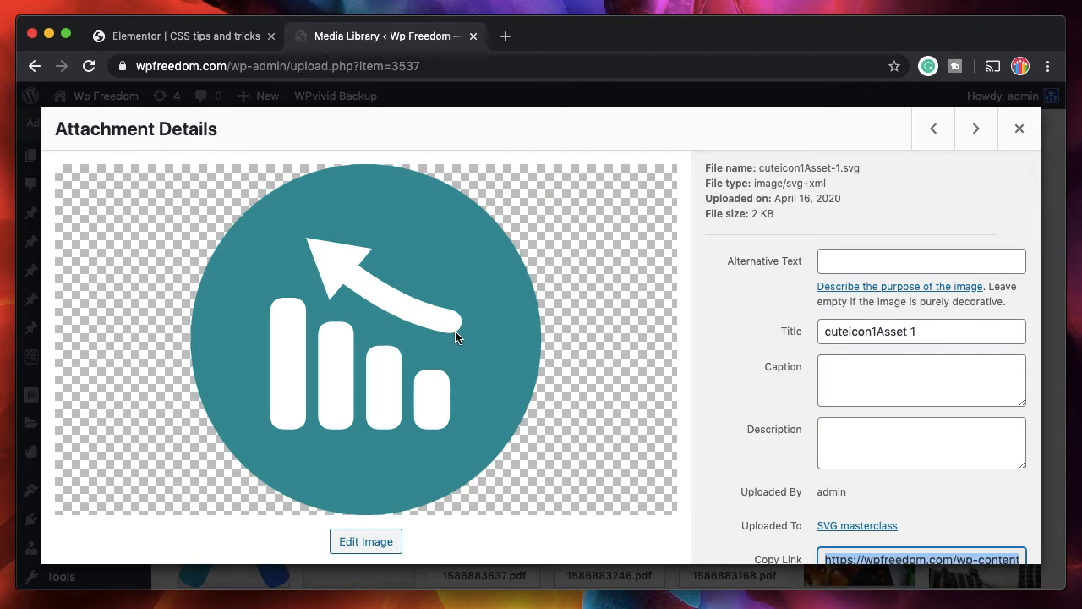
mouse_move(486, 303)
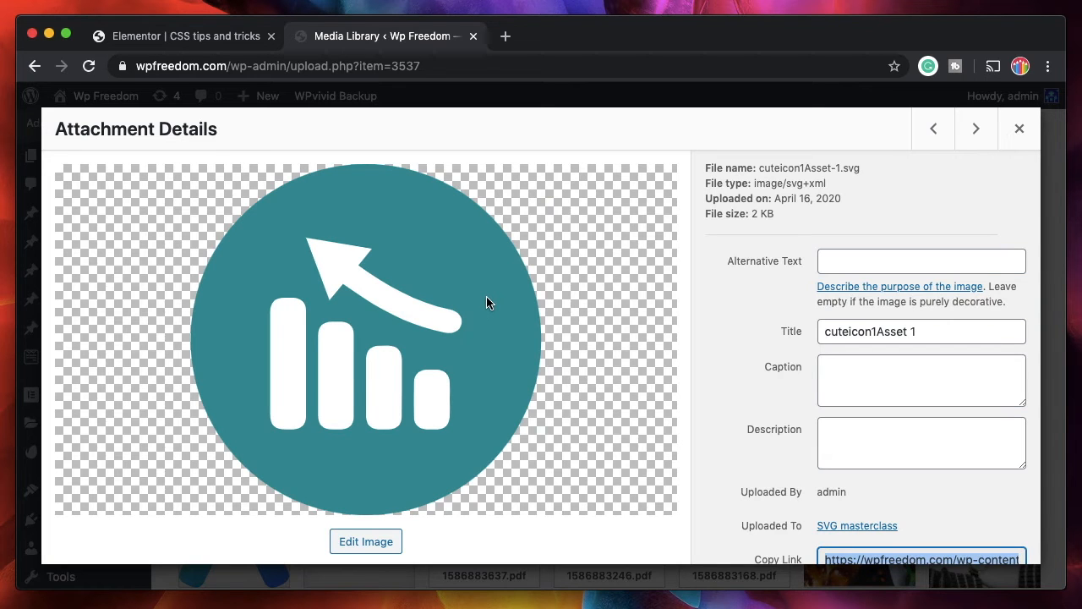
Copy the cuteicon1Asset 1 SVG's file link and return to the Elementor editor tab.
scroll(down, 3)
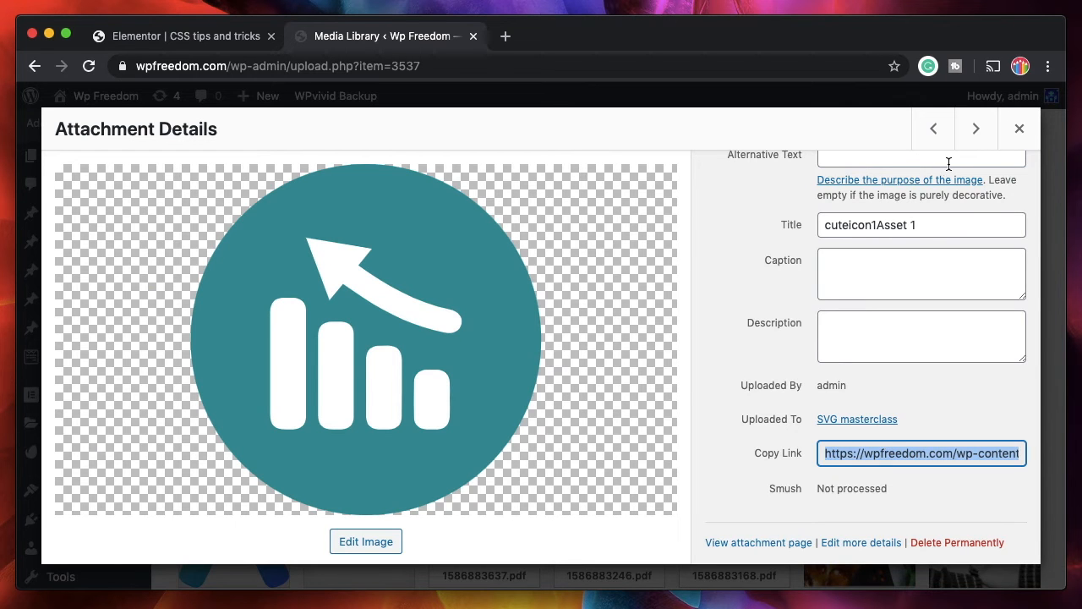
click(182, 35)
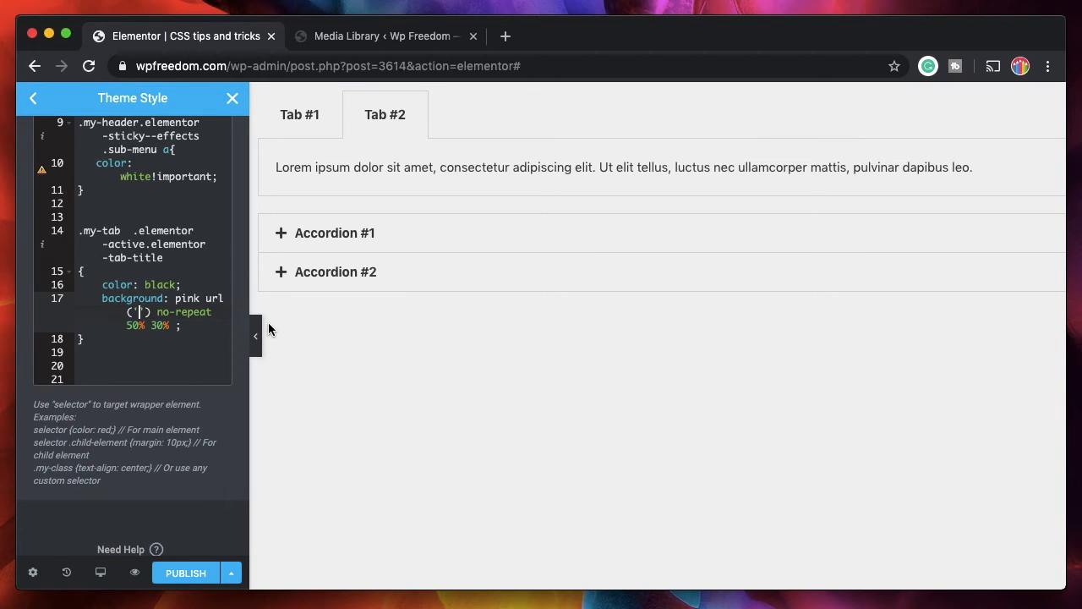
Fill url() with the cuteicon1Asset-1.svg link, set repeat-y and add height: 100px; to the rule.
text(https://wpfreedom.com/wp-content/uploads/2020/04/cuteicon1Asset-1.svg)
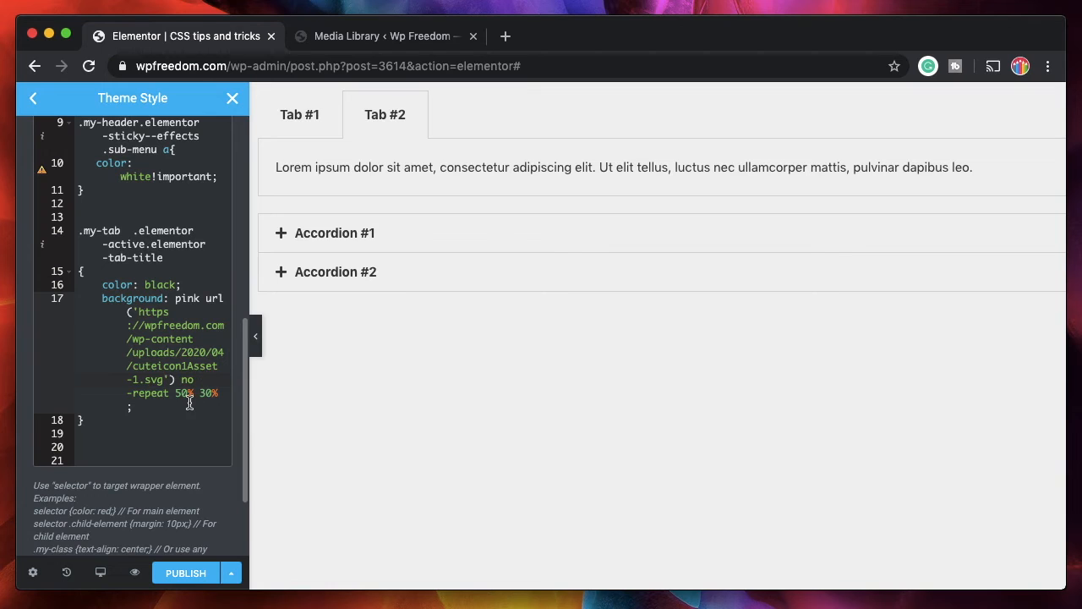
click(334, 233)
text(-y)
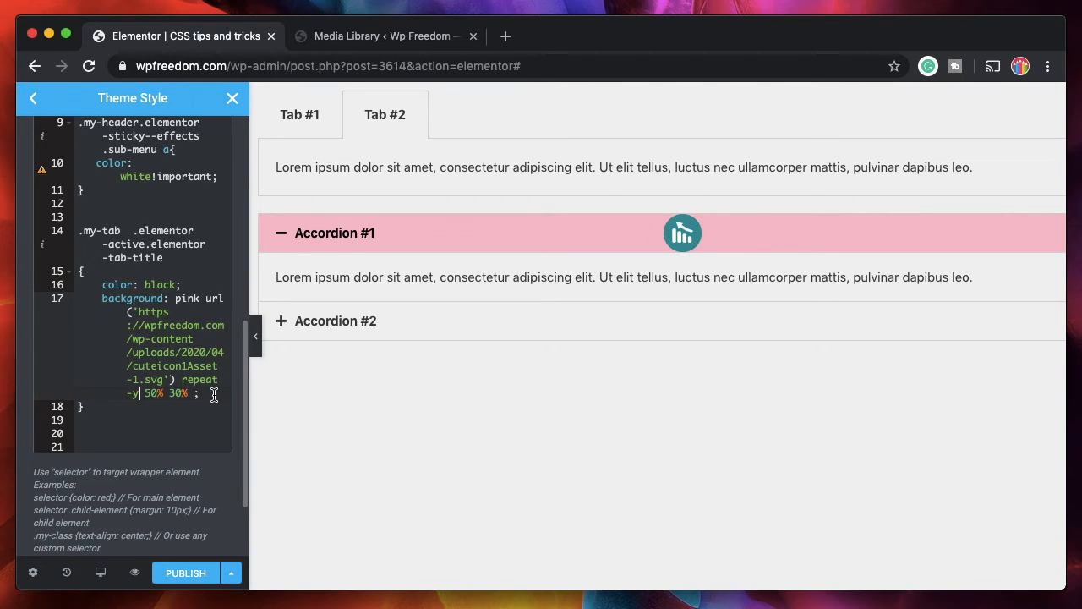
text(height:)
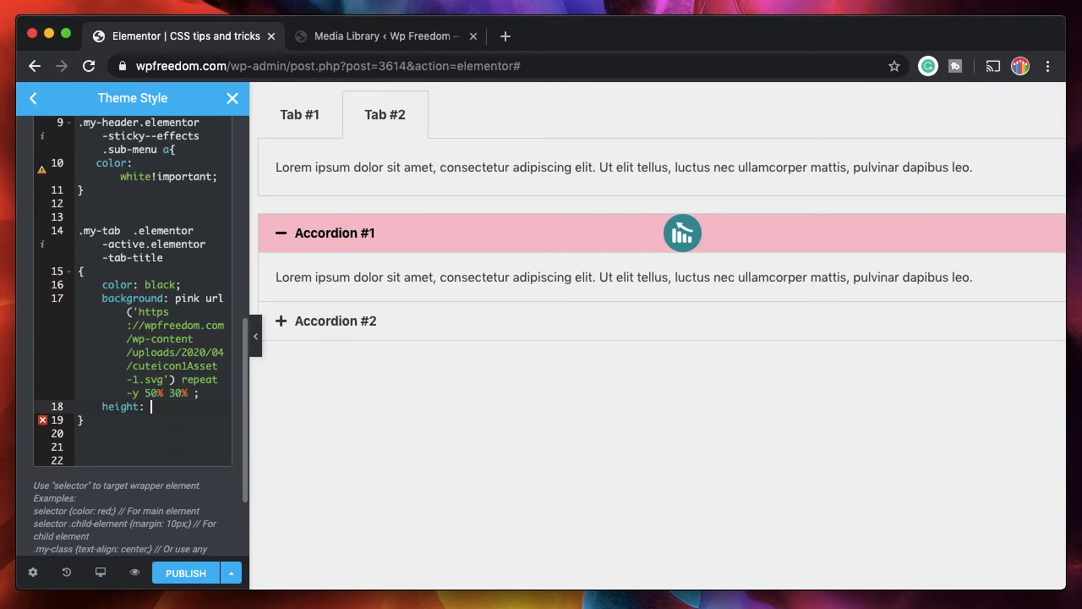
text(100)
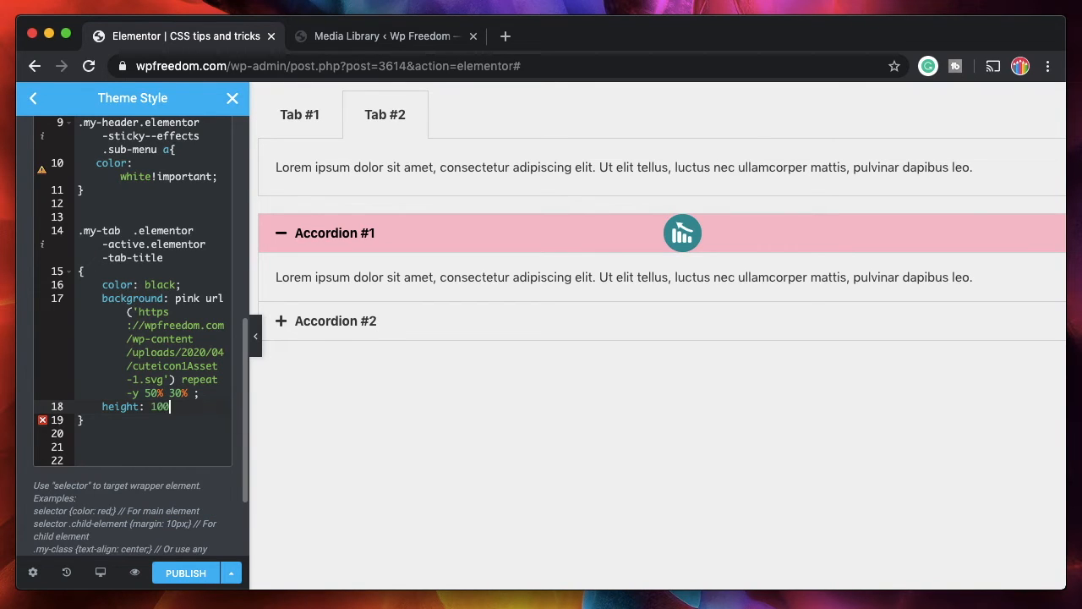
text(px;)
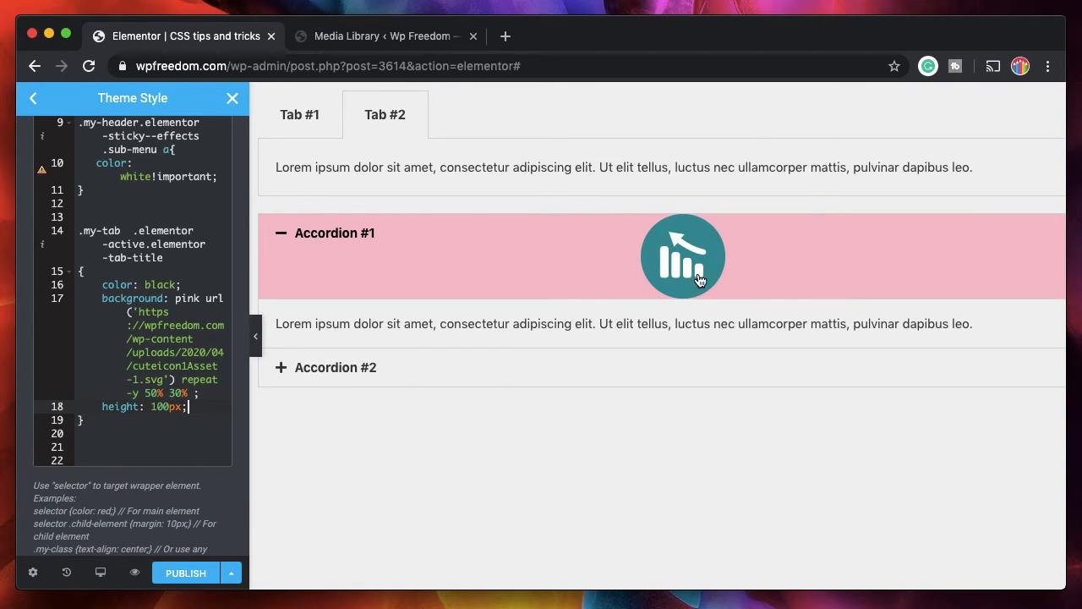
Expand Accordion #2 to preview the icon-backed title, then select the image URL in the rule.
click(336, 367)
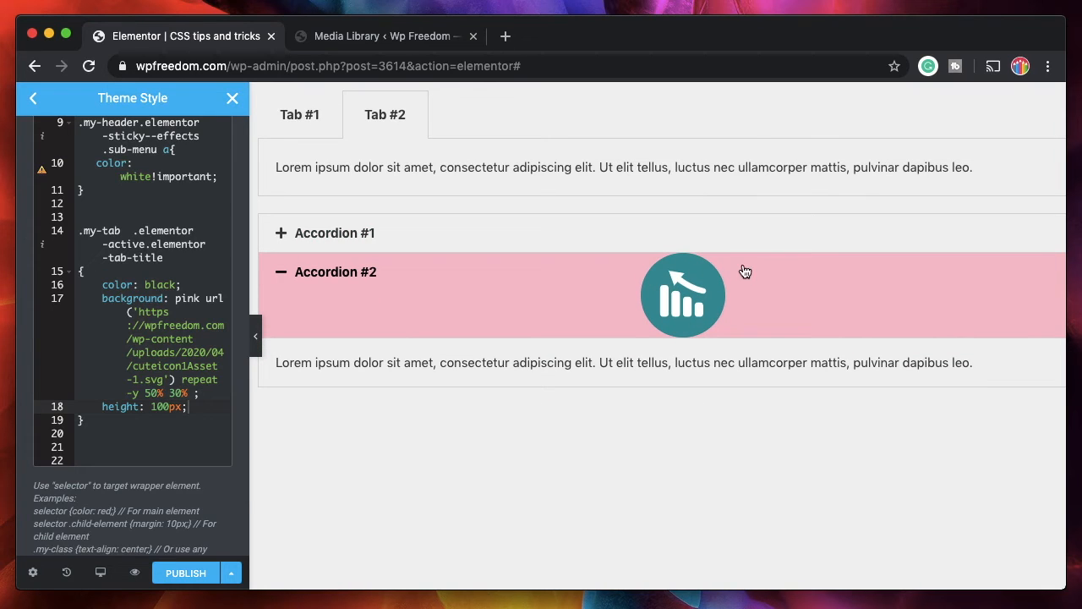
mouse_move(545, 260)
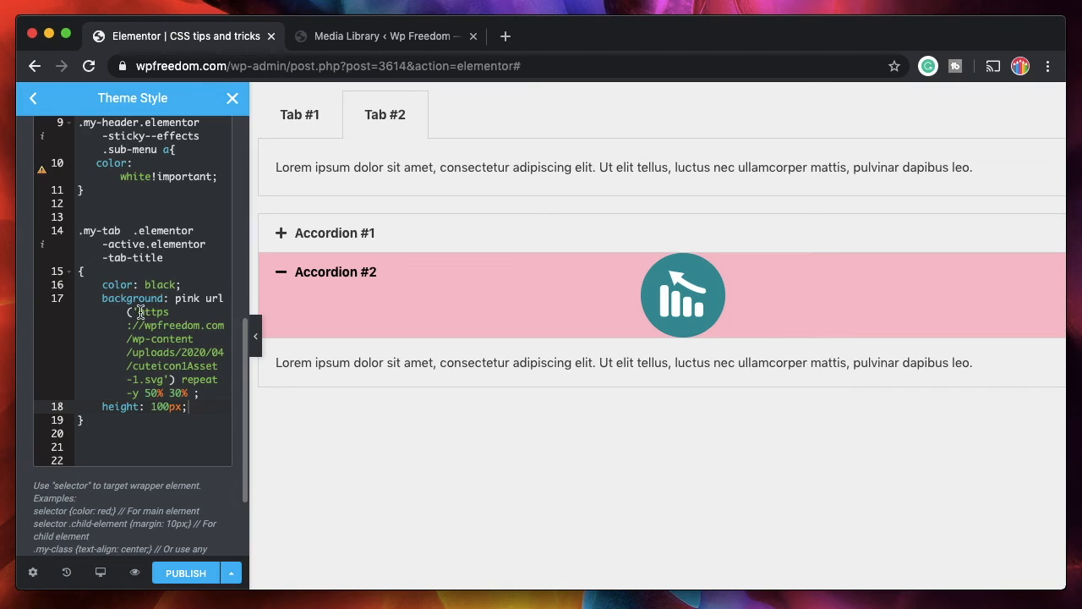
drag(169, 311, 175, 380)
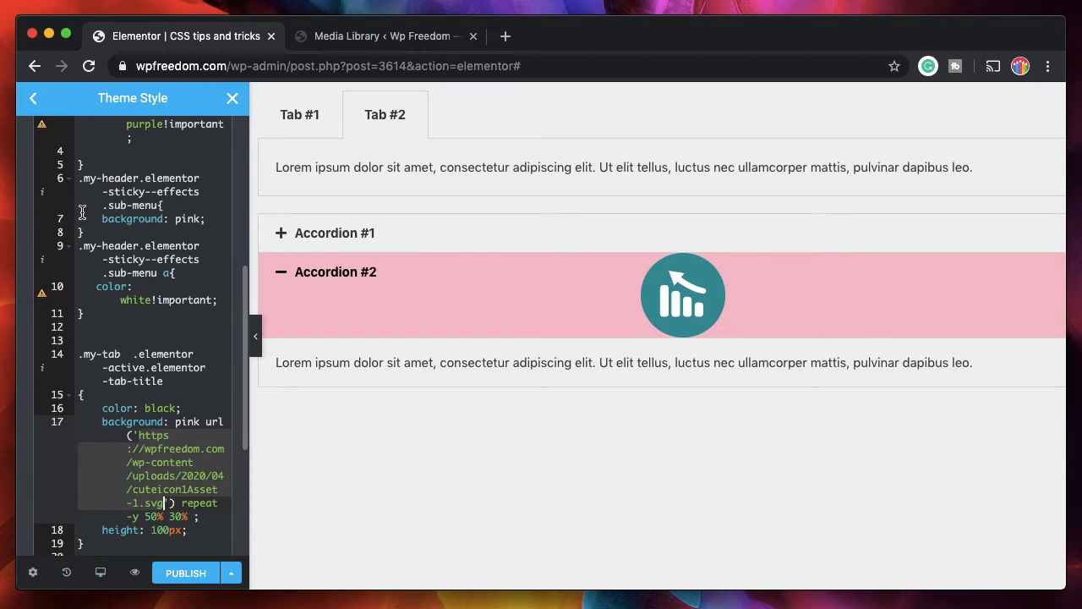
click(505, 35)
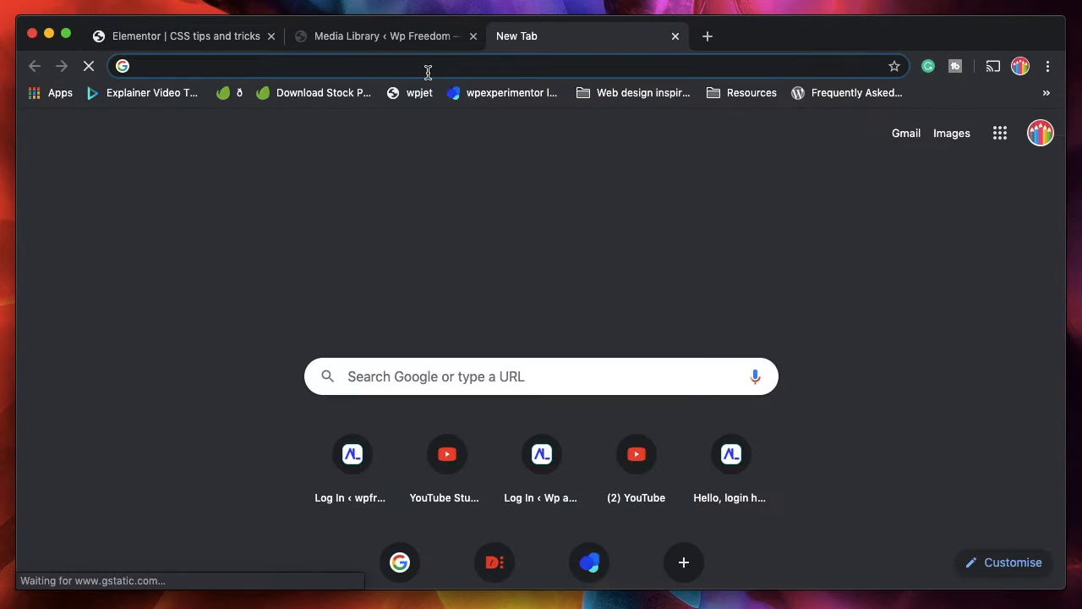
Load caniuse.com in a new Chrome tab.
click(178, 35)
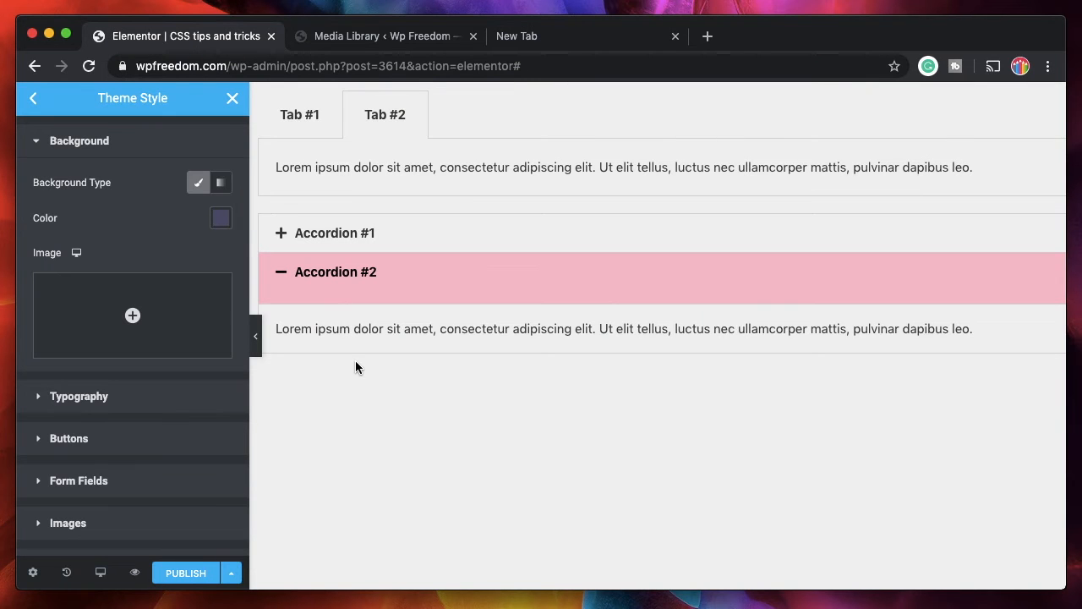
mouse_move(438, 172)
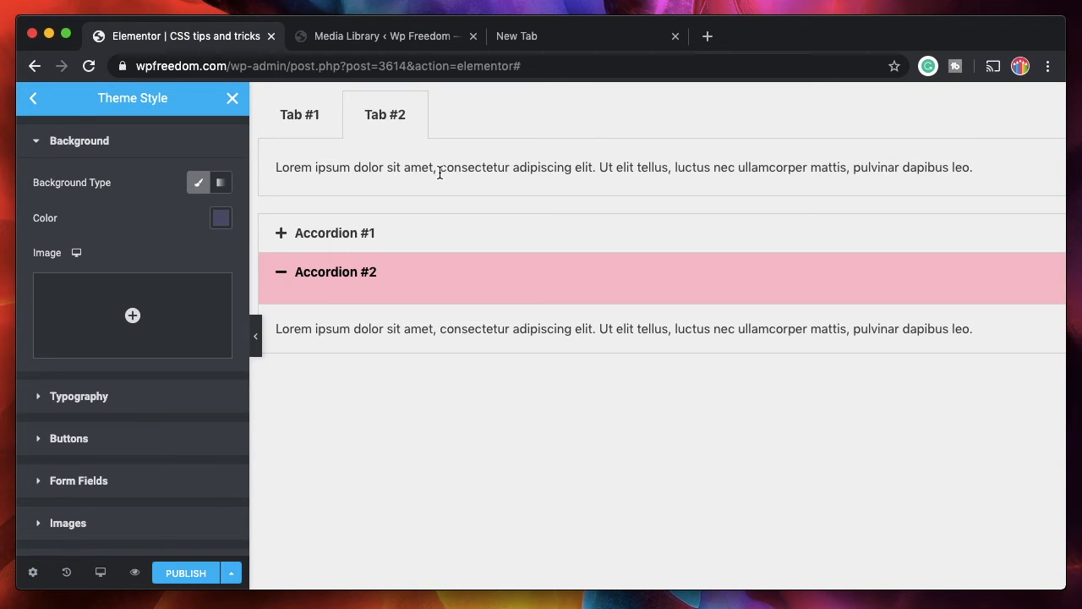
mouse_move(541, 249)
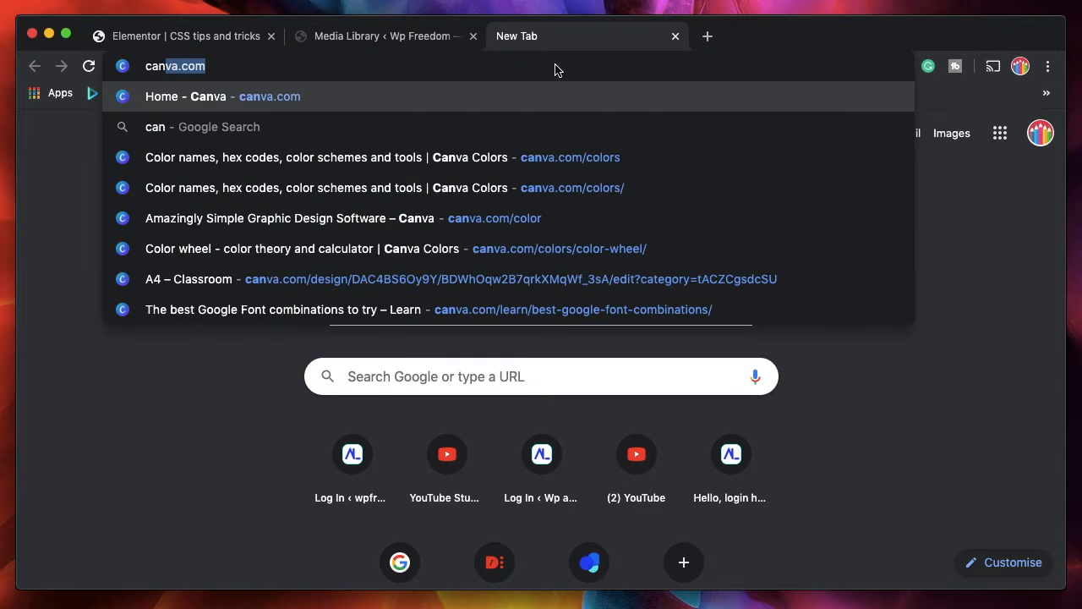
text(caniuse.com)
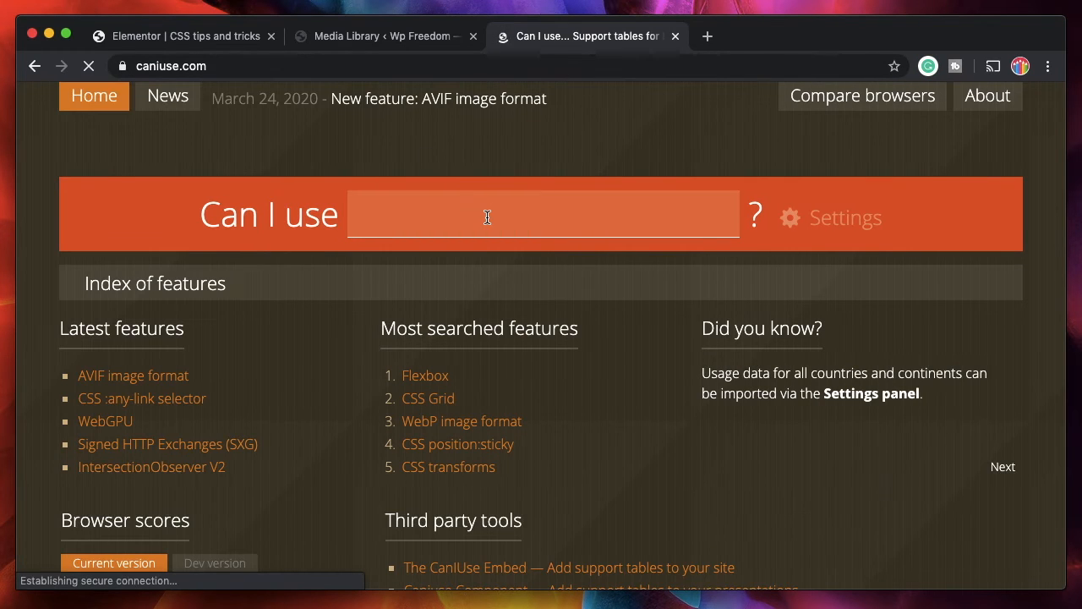
Search Can I use for 'animations' and scroll to the Web Animations API support table.
text(animations)
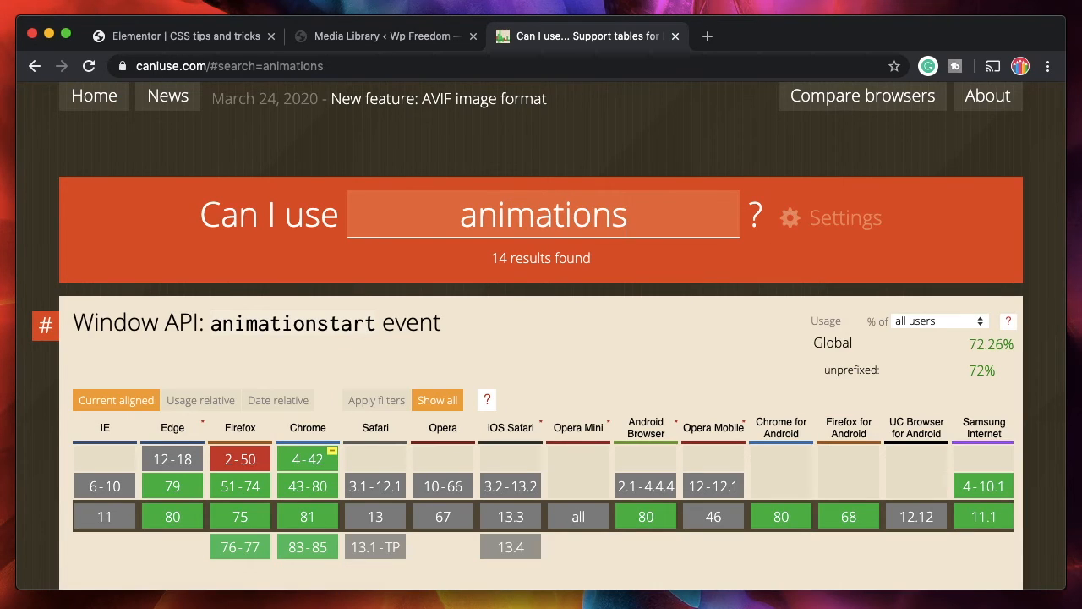
scroll(down, 3)
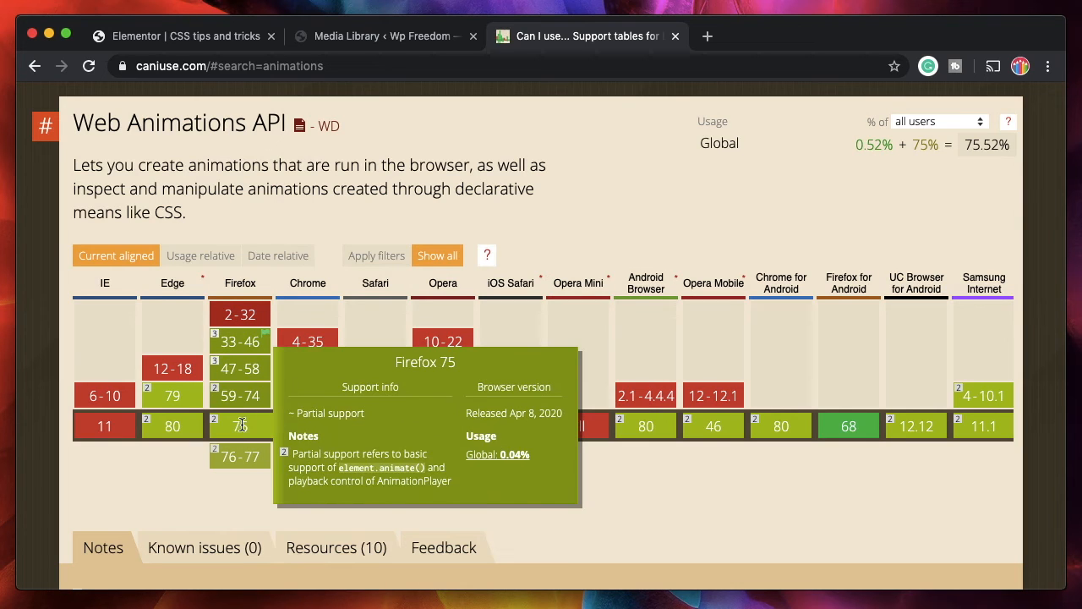
mouse_move(173, 426)
text(filters)
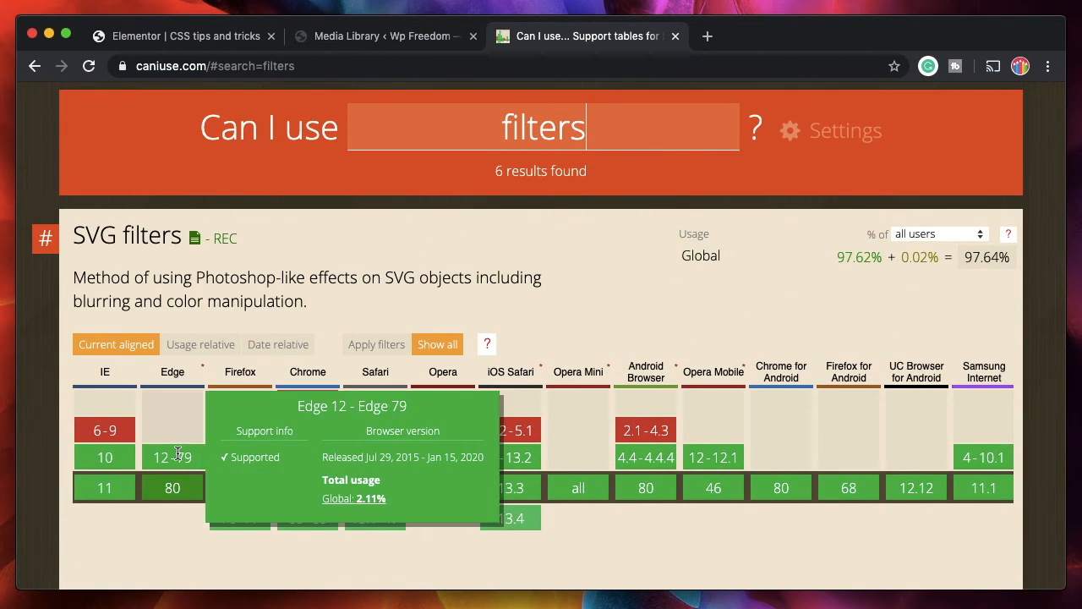
mouse_move(104, 487)
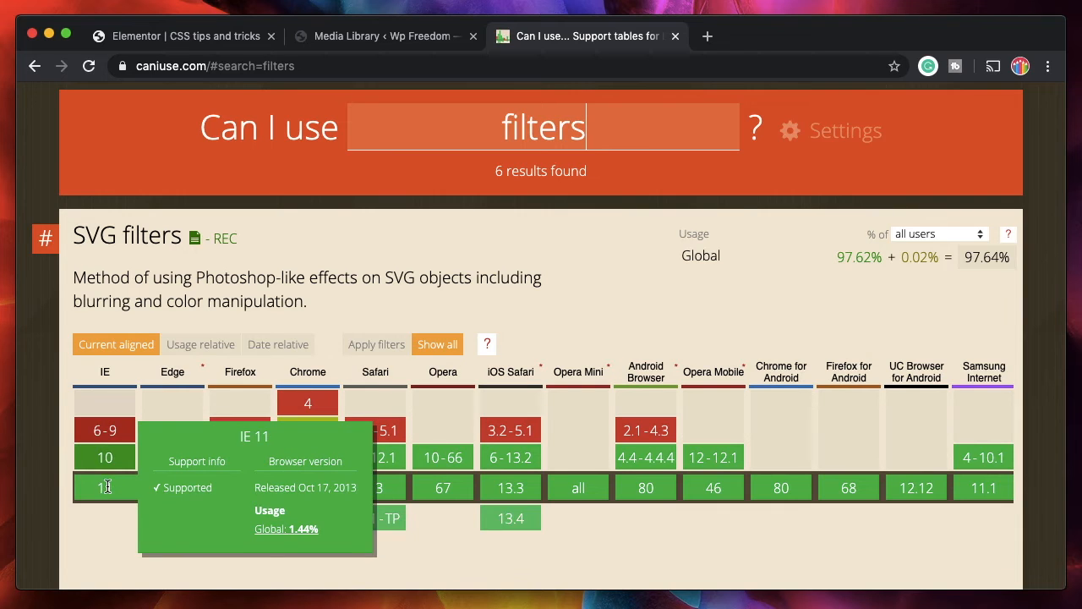
Scroll through the Can I use support tables and notes, returning to the Can I use tab afterwards.
scroll(down, 3)
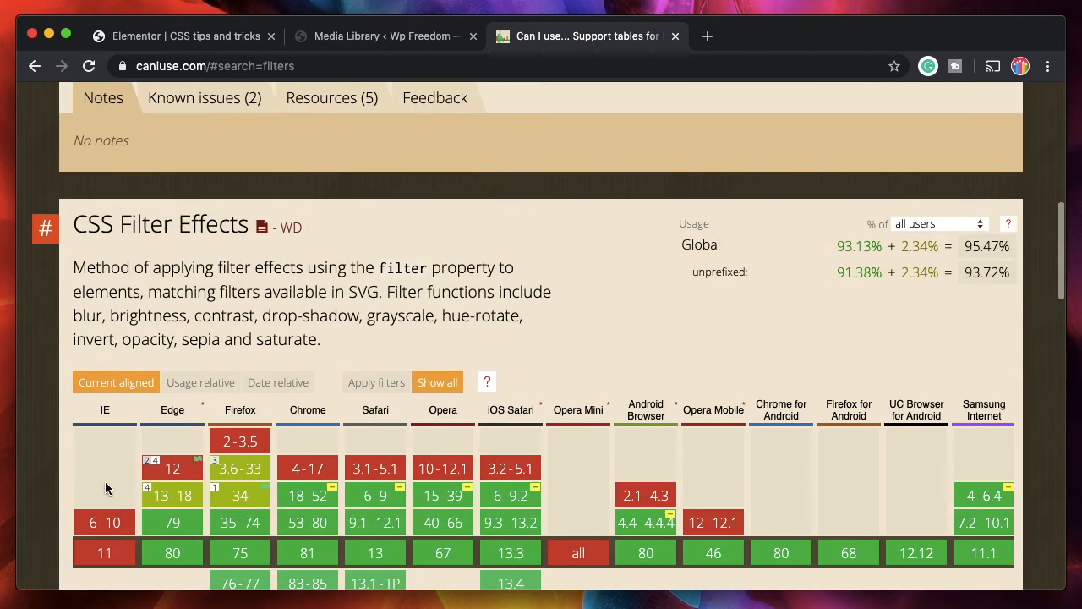
scroll(down, 3)
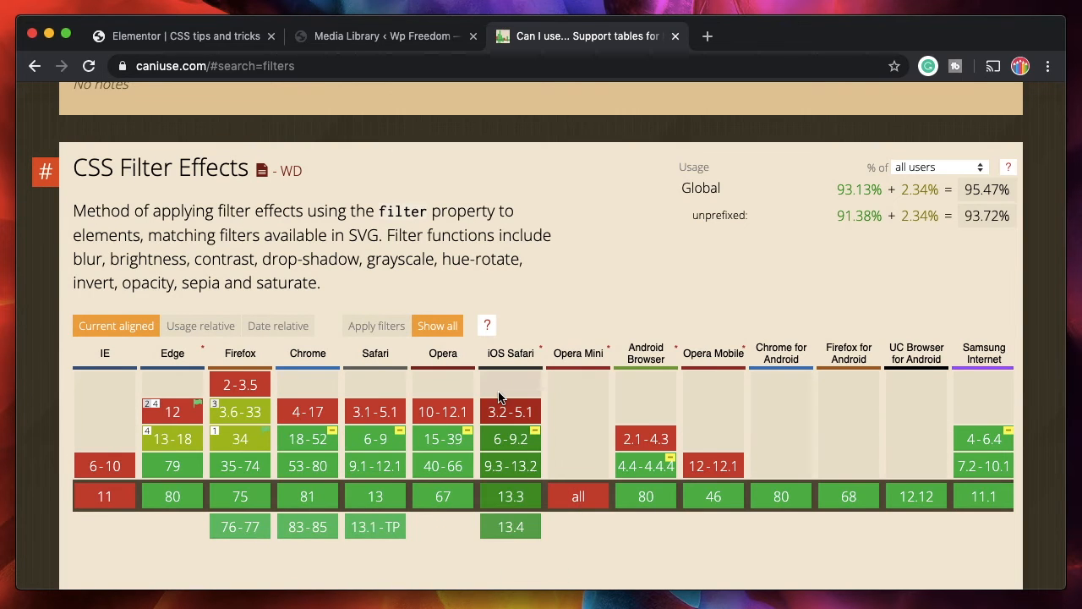
scroll(down, 3)
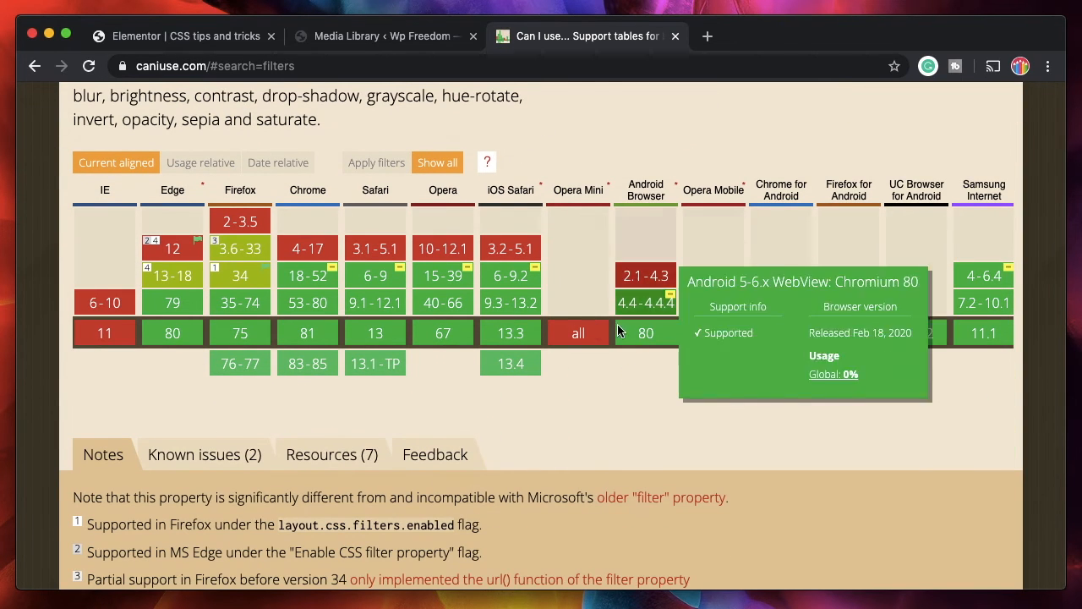
mouse_move(577, 332)
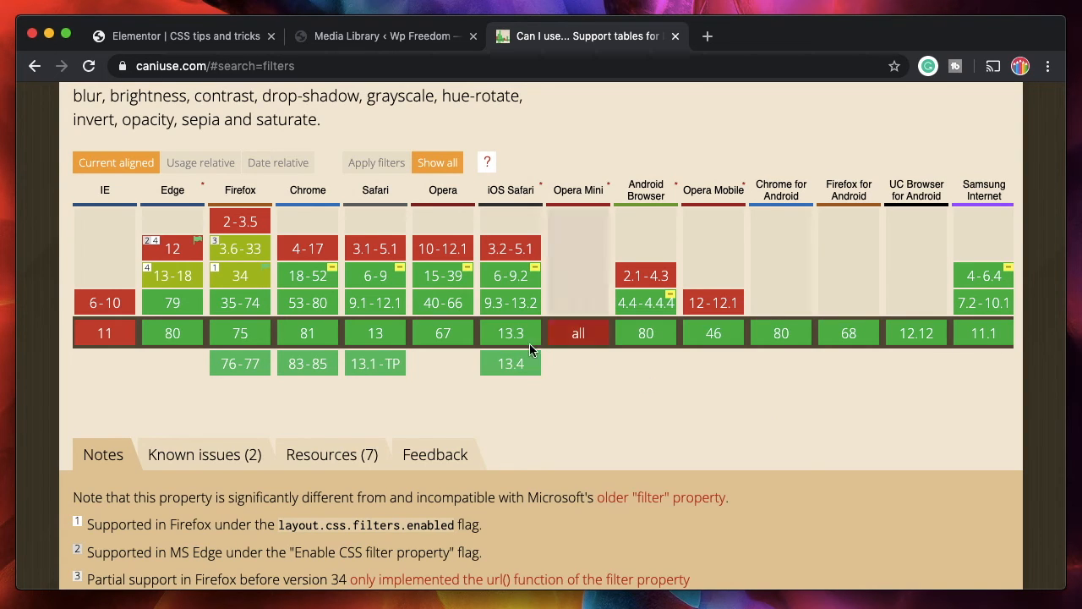
scroll(up, 3)
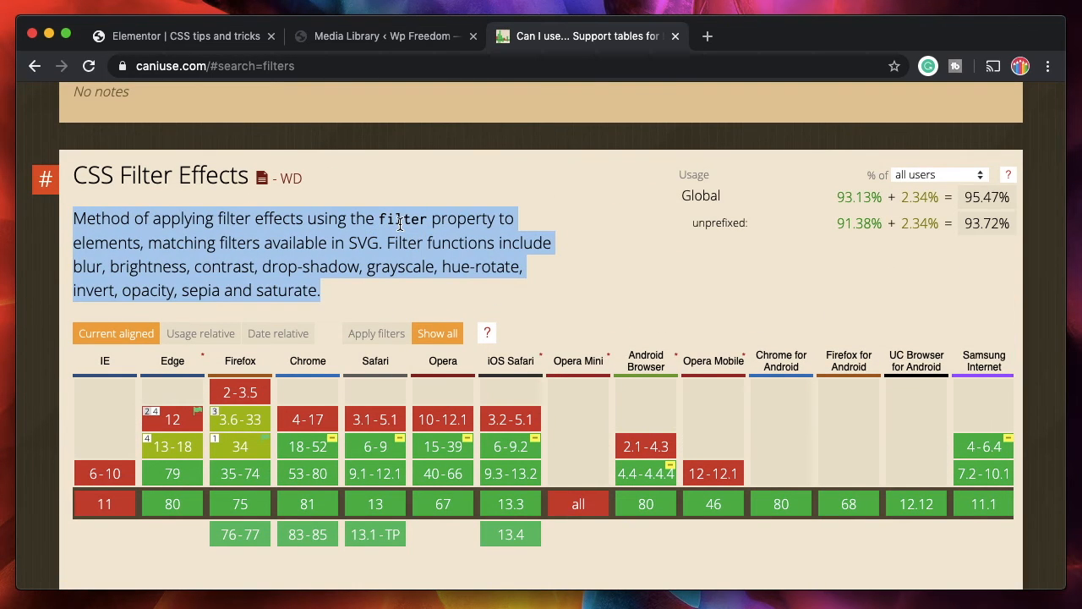
scroll(down, 3)
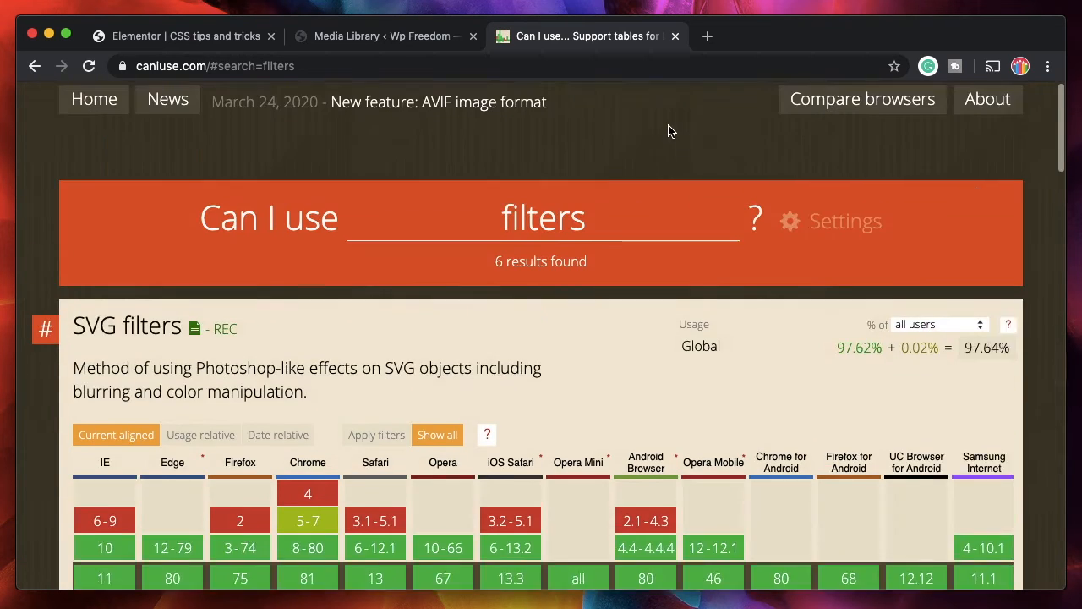
scroll(down, 3)
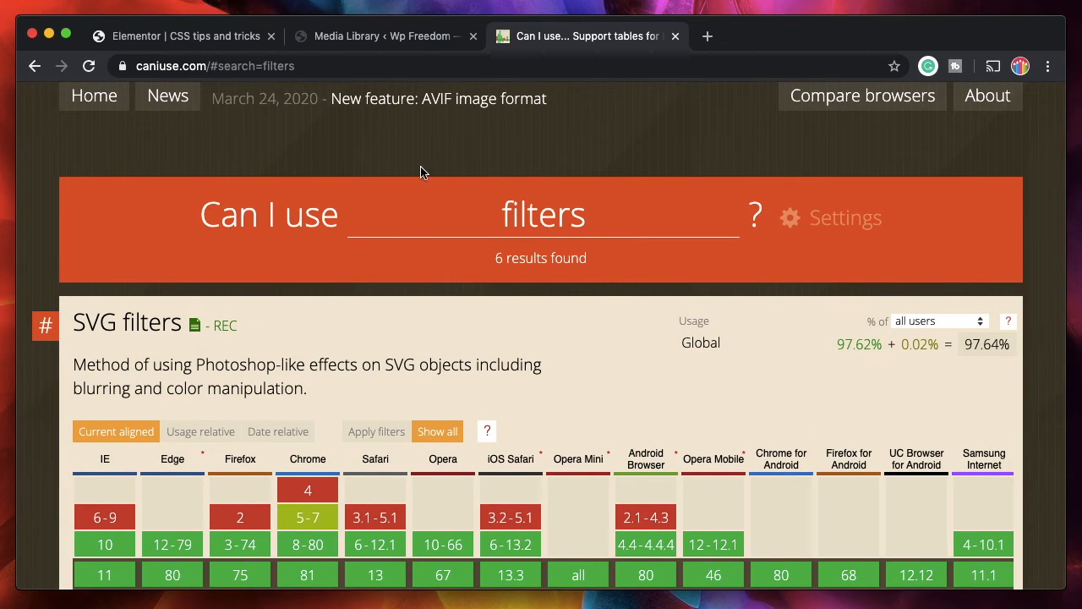
click(186, 35)
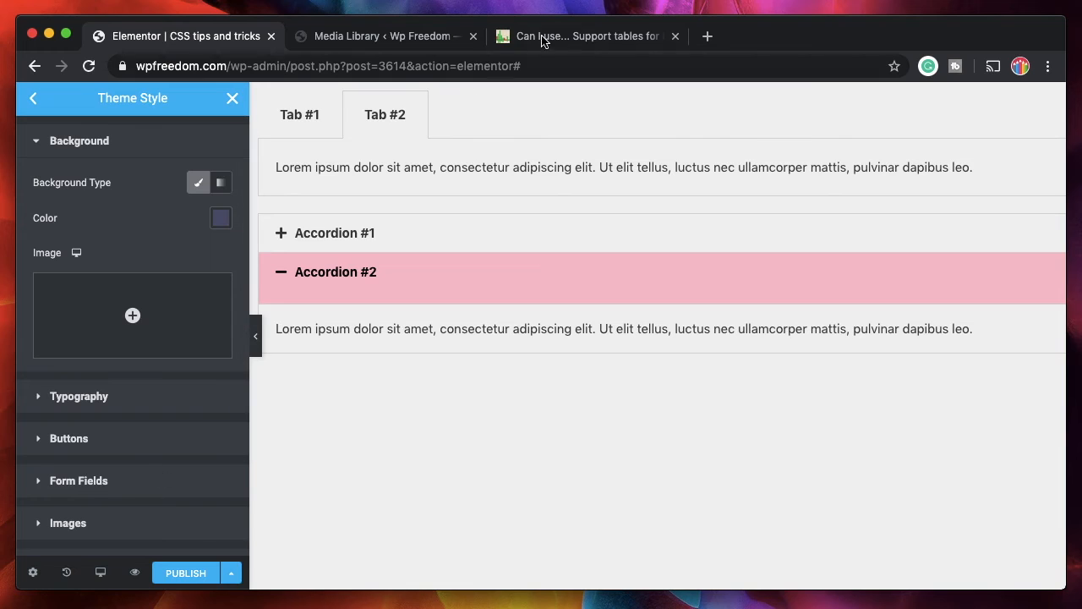
click(585, 36)
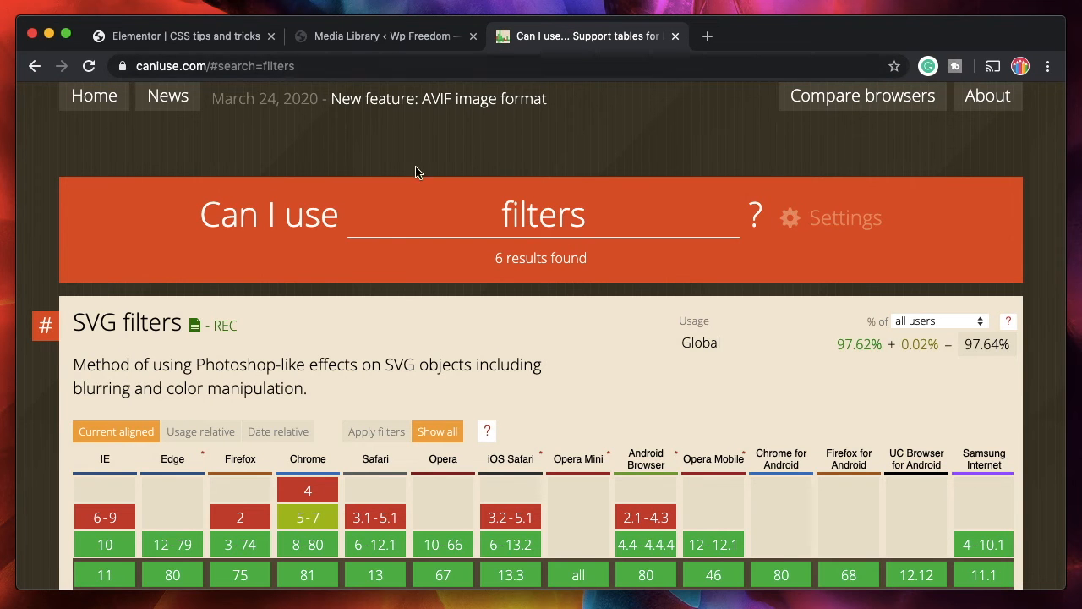
Select the 'filters' search term and scroll down to the CSS Filter Effects notes.
double_click(543, 214)
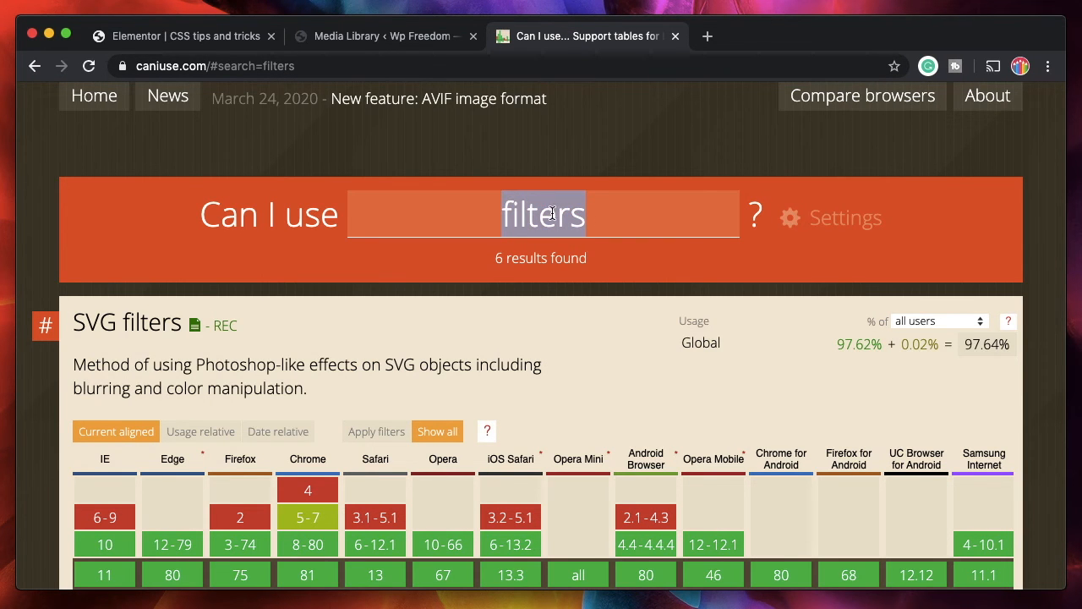
mouse_move(464, 315)
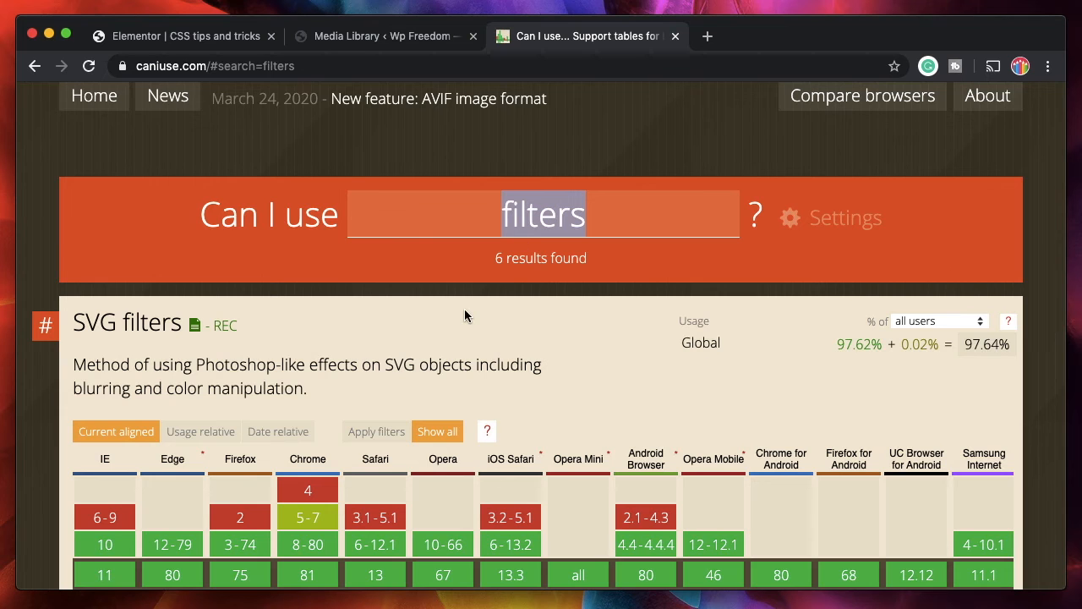
scroll(down, 3)
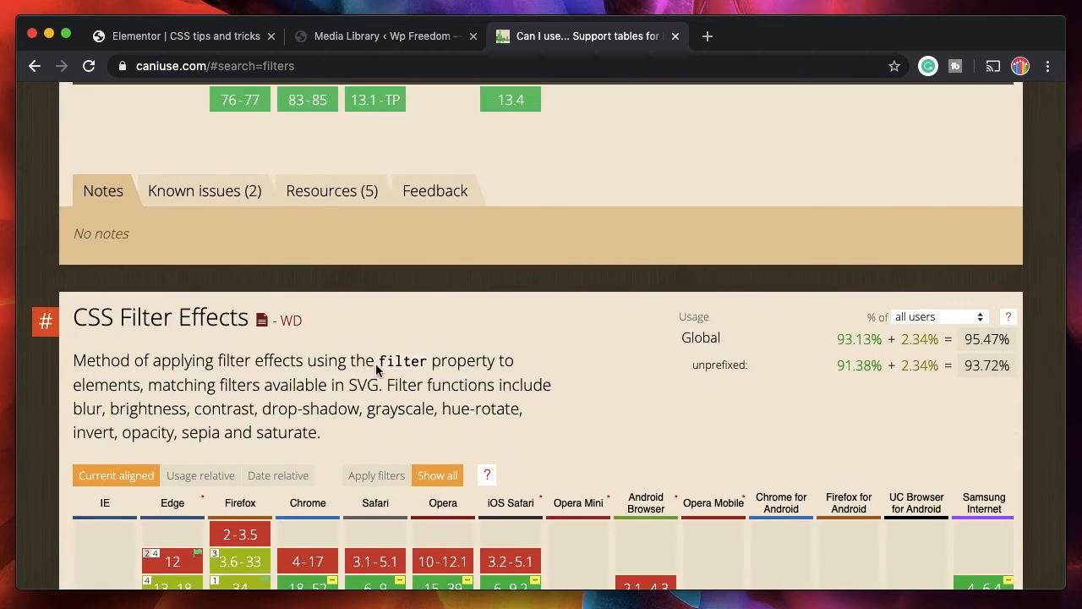
scroll(down, 3)
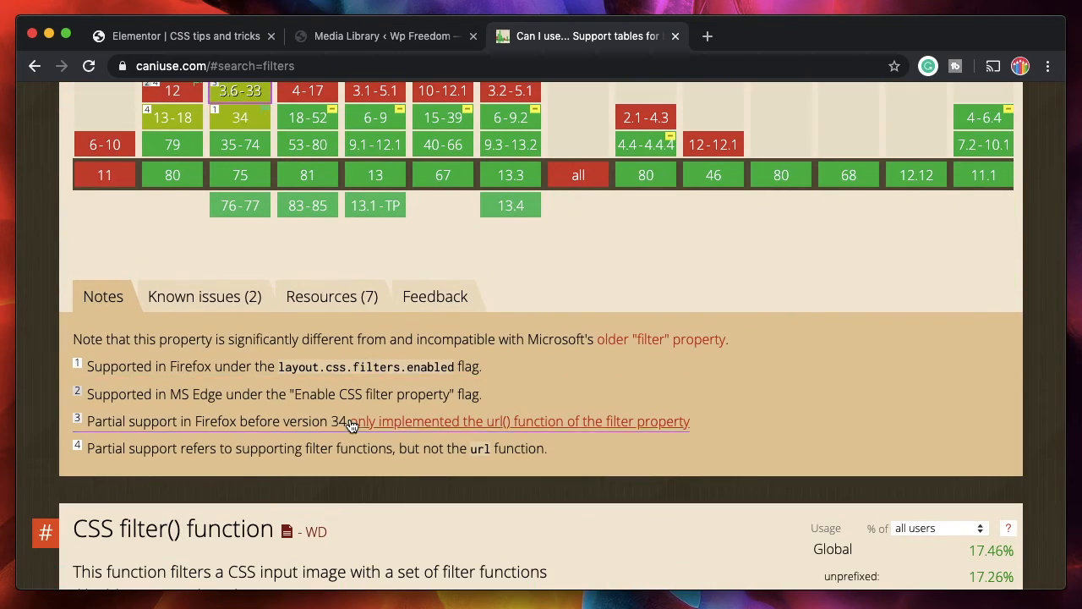
scroll(down, 3)
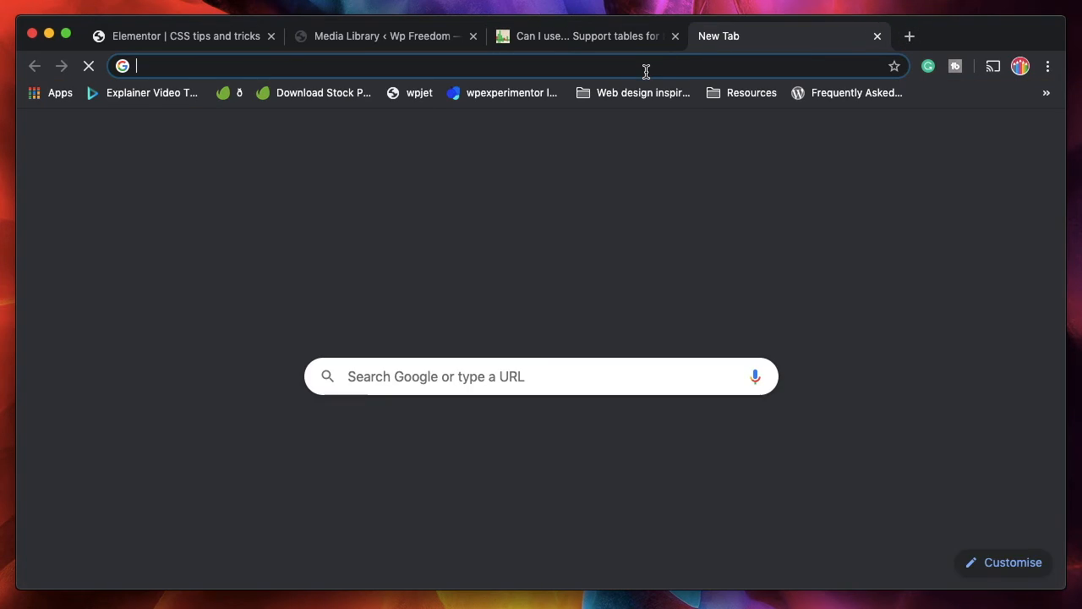
Search Google for 'css filters' and open the MDN 'filter - CSS' result.
text(css fil)
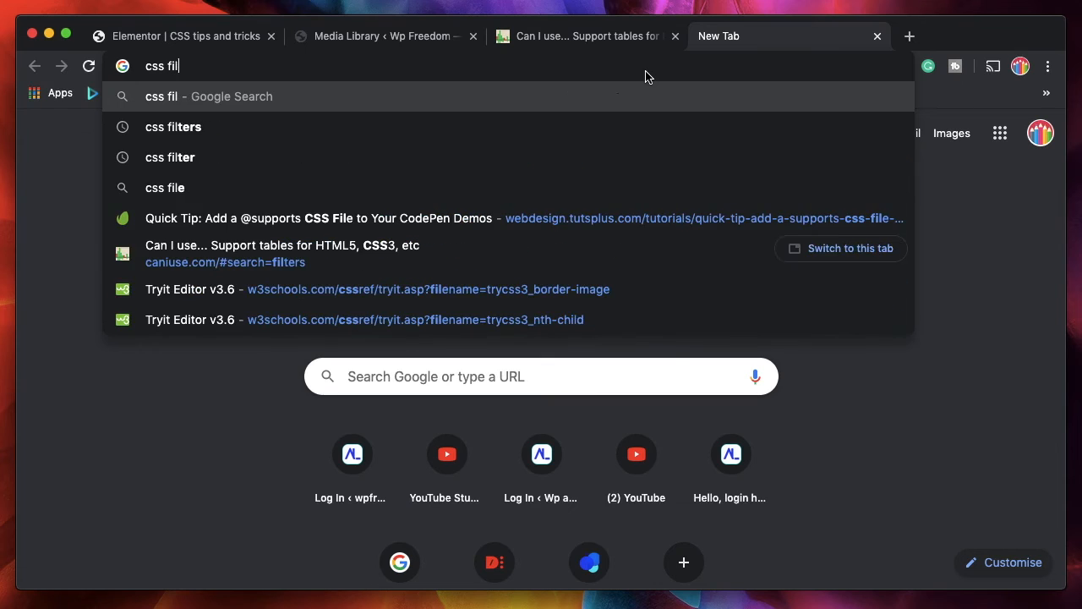
click(173, 127)
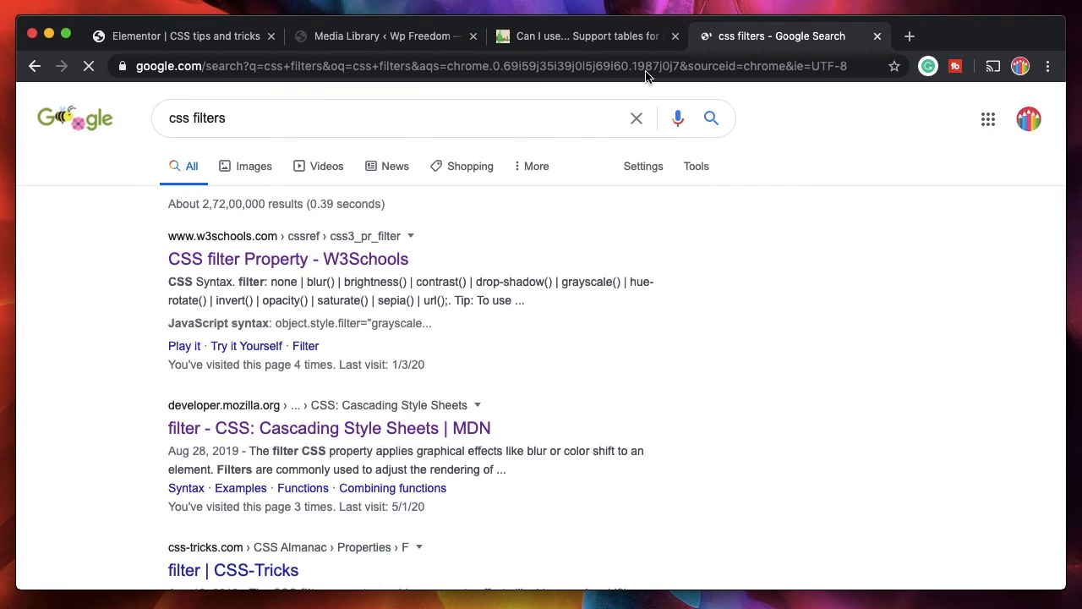
scroll(down, 3)
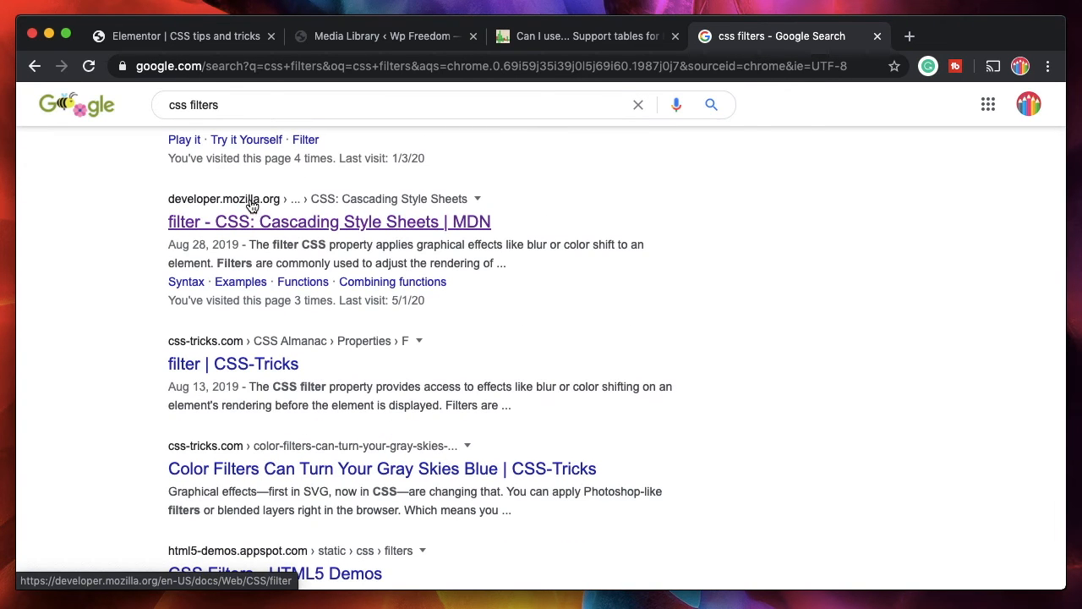
click(329, 222)
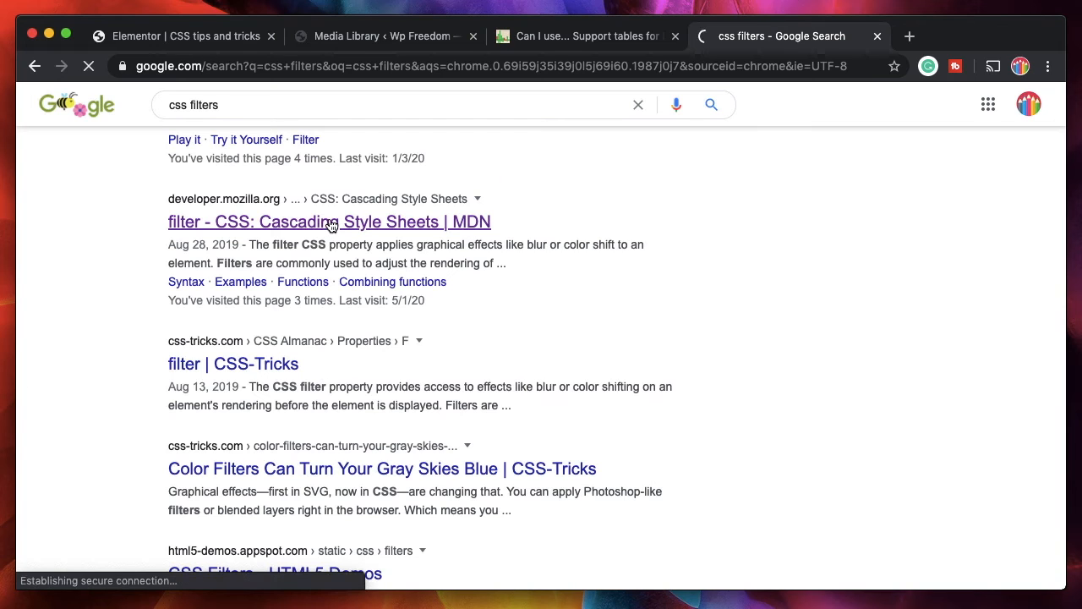
Scroll the MDN filter article down to its Browser compatibility table.
click(329, 221)
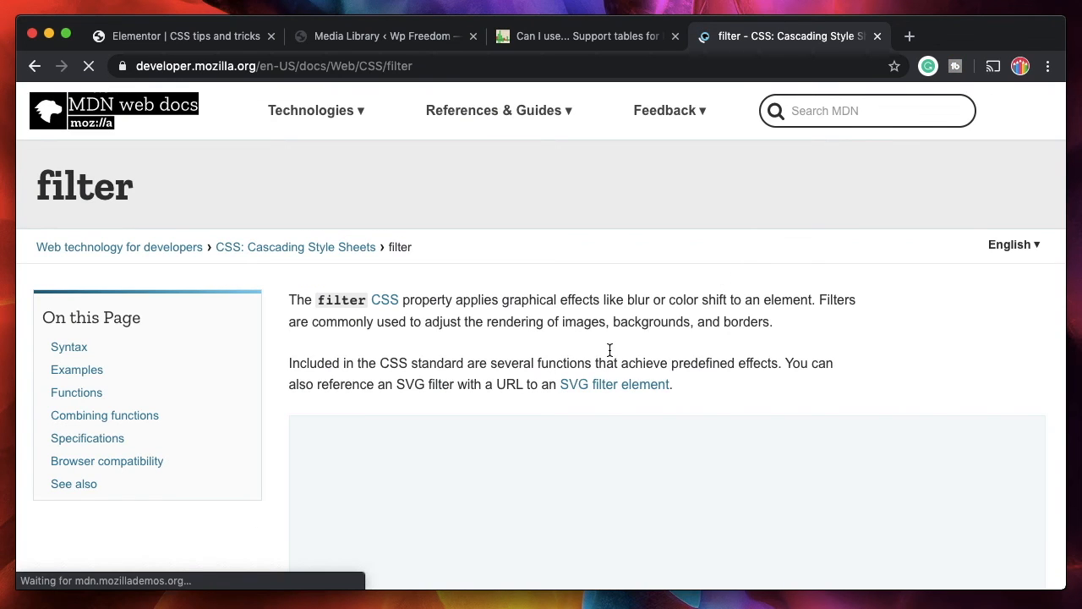
scroll(down, 3)
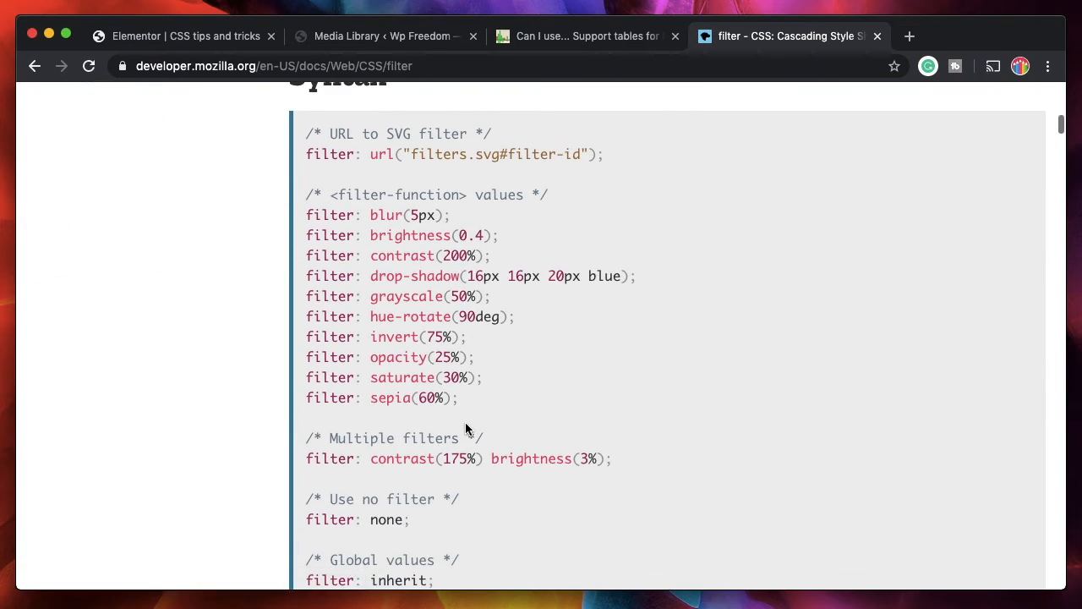
scroll(down, 3)
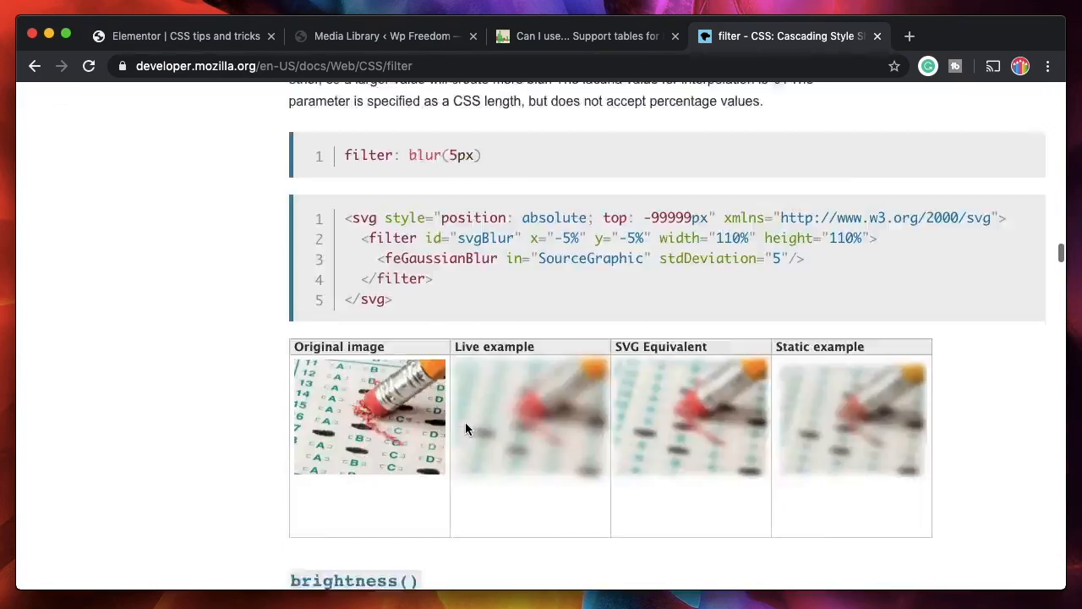
scroll(down, 3)
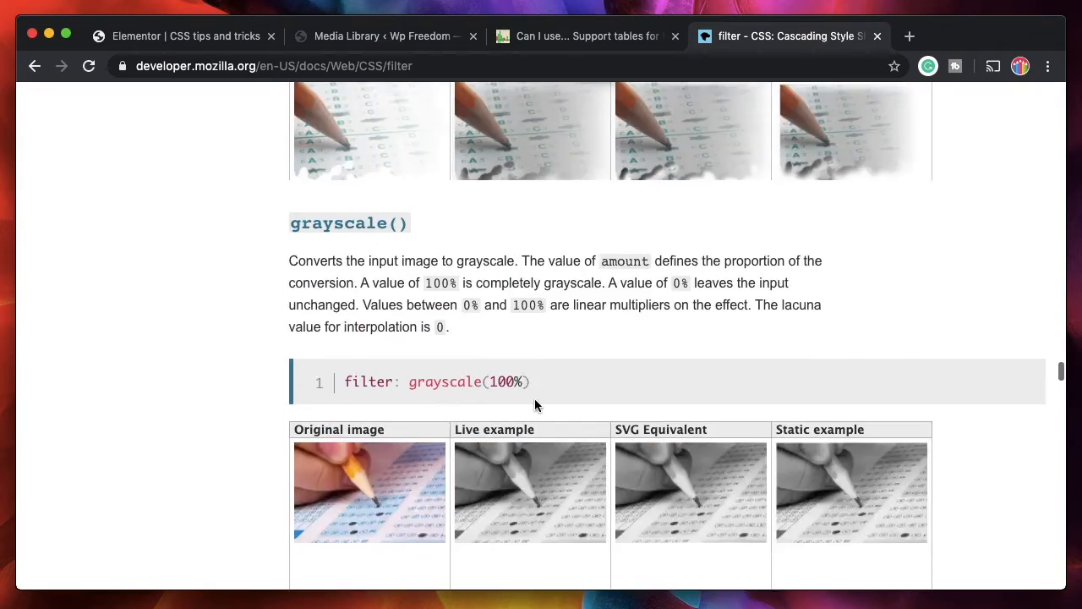
scroll(down, 3)
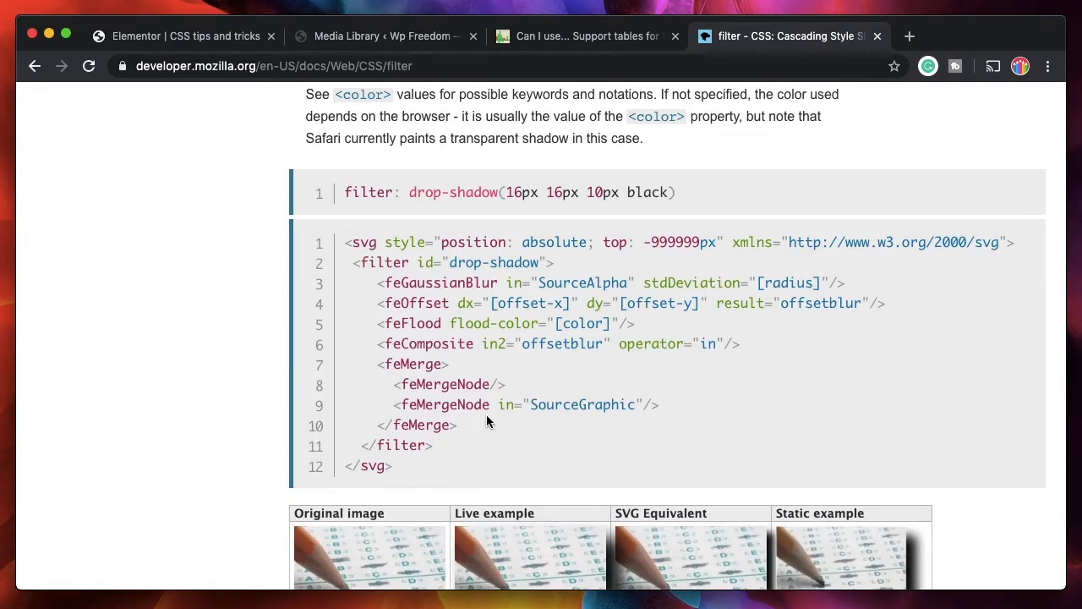
scroll(down, 3)
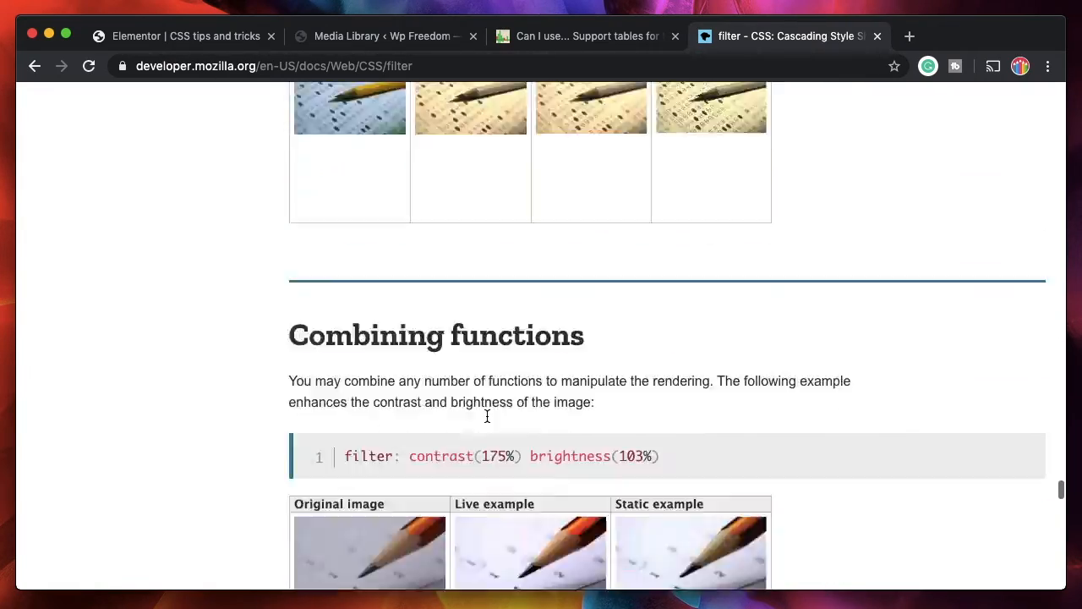
scroll(down, 3)
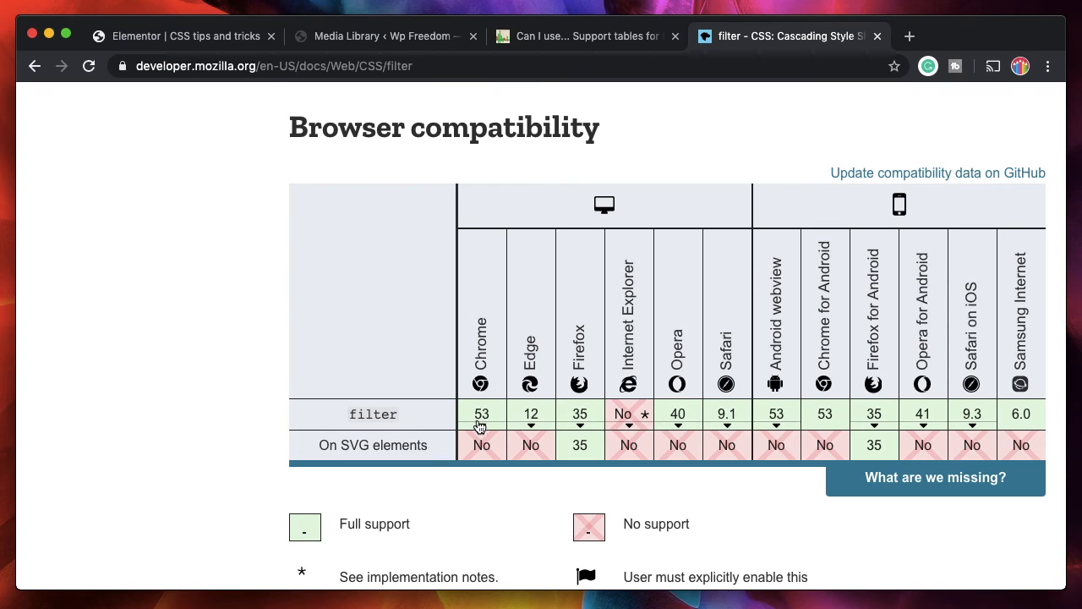
Expand the Chrome and Opera for Android cells to show filter support details with the -webkit- prefix.
click(481, 414)
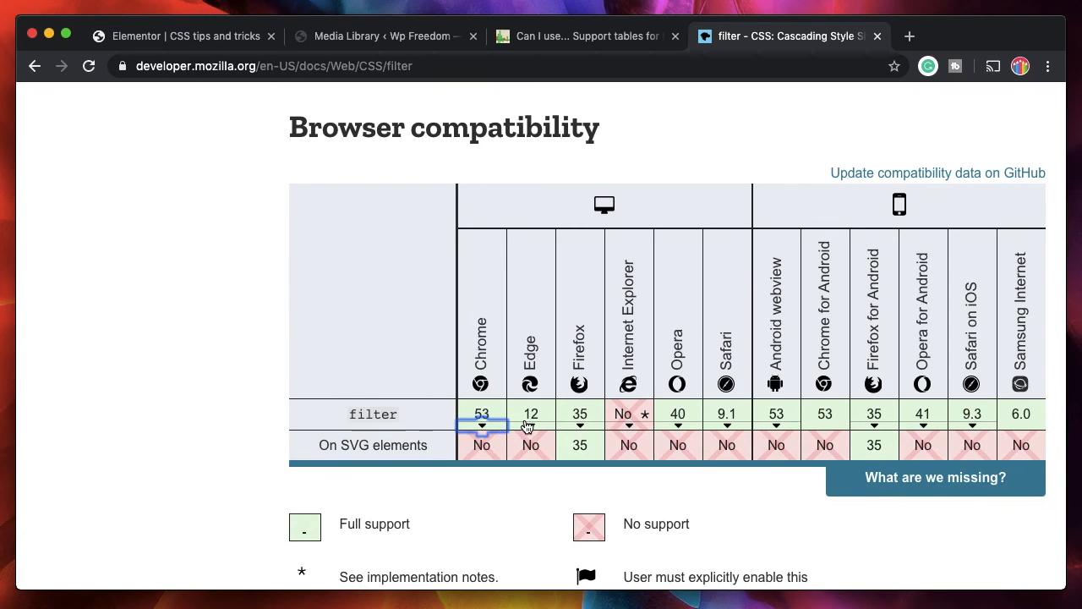
click(531, 414)
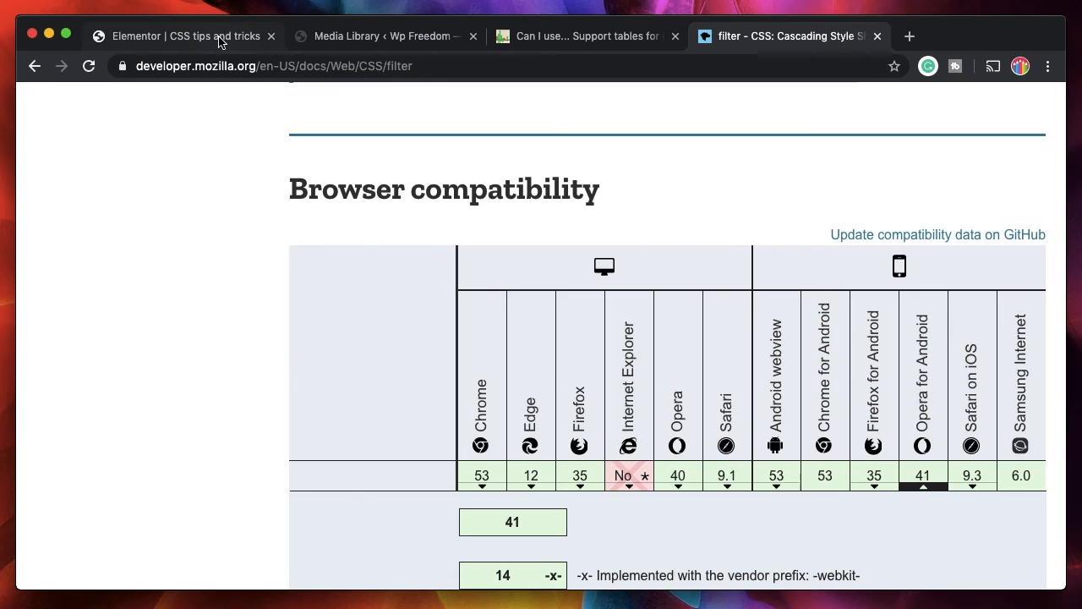
click(178, 36)
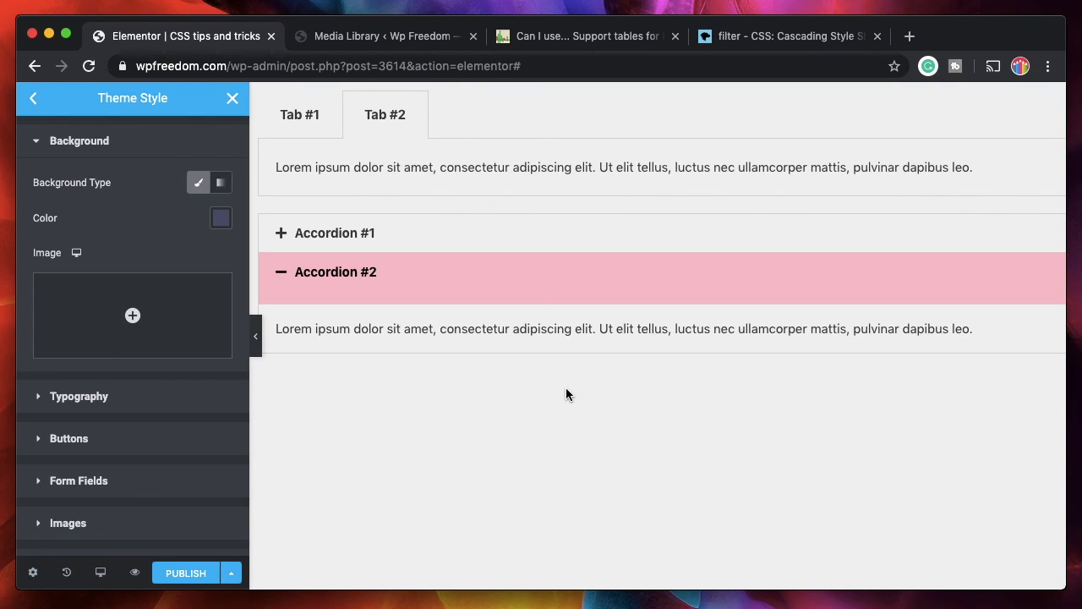
mouse_move(446, 282)
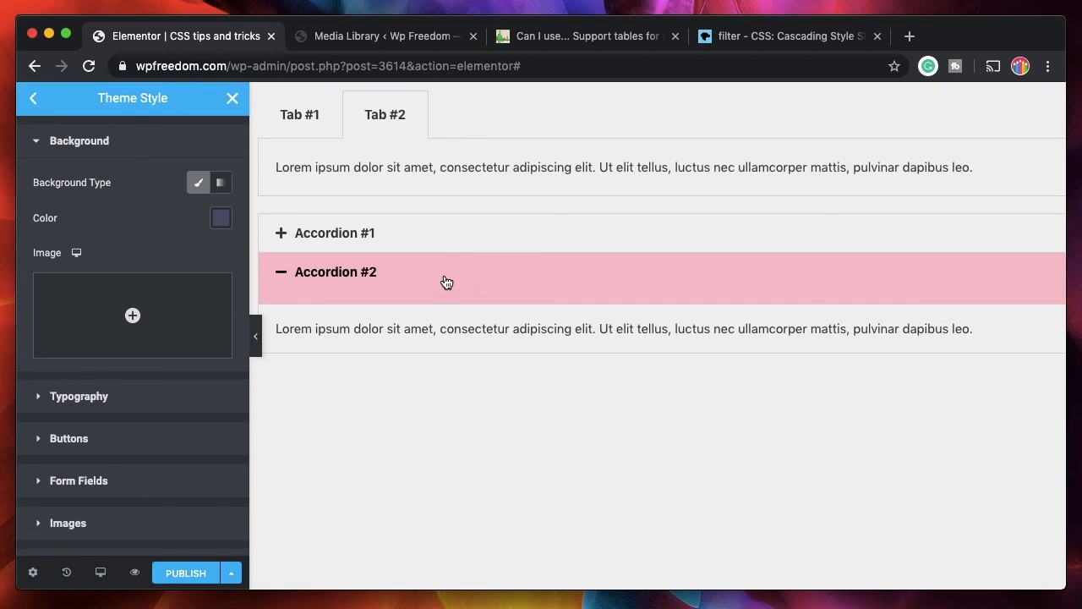
click(334, 233)
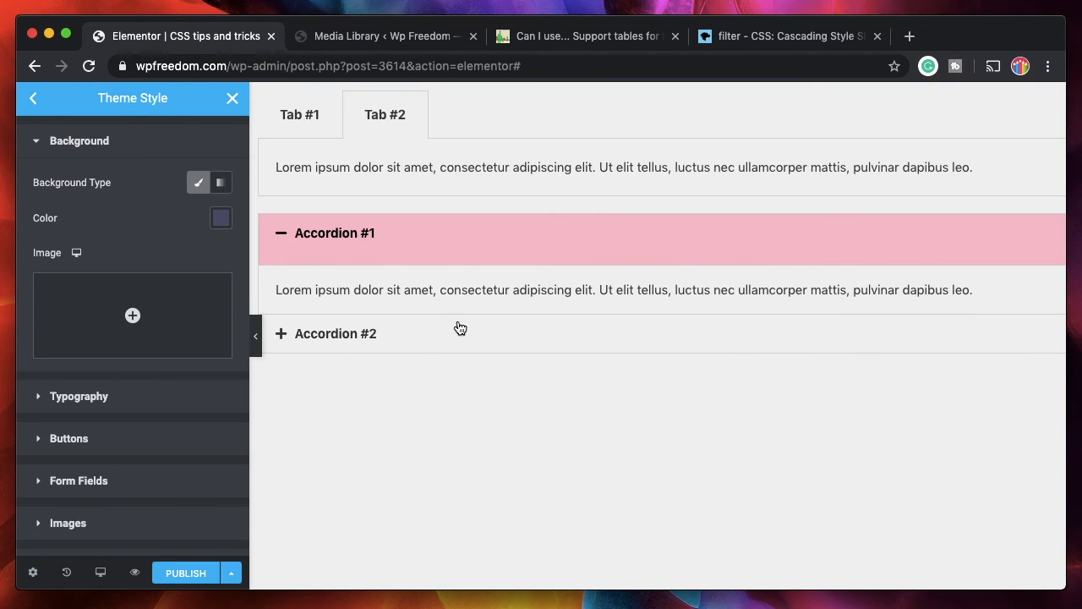
click(336, 333)
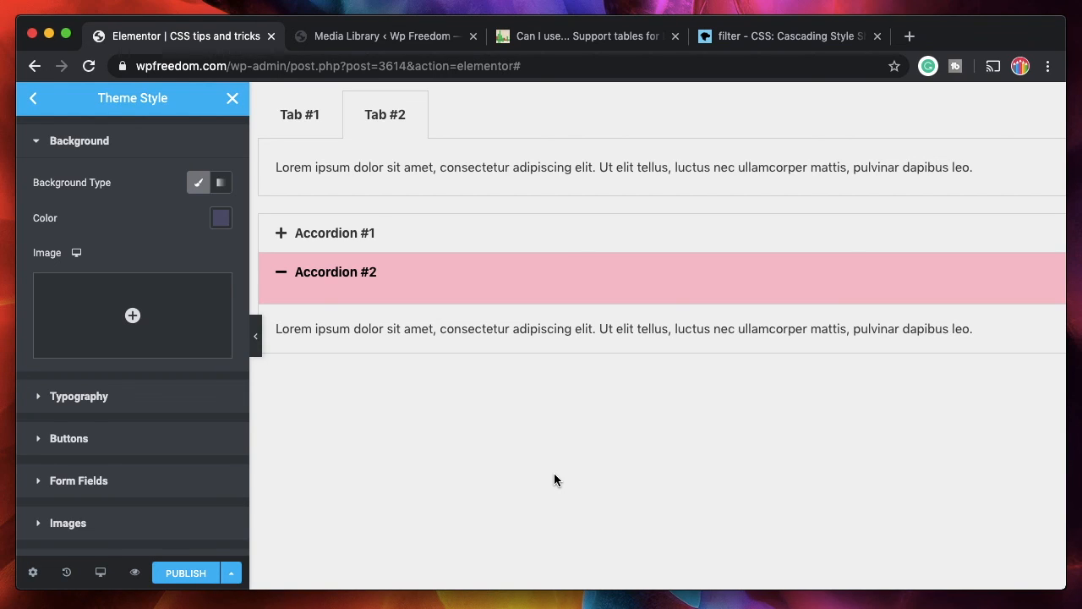
mouse_move(399, 147)
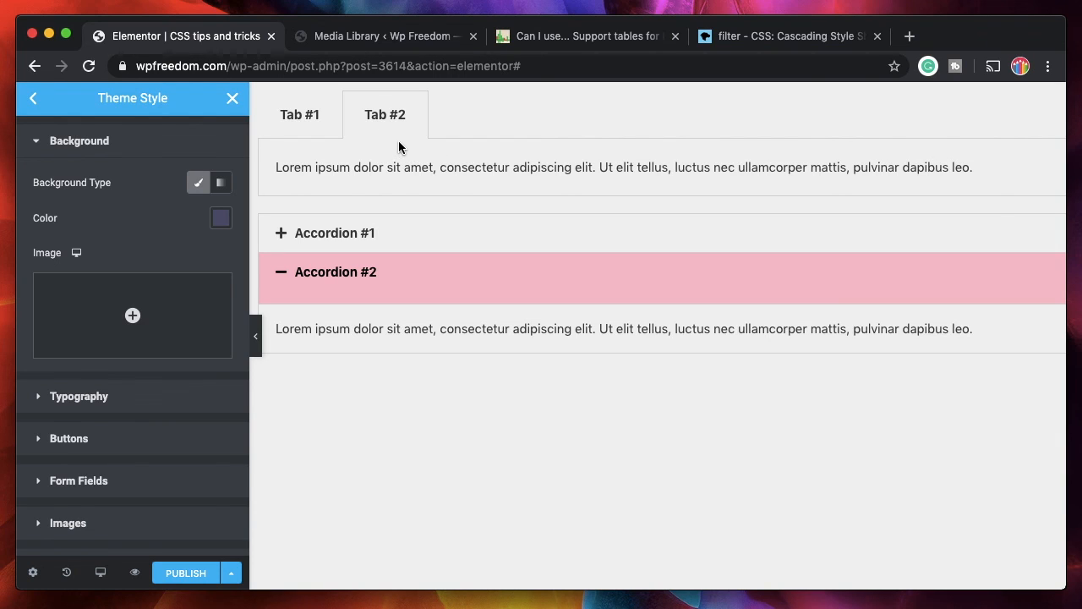